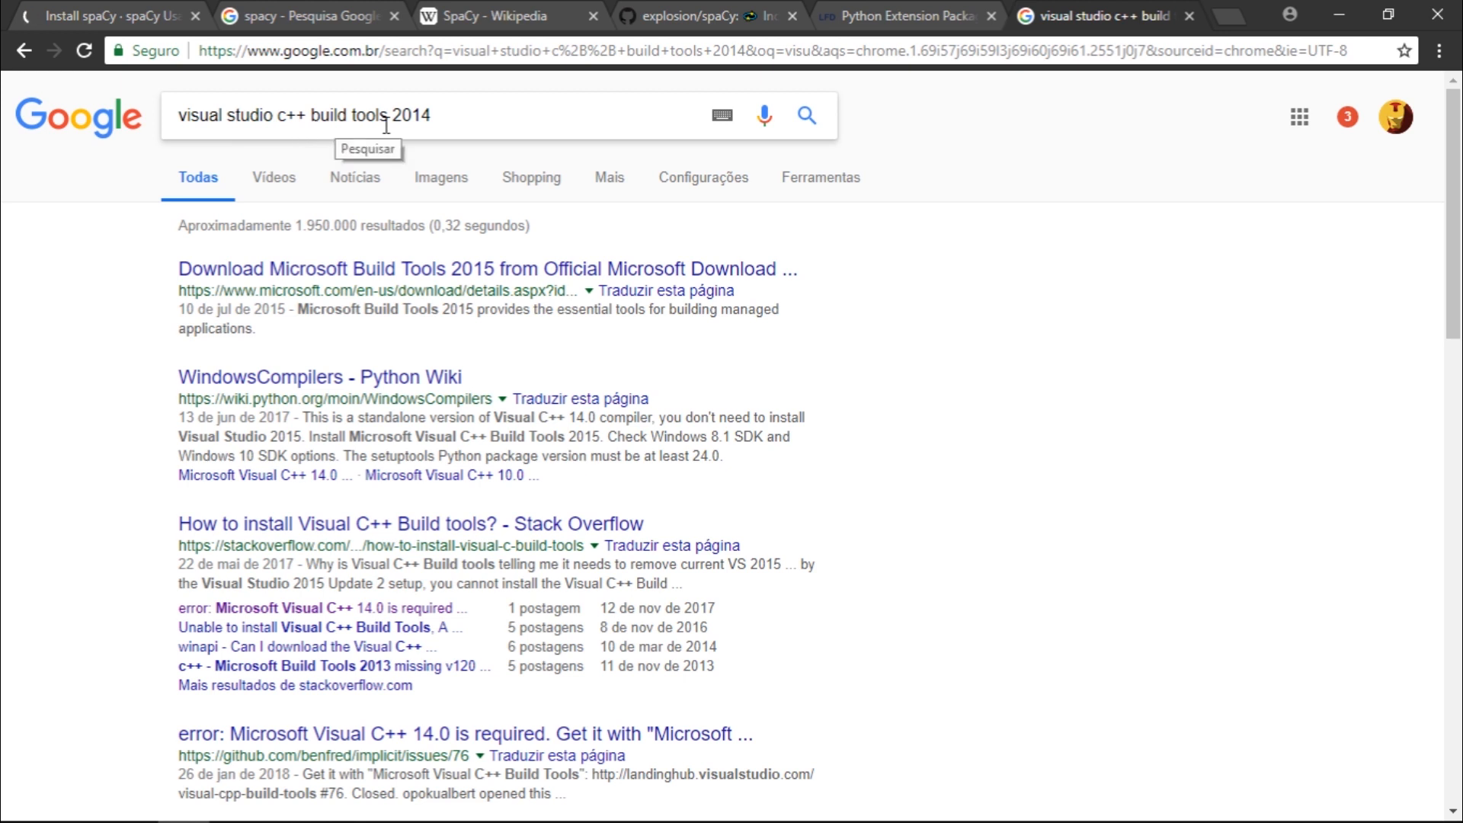
- Open the Stack Overflow thread 'error: Microsoft Visual C++ 14.0 is required' from the Google results
click(448, 115)
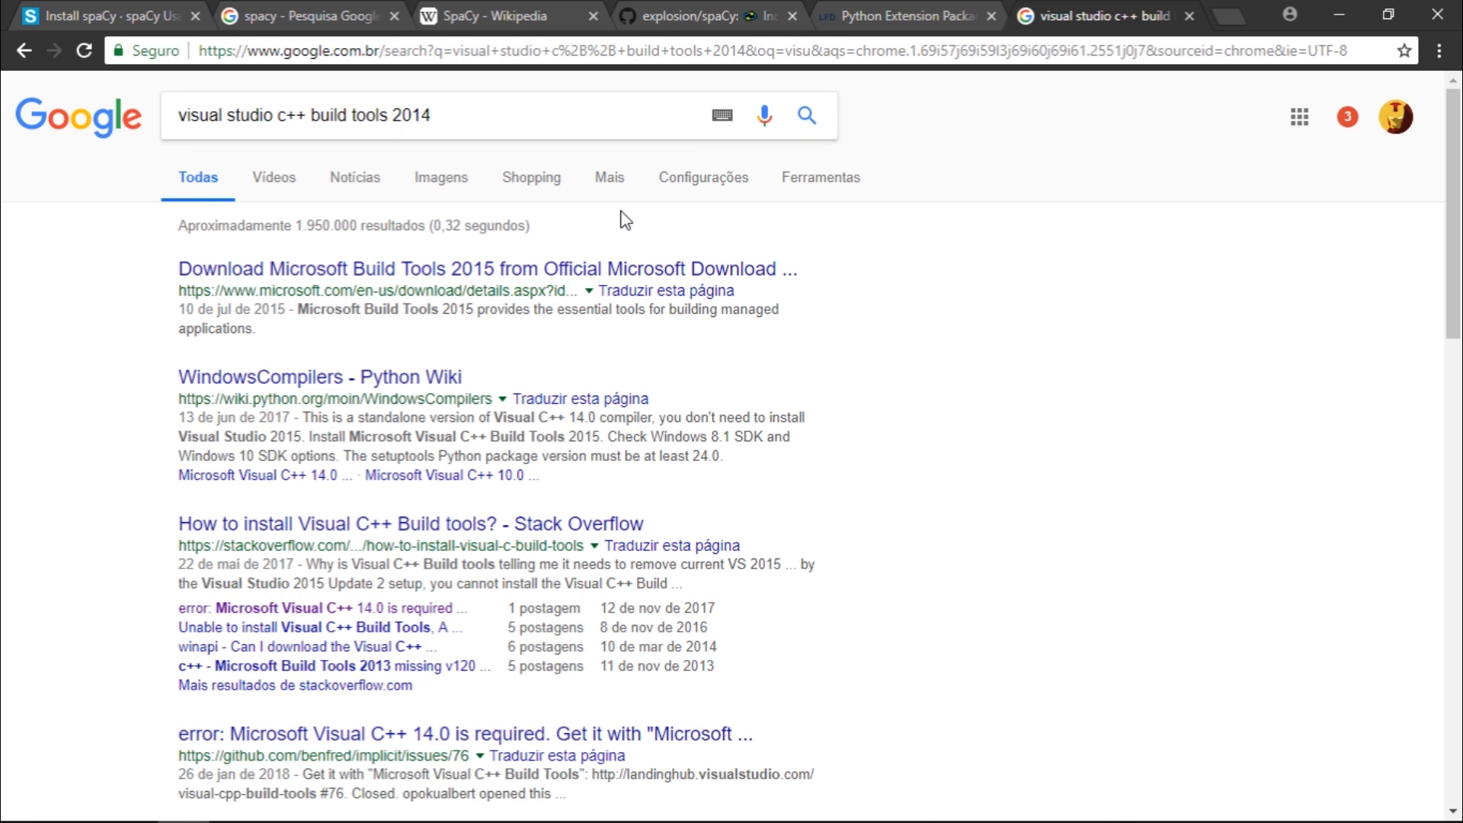
mouse_move(923, 295)
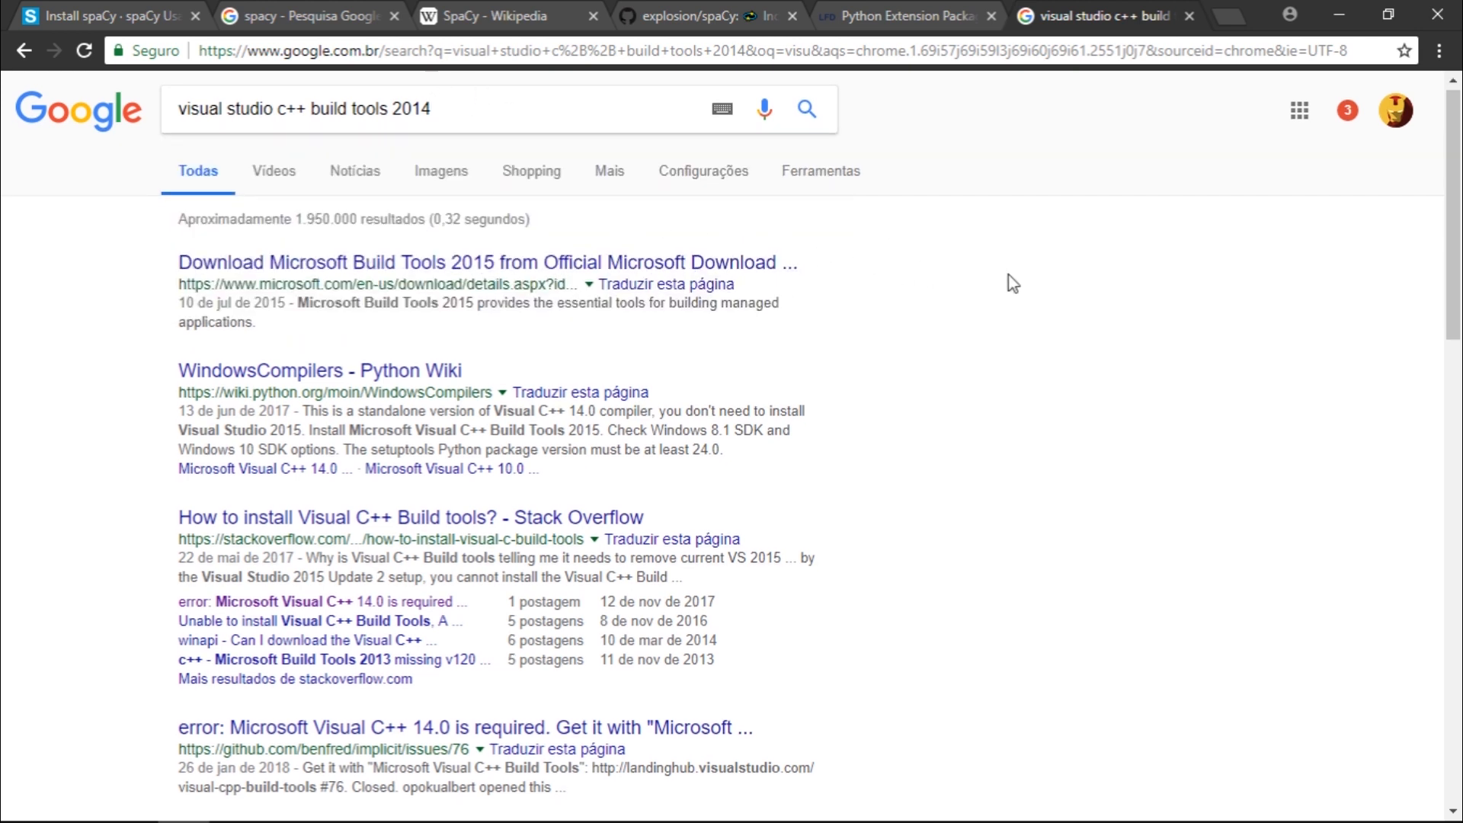
scroll(down, 3)
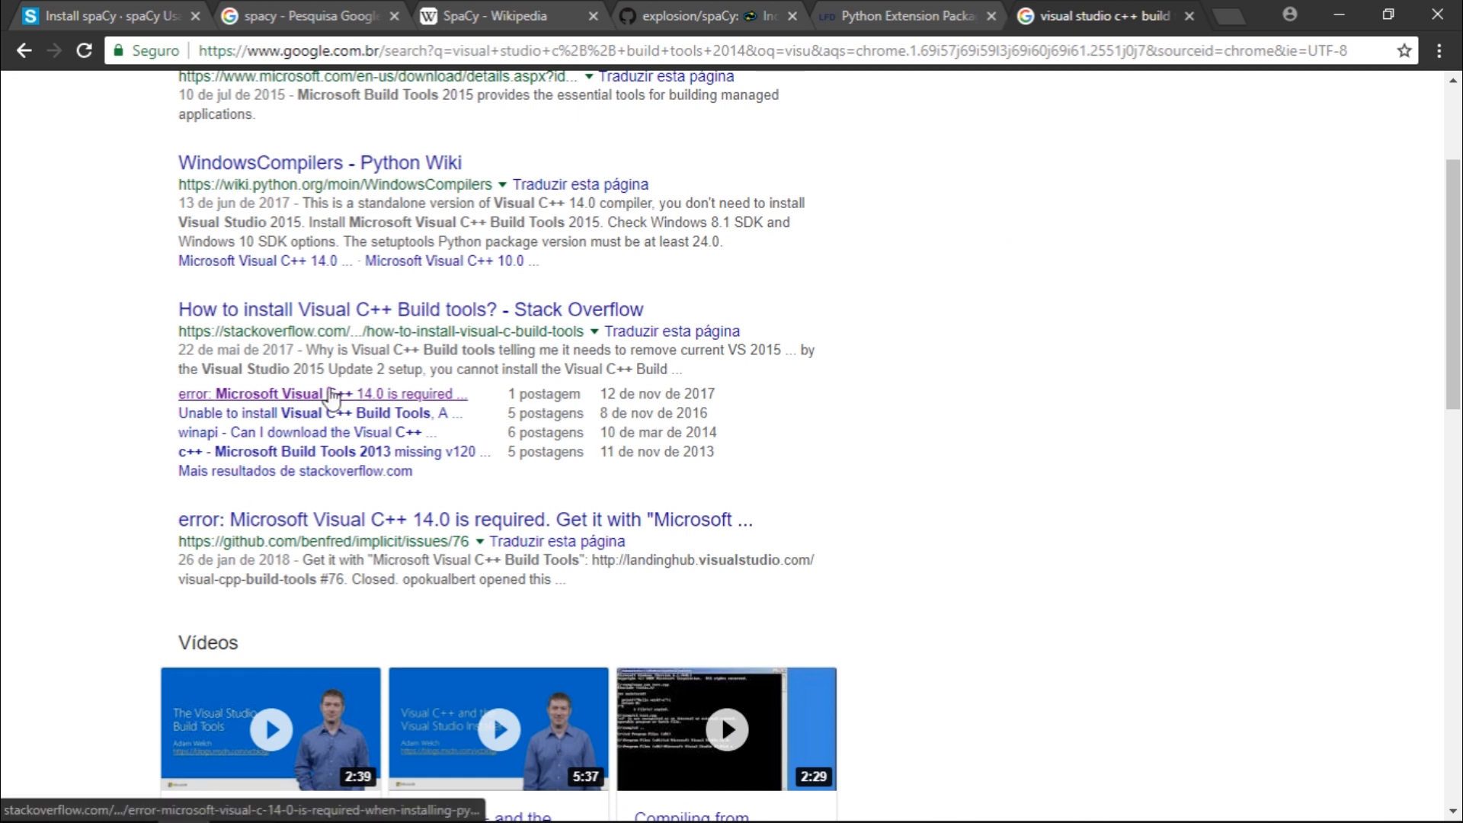
click(93, 16)
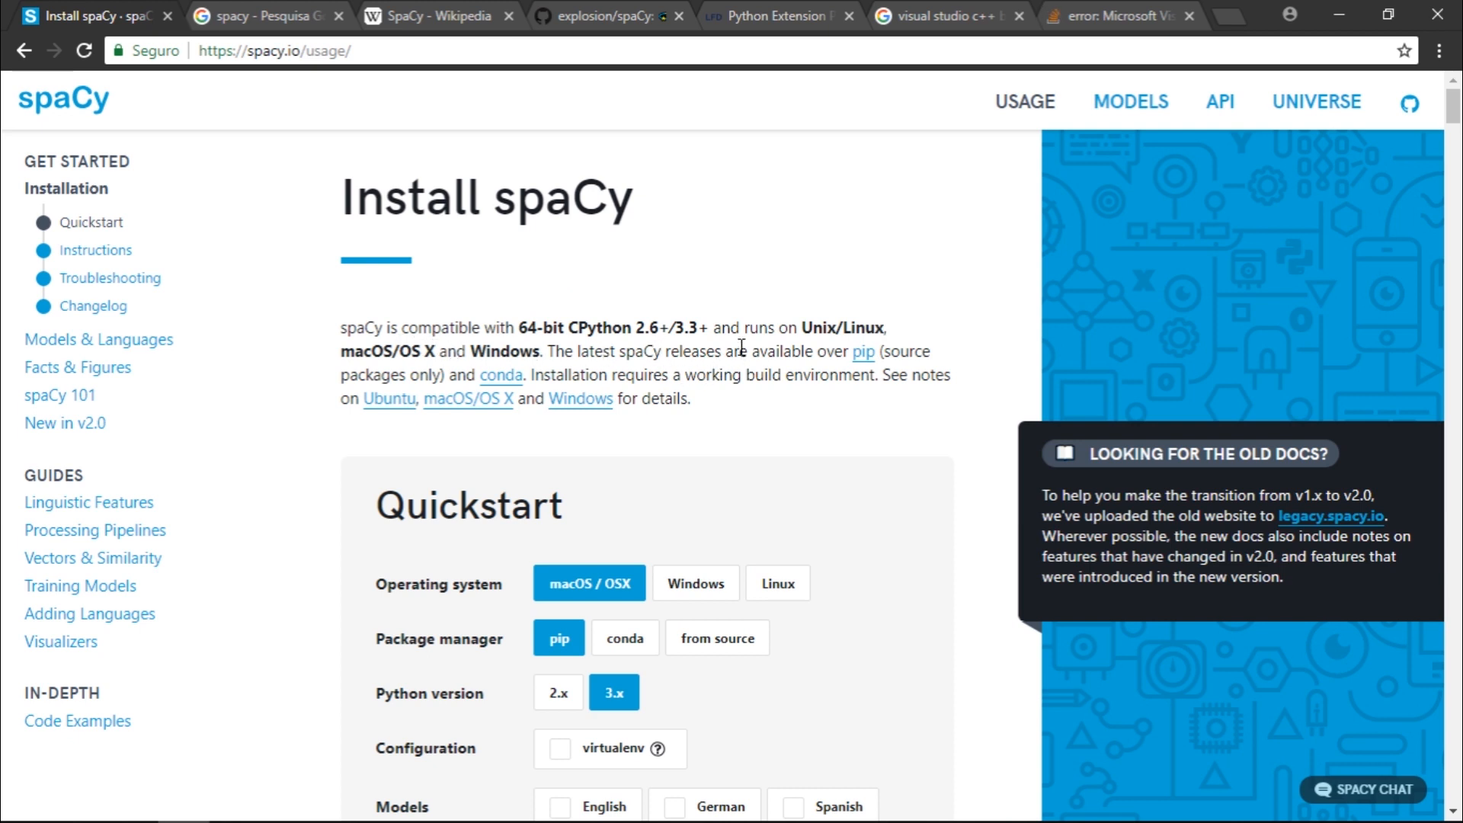
- Scroll the Quickstart set to Windows, pip and Python 3.x to its pip install -U spacy command
scroll(down, 3)
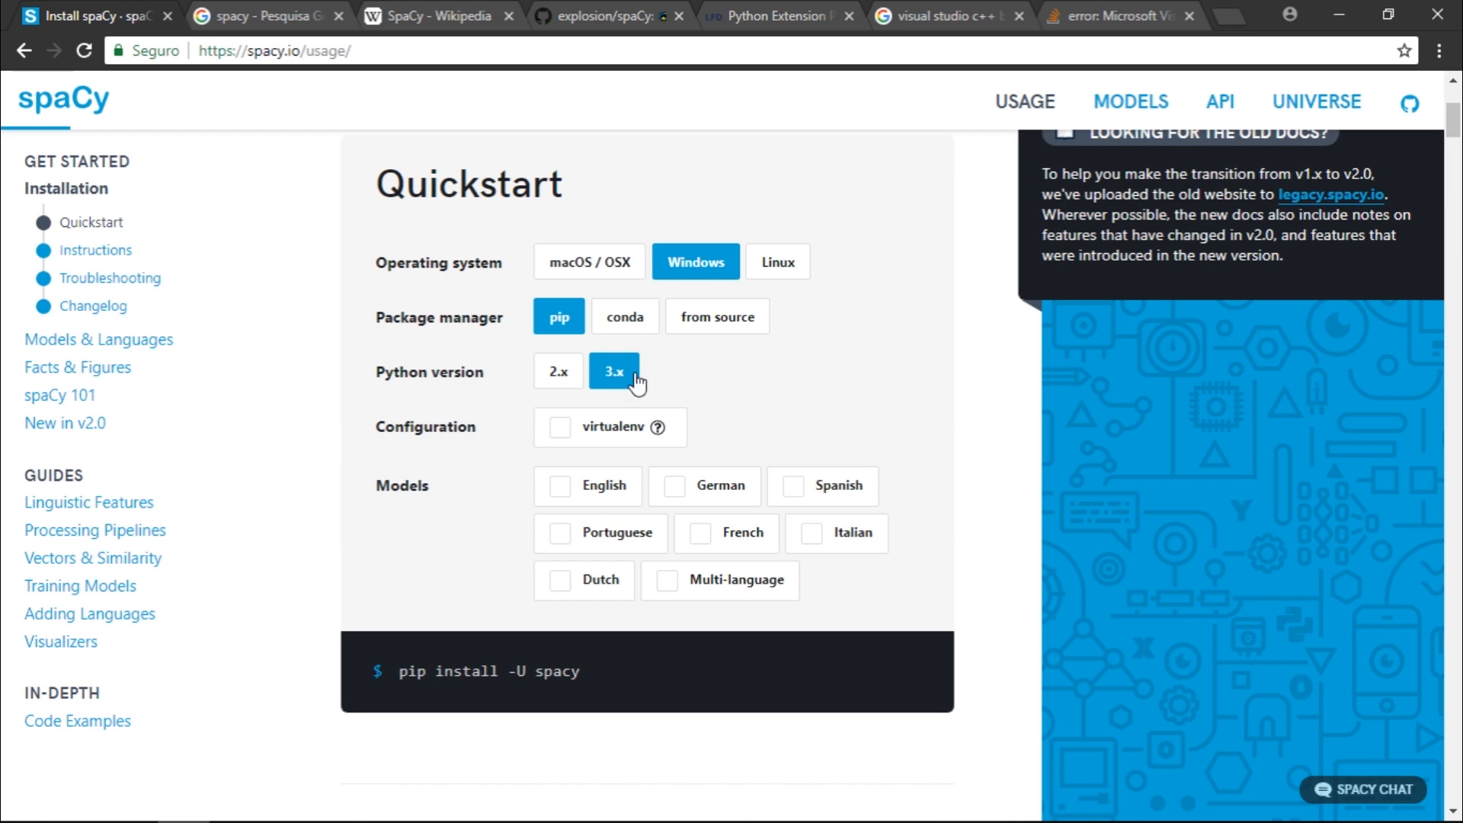
scroll(down, 3)
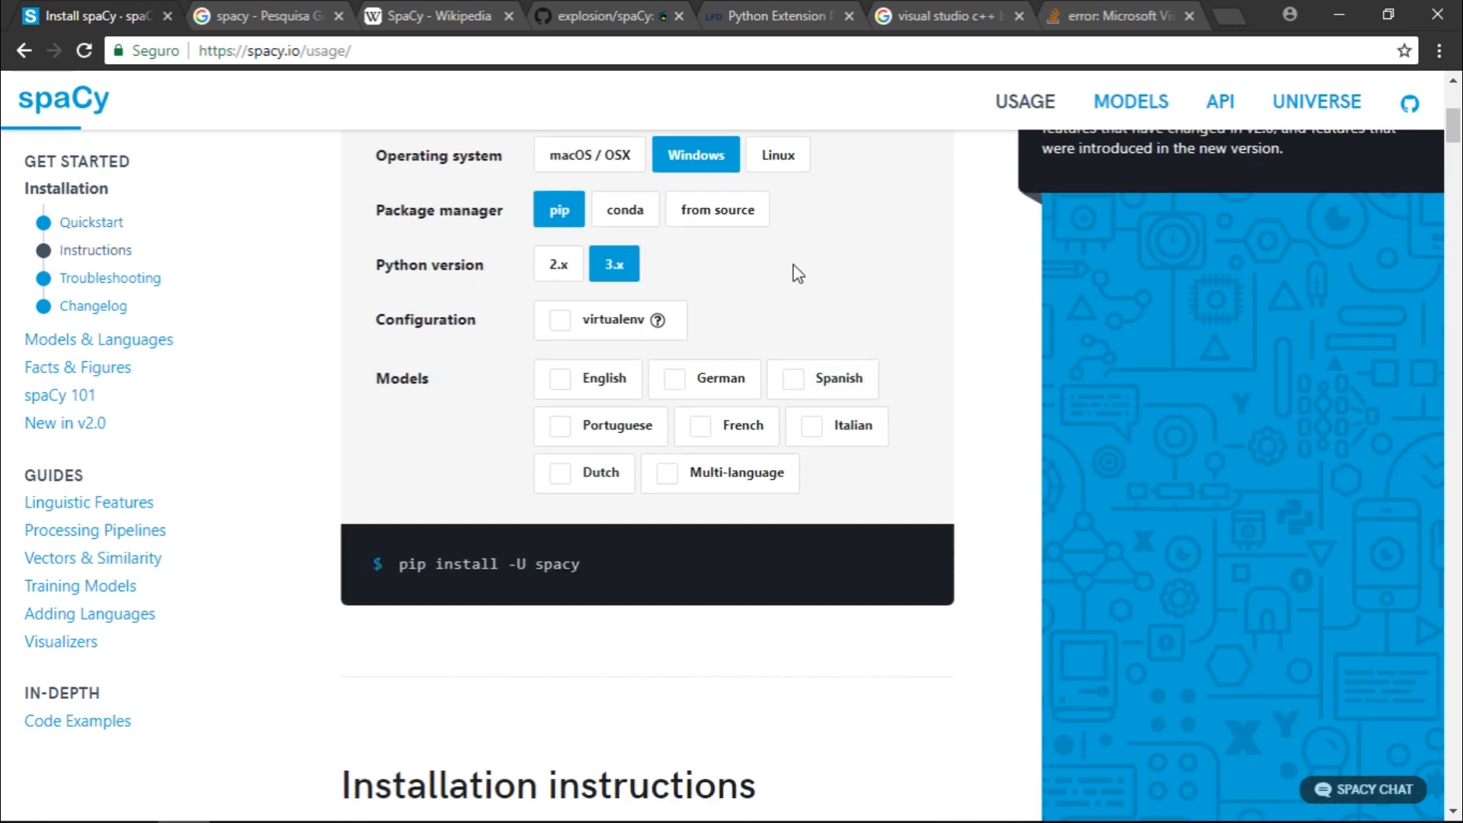
scroll(down, 3)
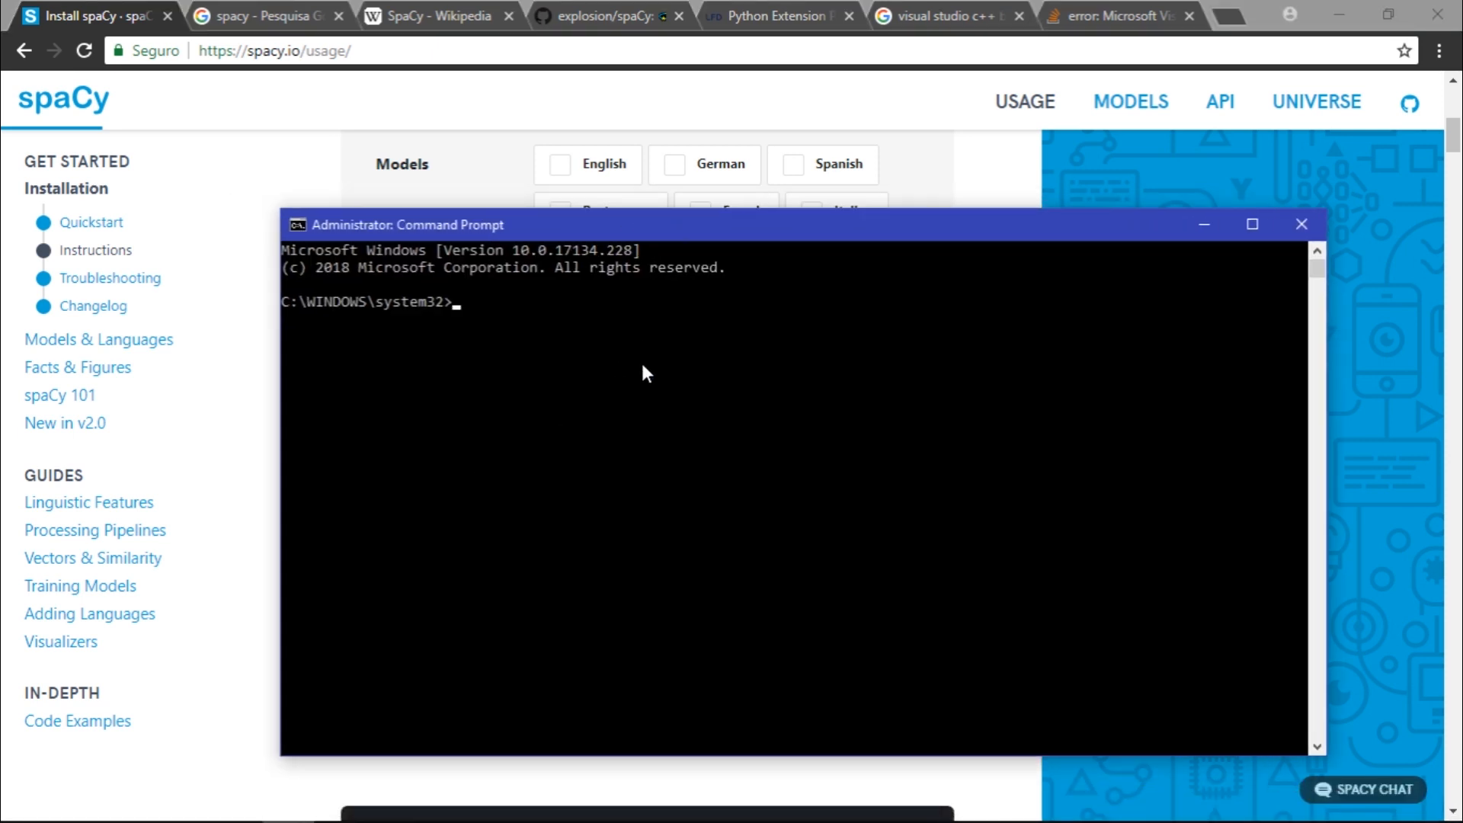
mouse_move(593, 380)
text(pip install -U spacy)
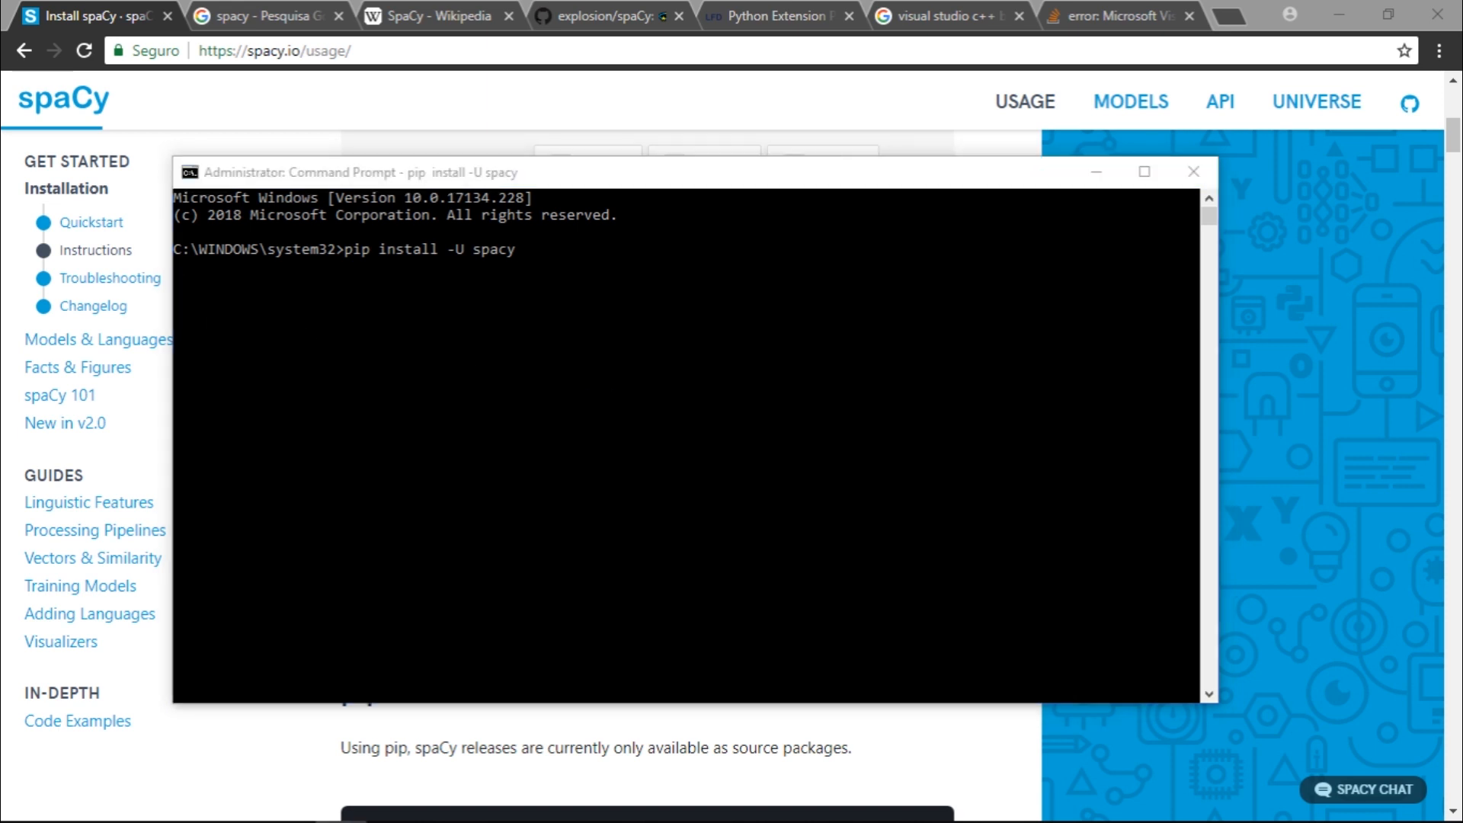
- Run pip install -U spacy in the administrator Command Prompt
click(653, 171)
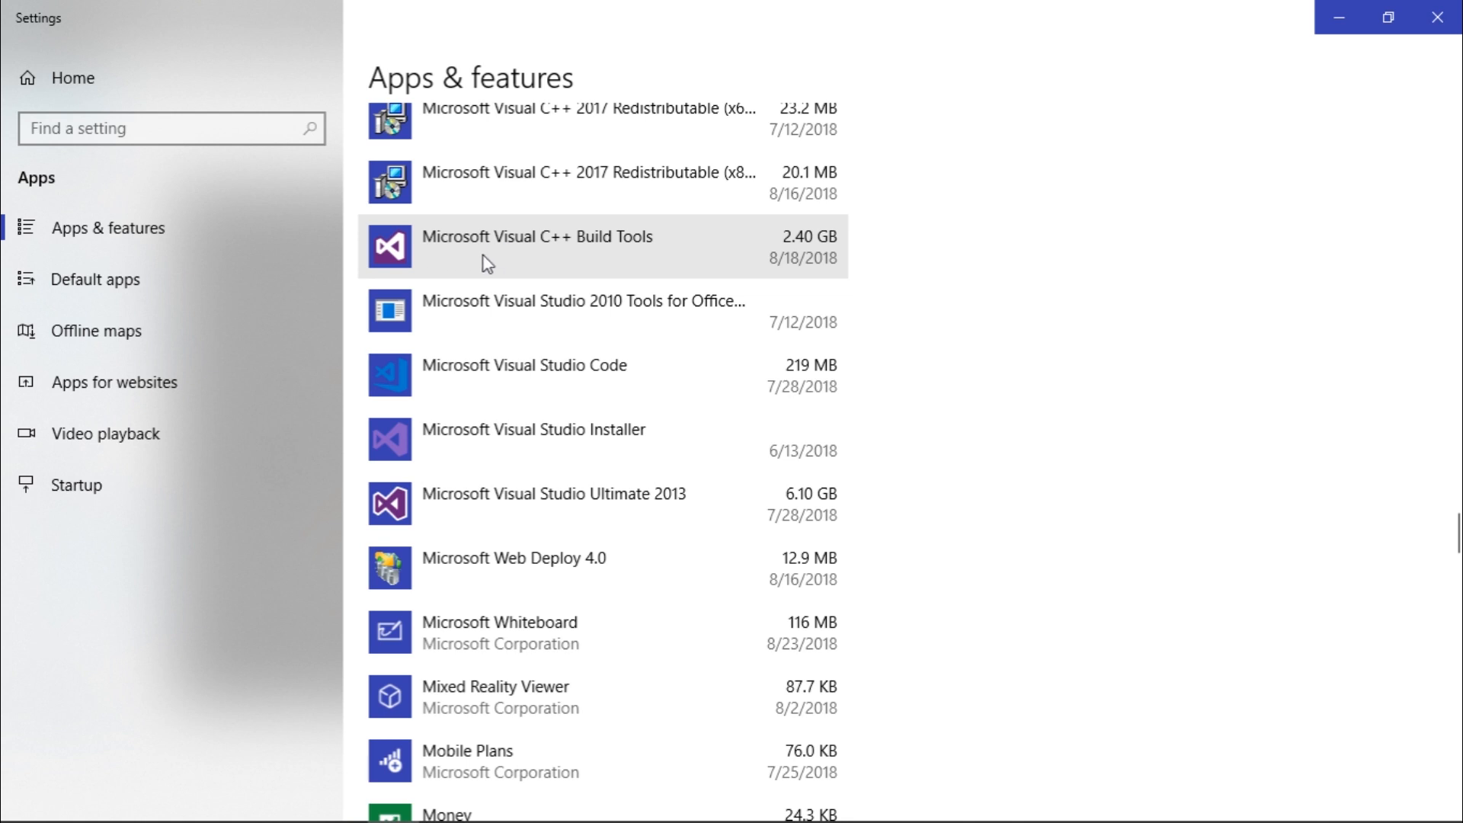
mouse_move(639, 263)
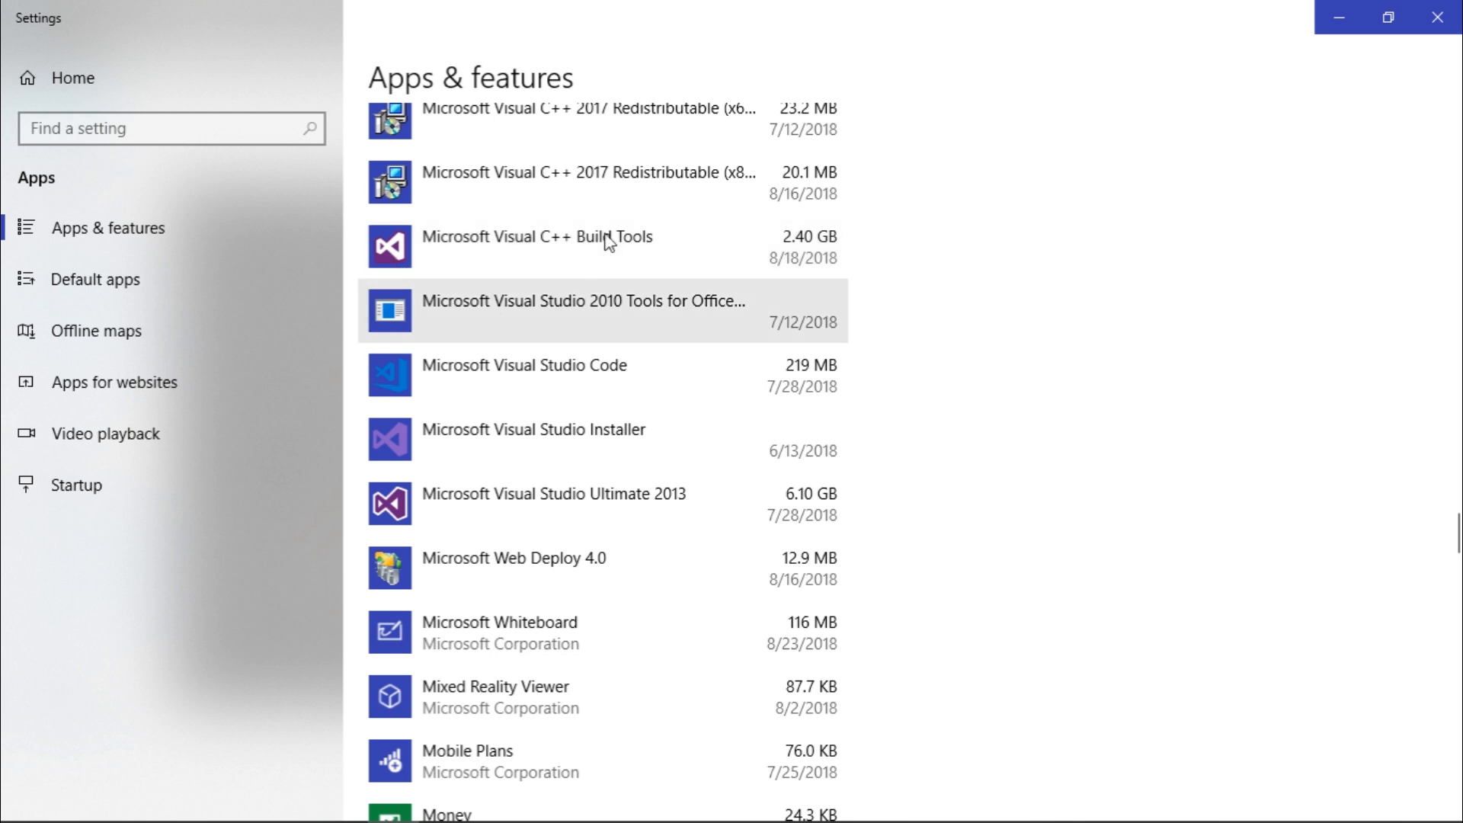
mouse_move(556, 246)
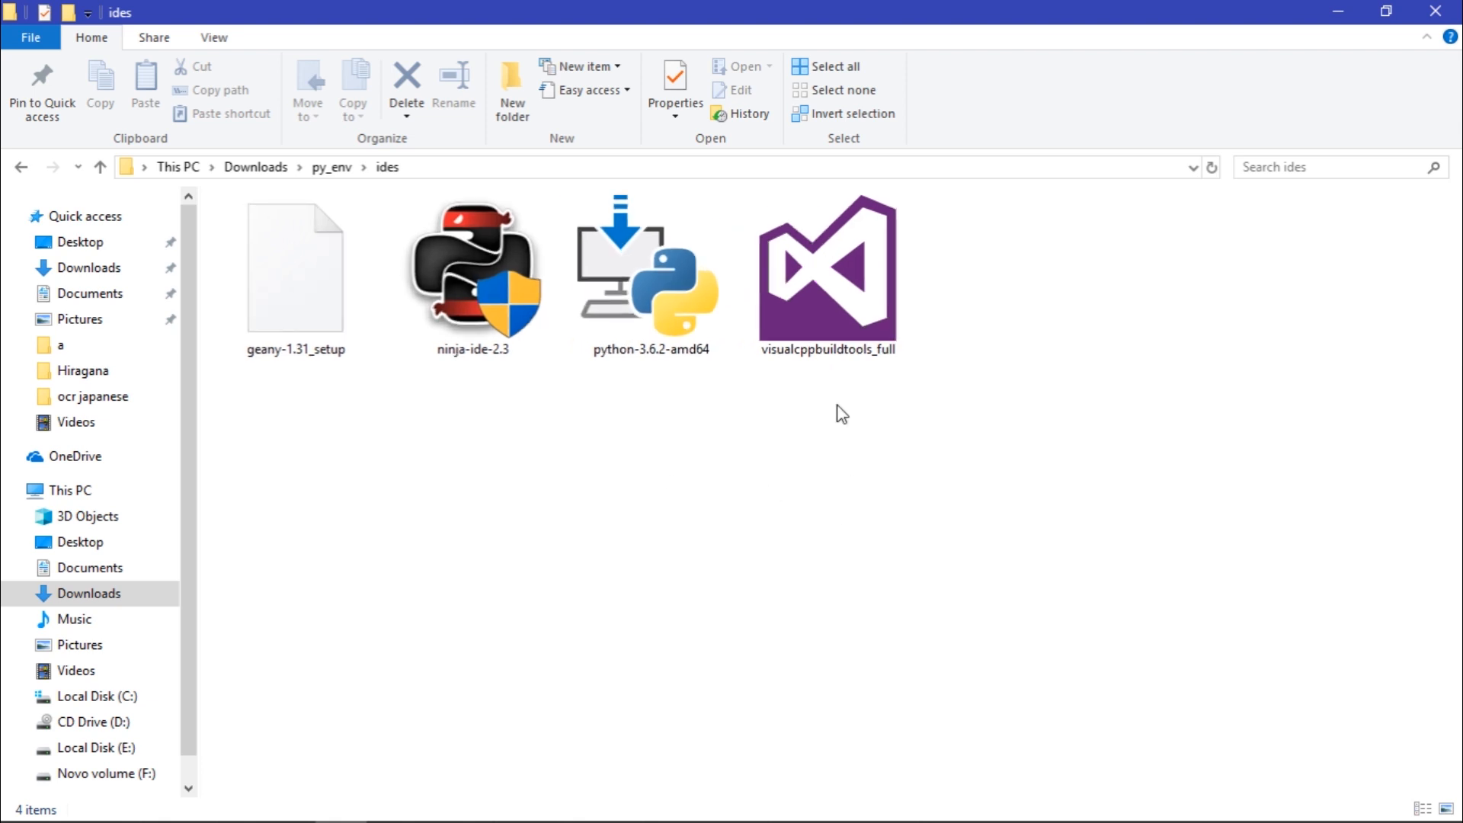
- Open Downloads > py_env > ides, the folder holding visualcppbuildtools_full
click(827, 270)
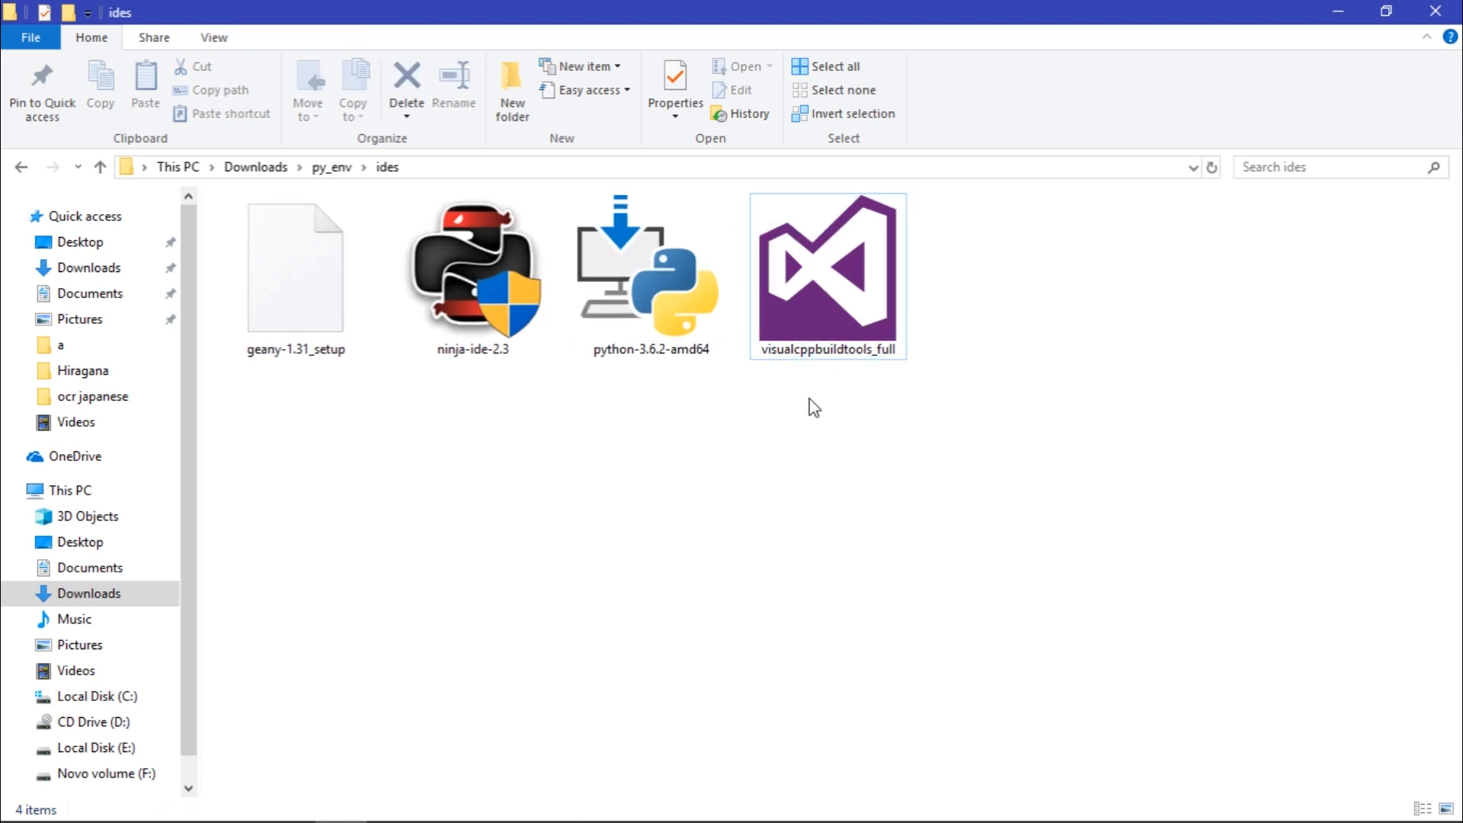
click(827, 275)
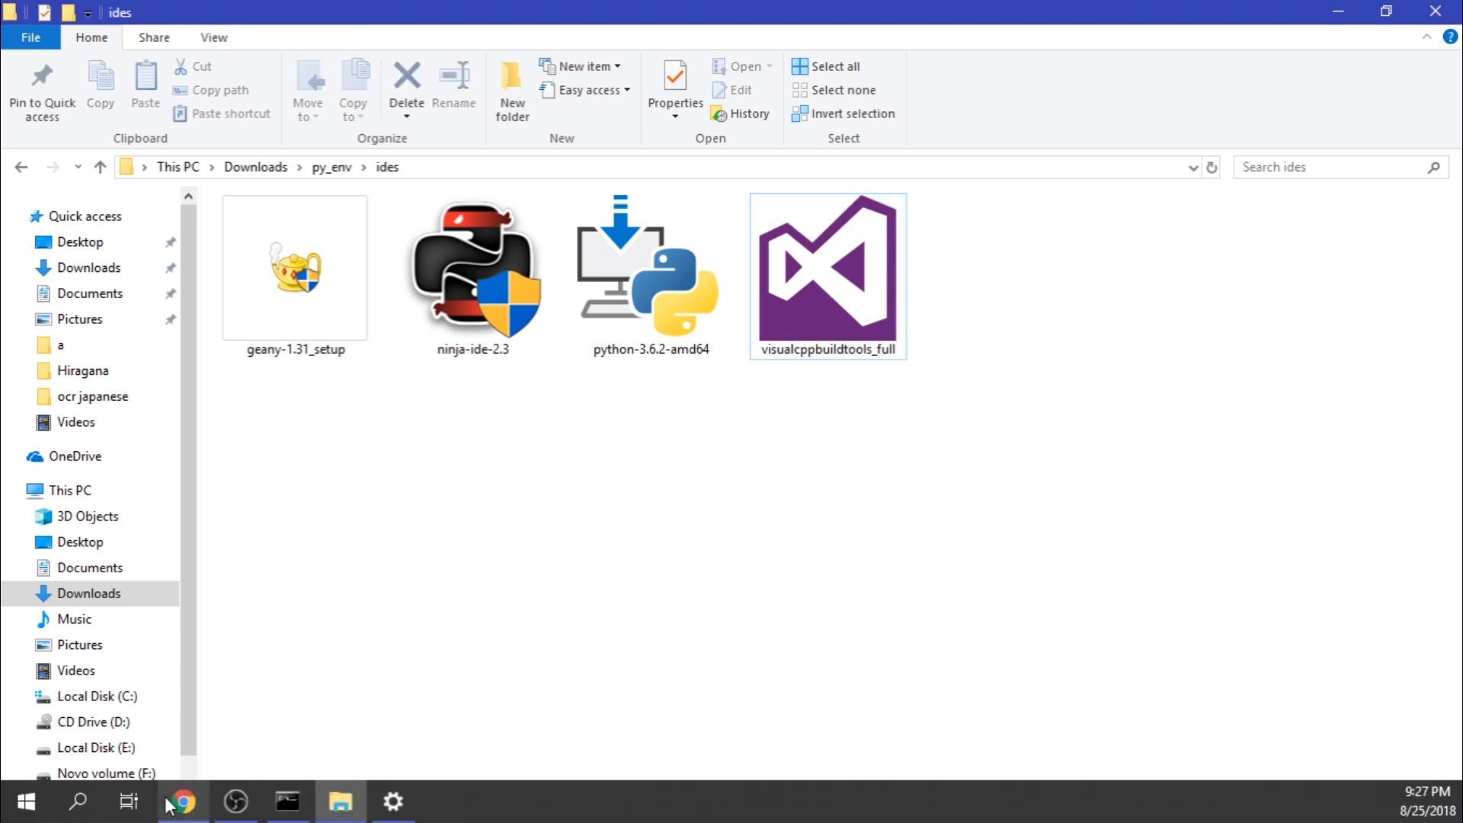
- Read the Stack Overflow answer on installing Visual C++ Build Tools 2015 via visualcppbuildtools_full
click(180, 801)
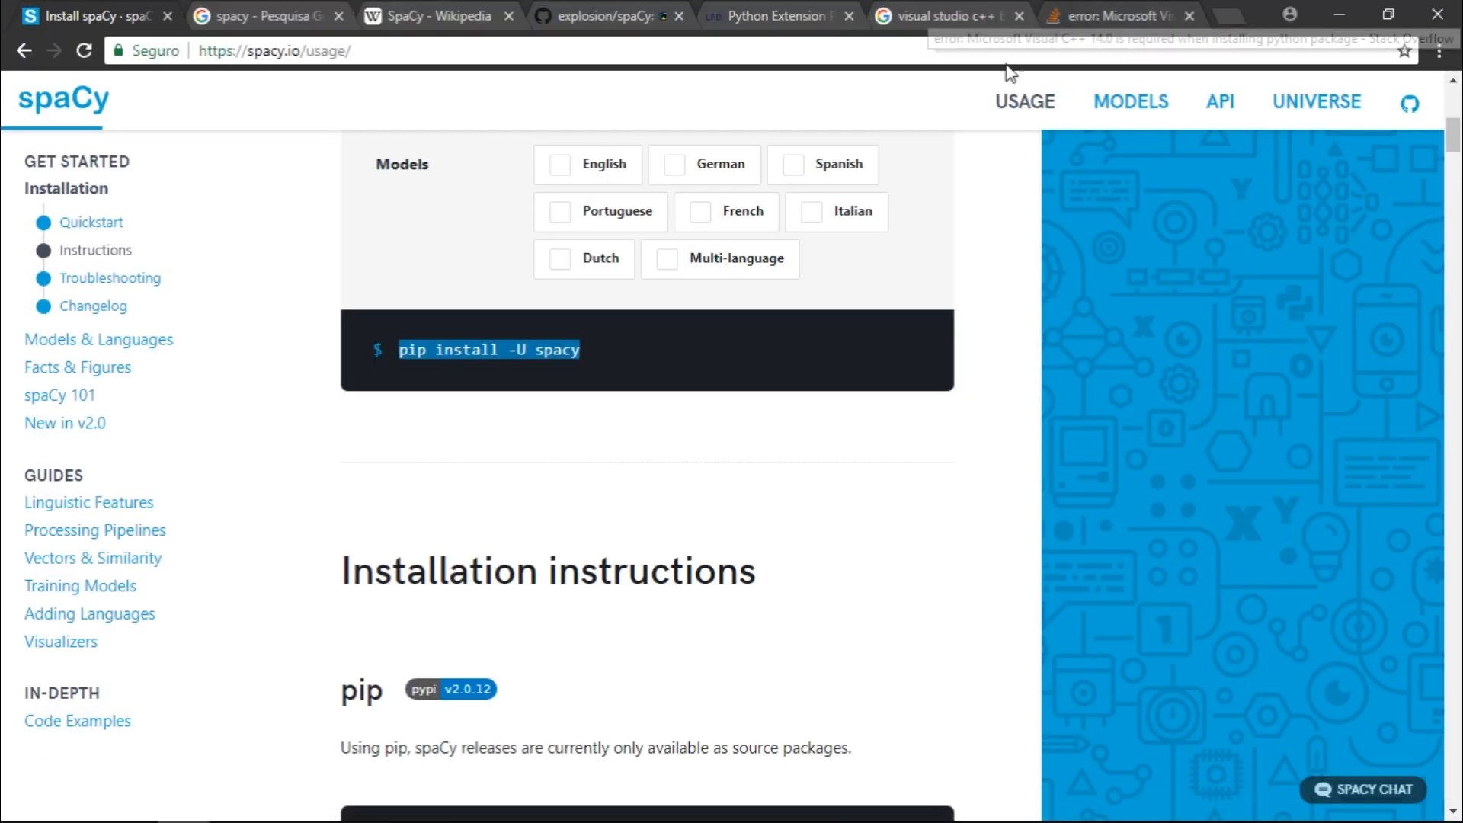
click(1110, 16)
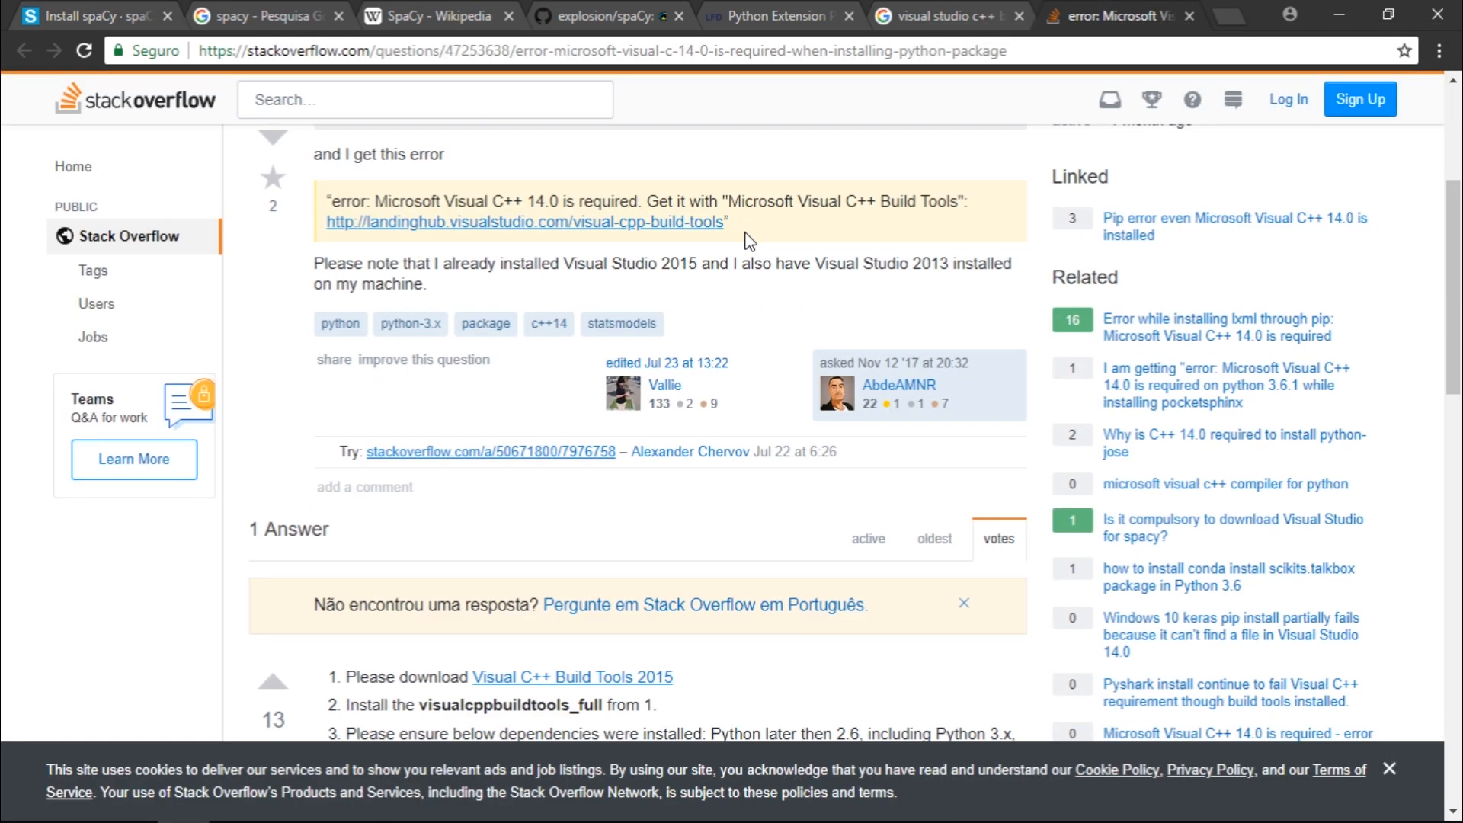
scroll(up, 3)
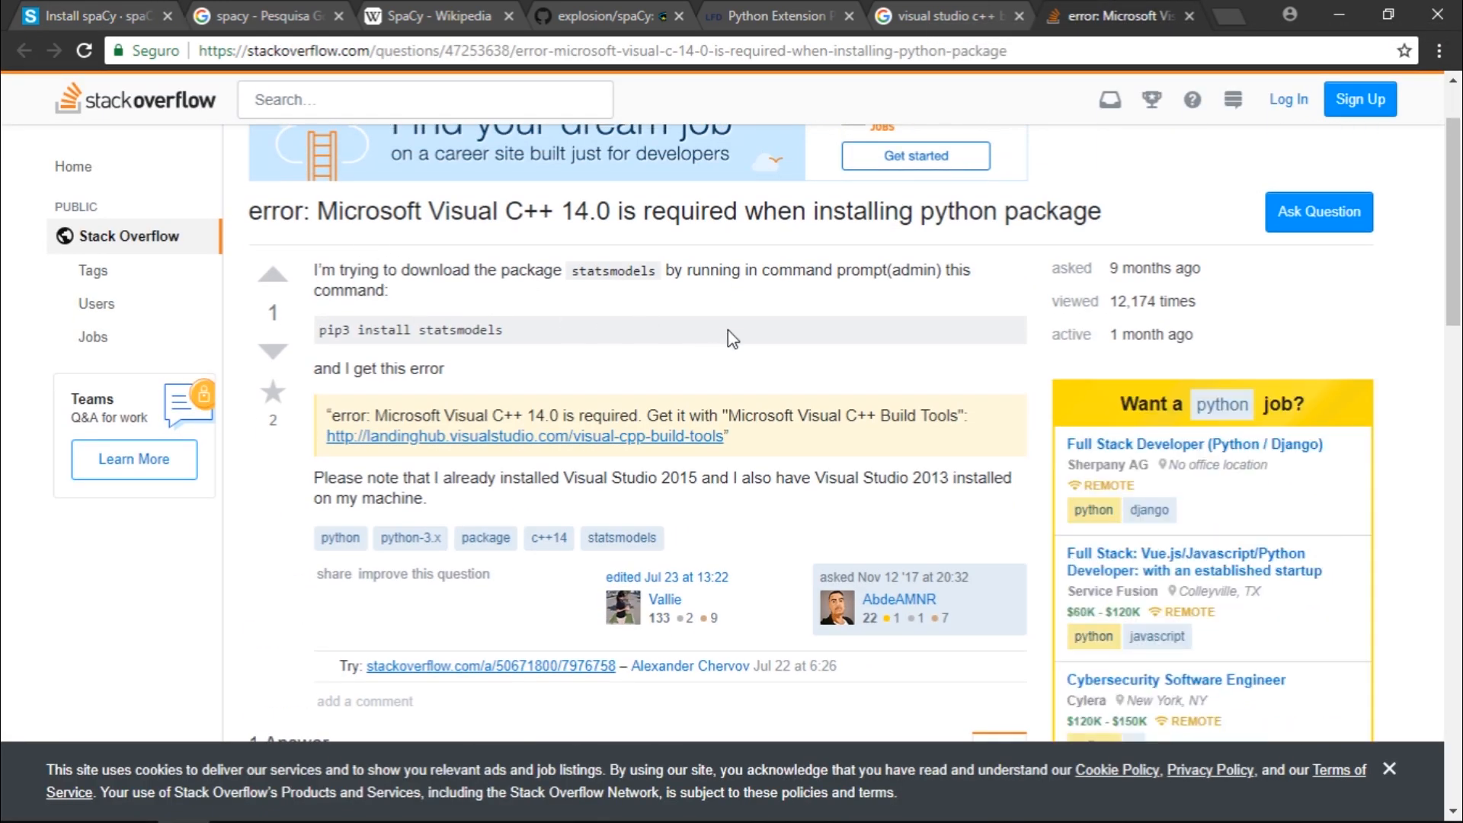
scroll(down, 3)
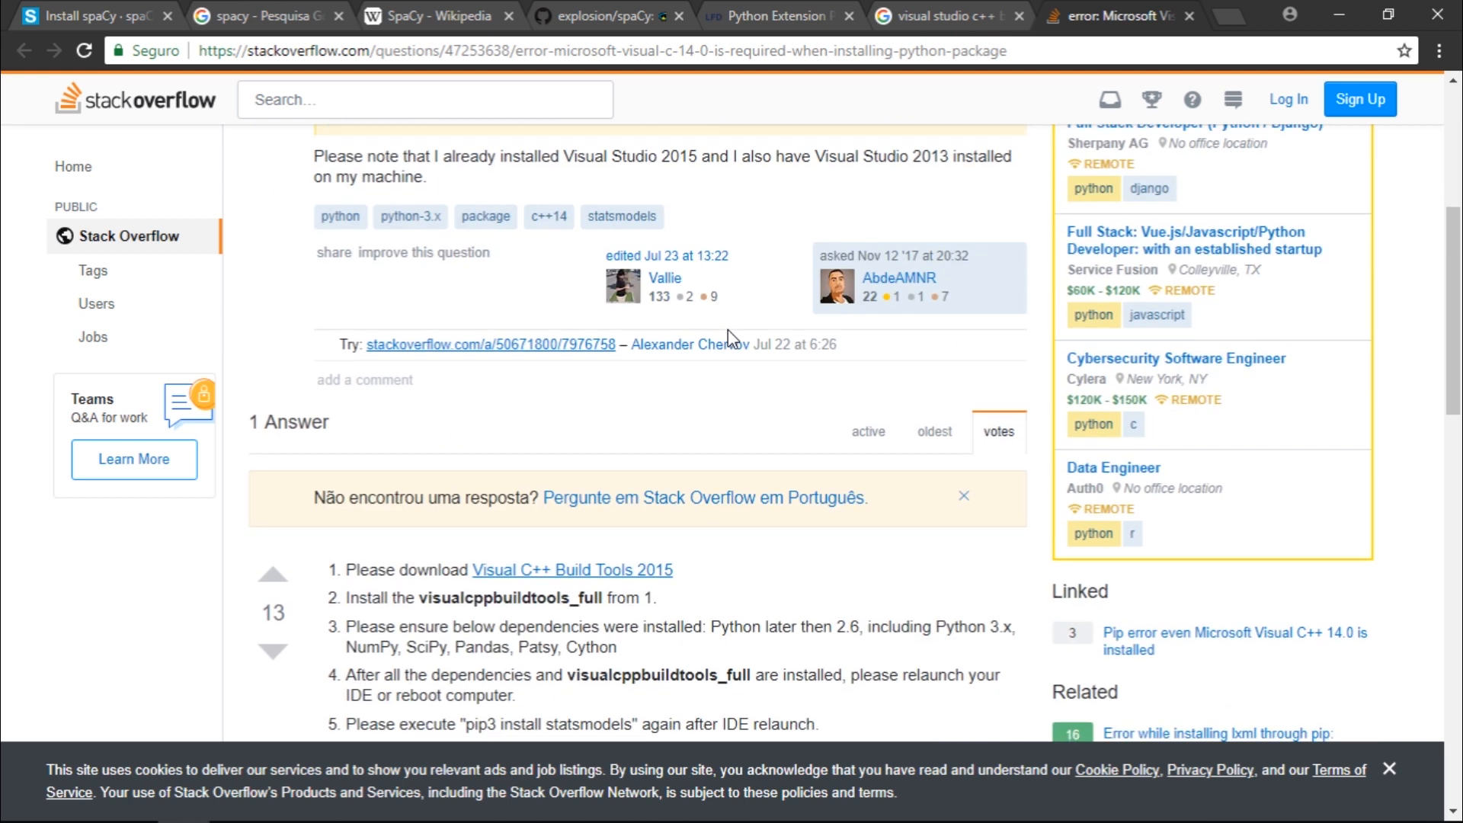
scroll(down, 3)
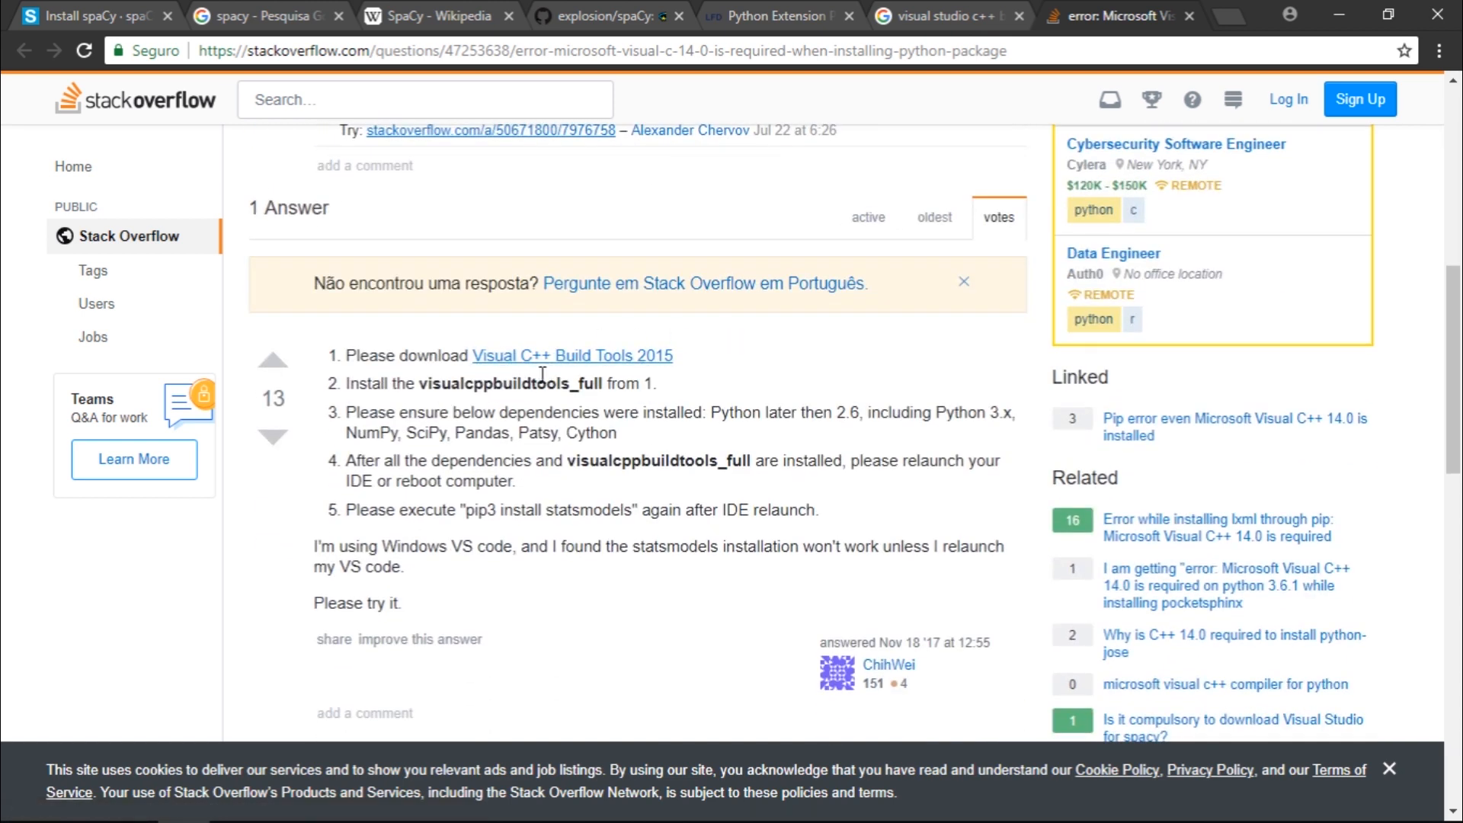
mouse_move(690, 370)
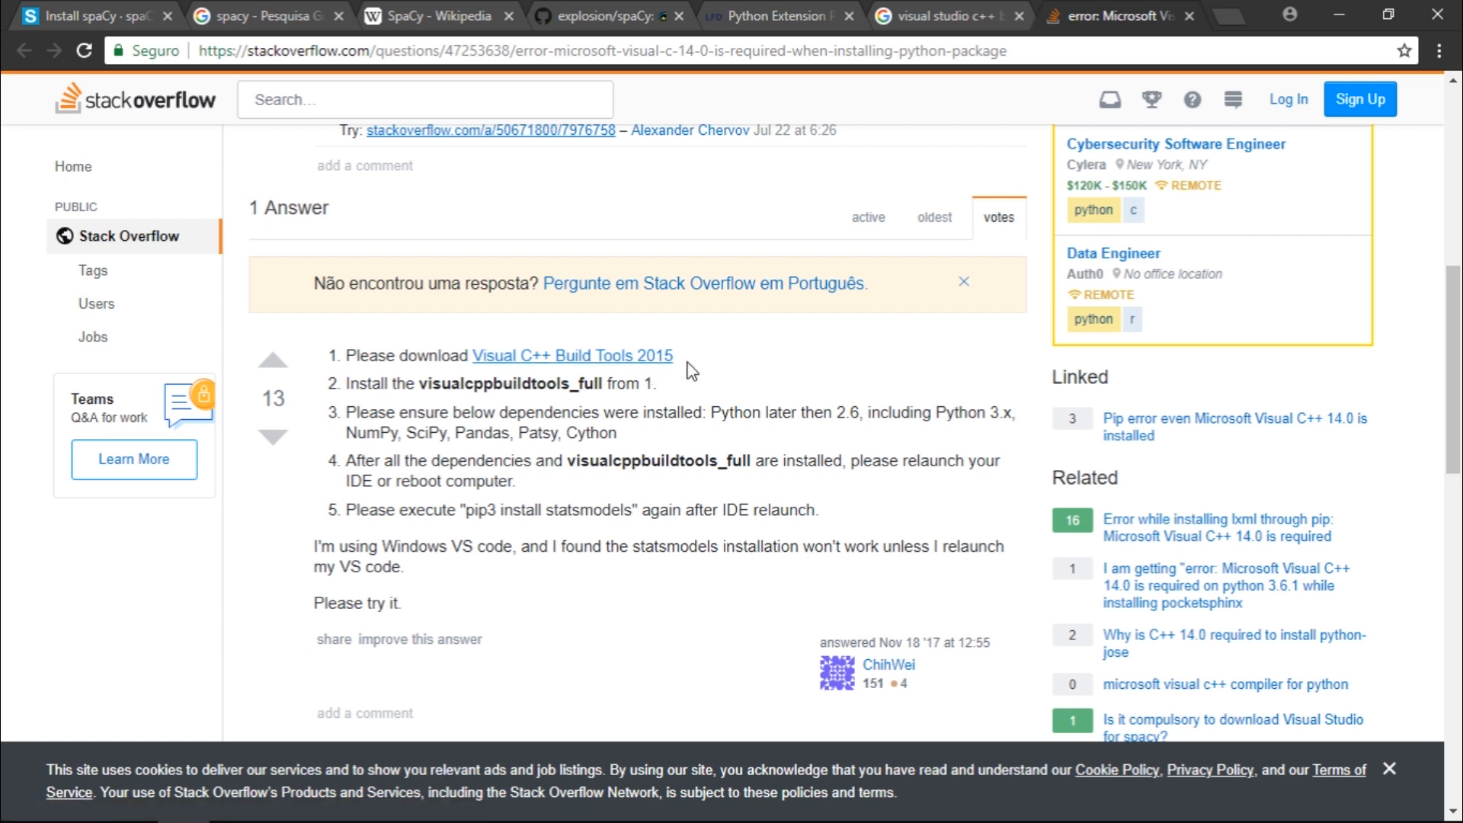
click(340, 801)
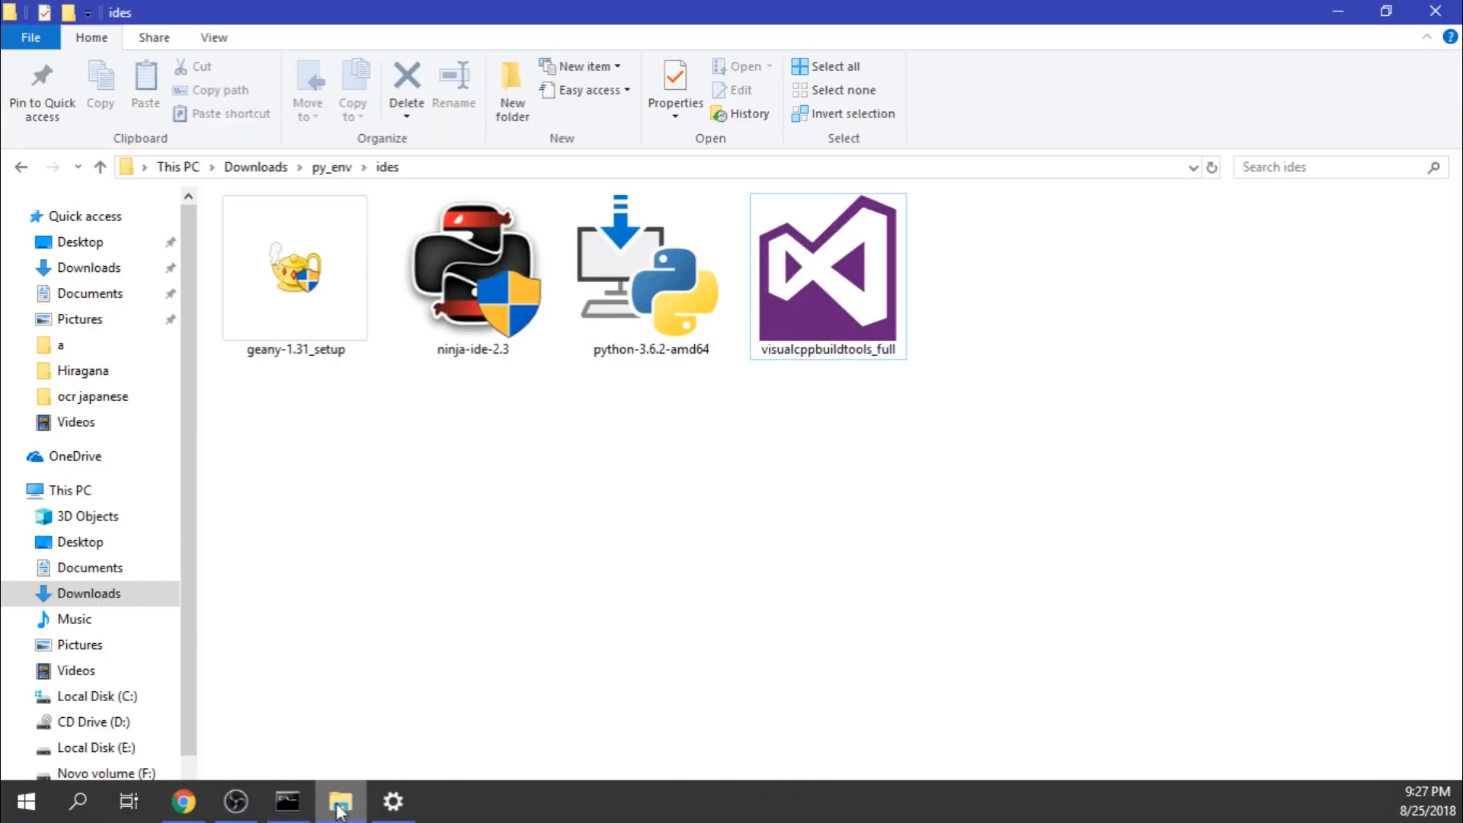
- Run the visualcppbuildtools_full installer from the ides folder
click(827, 271)
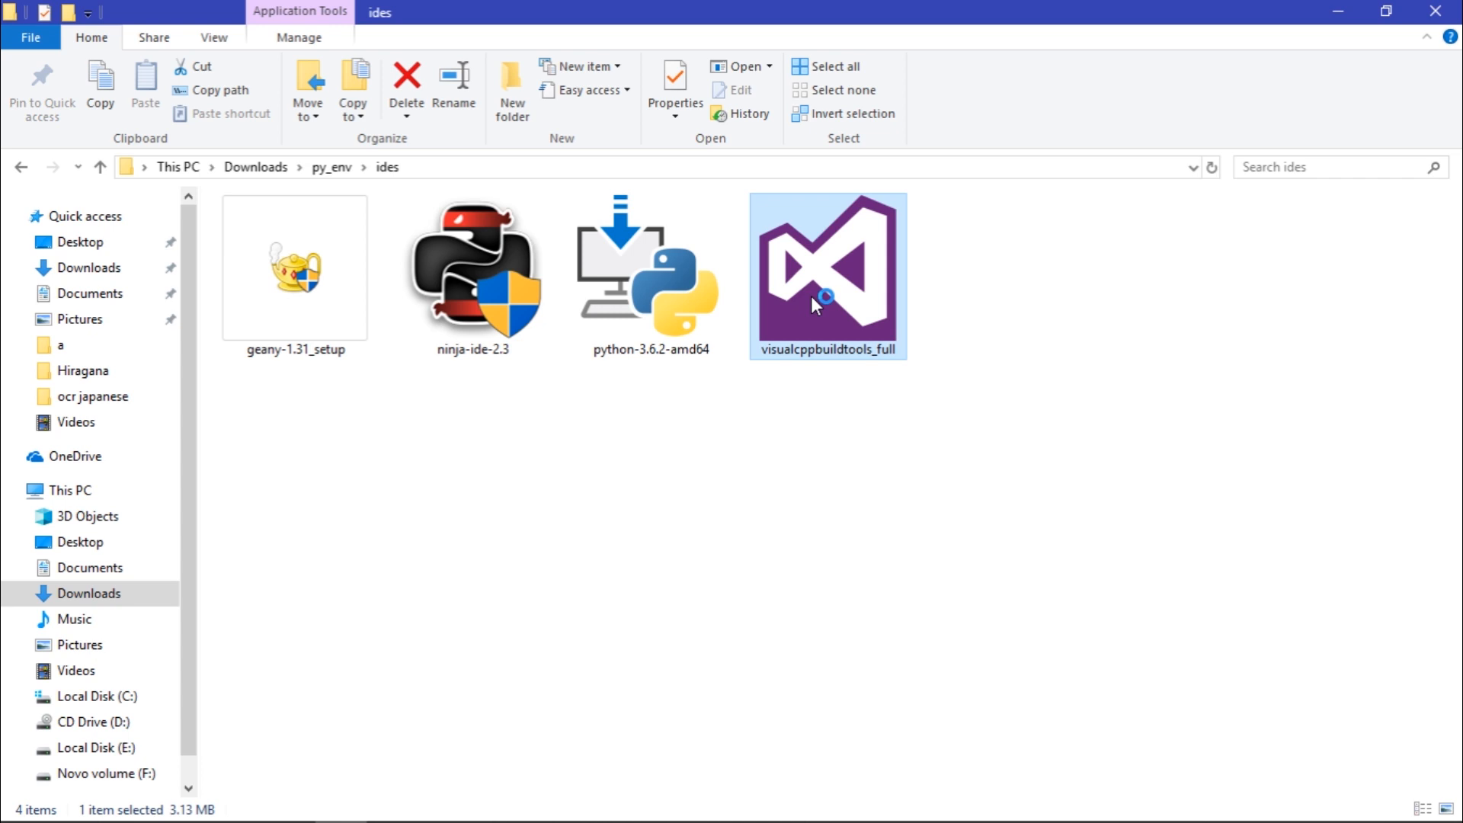
double_click(827, 266)
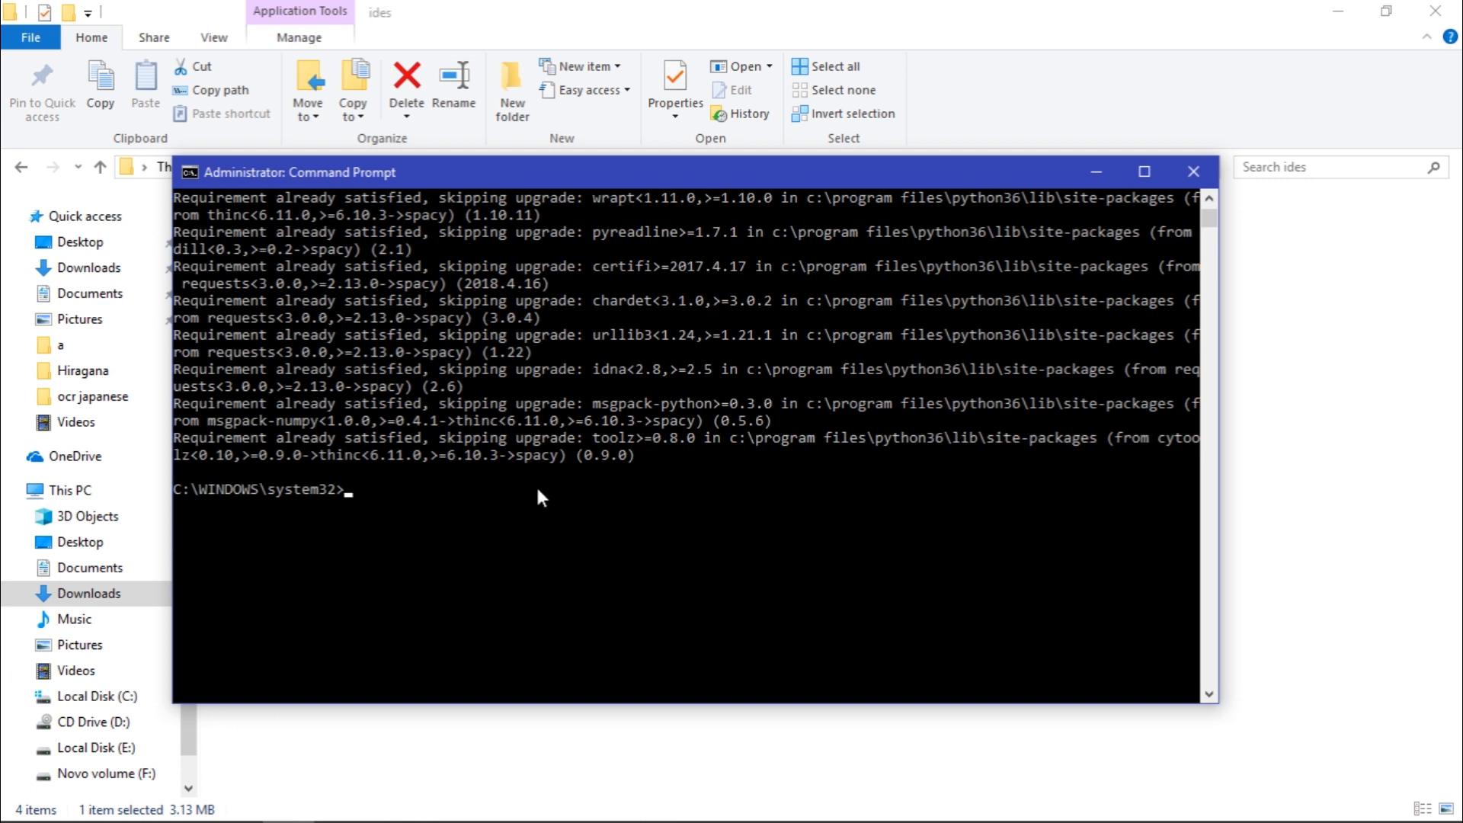
- Start Python 3.6.6 with python and enter import spacy
text(python)
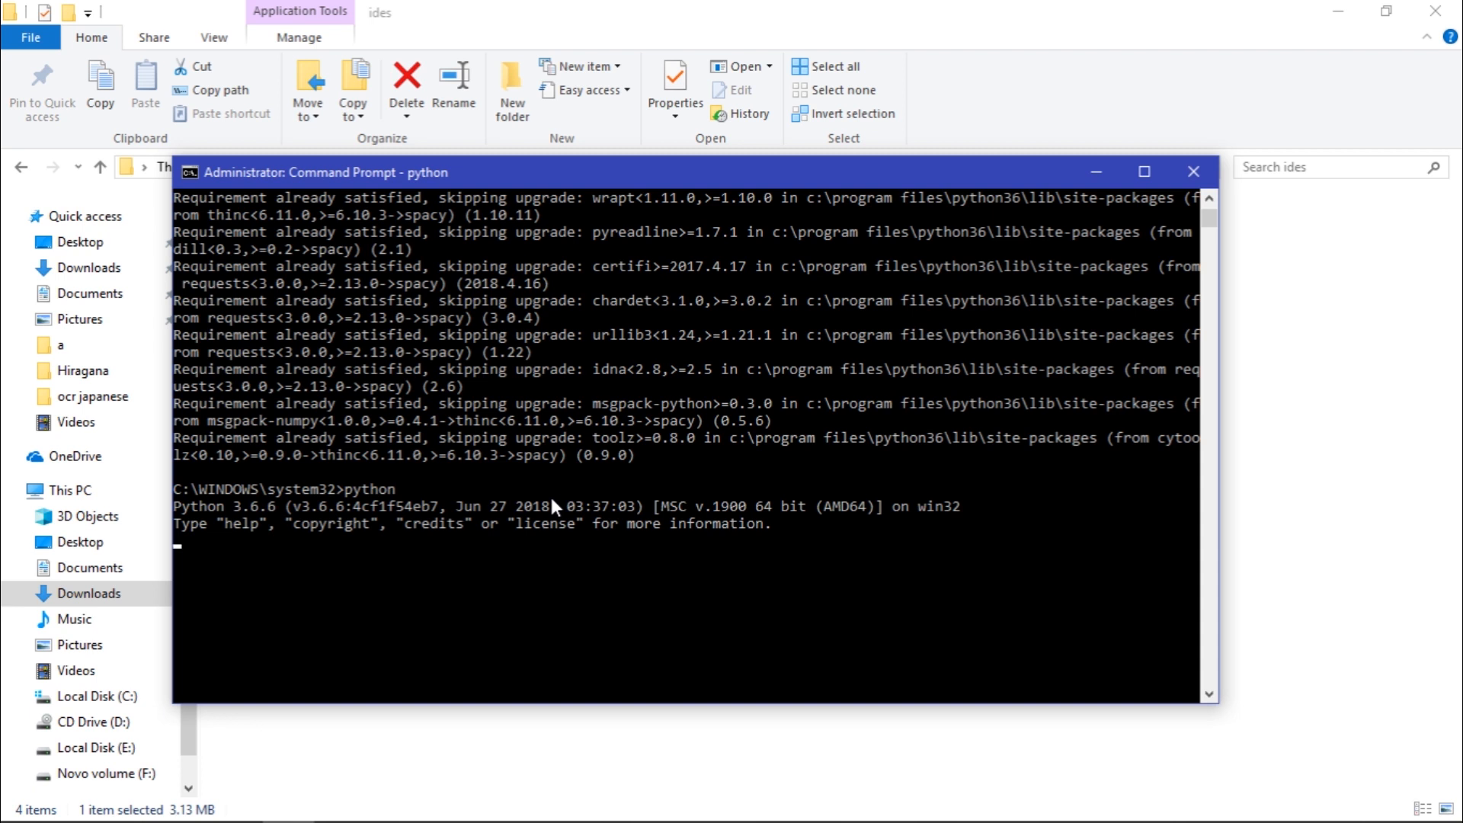
text(import)
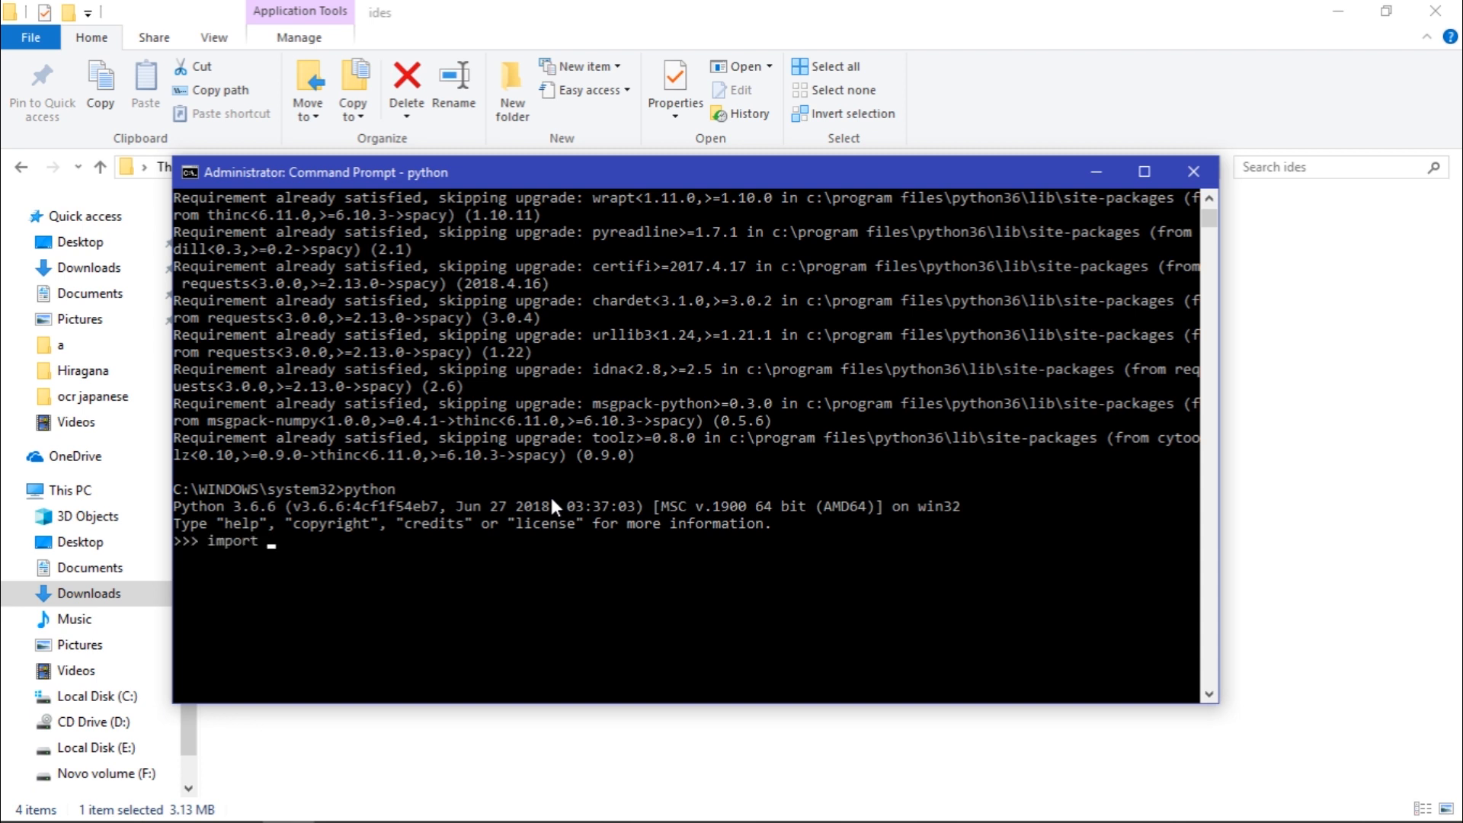
text(spacy)
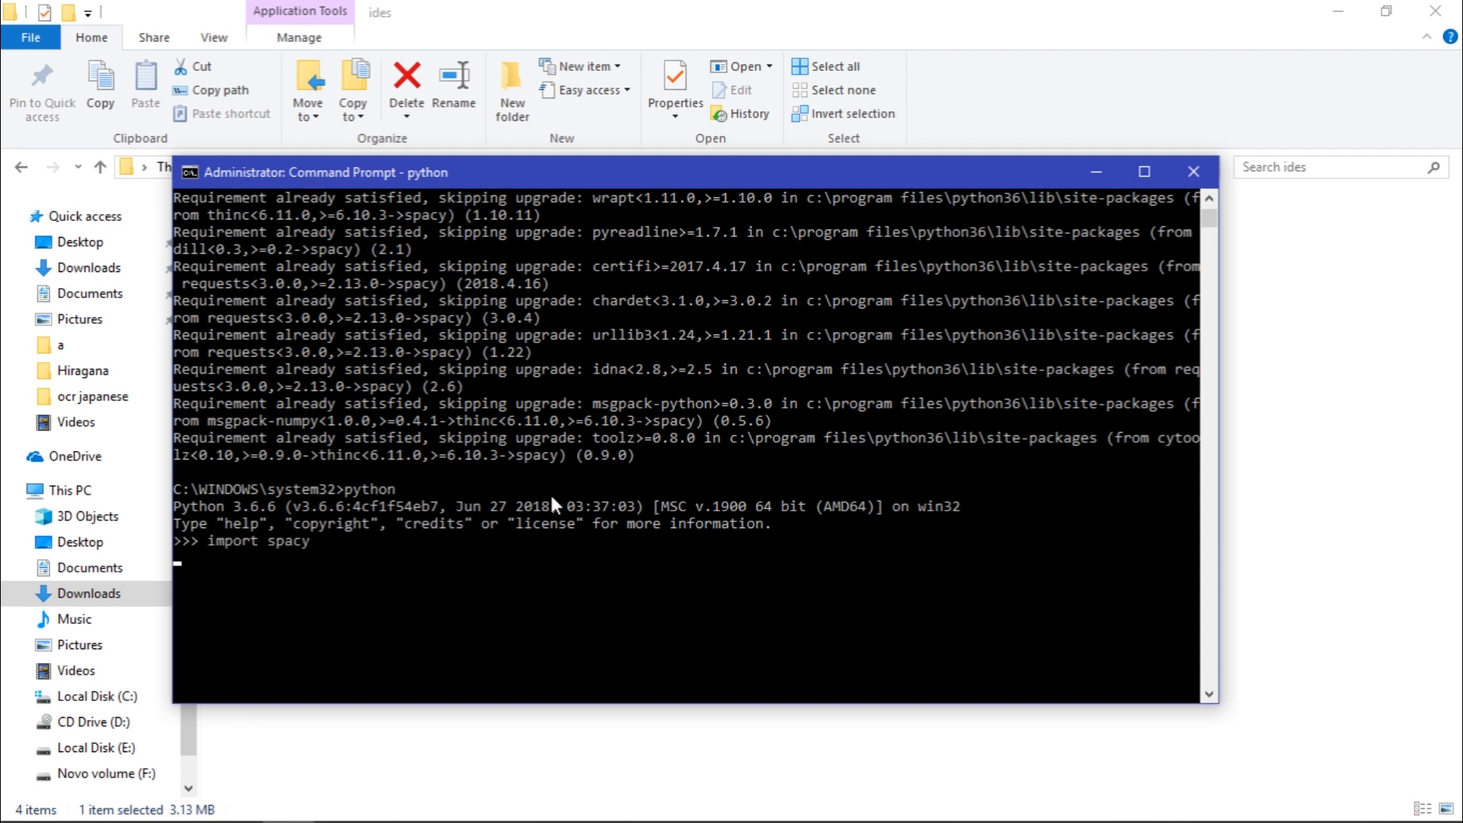
scroll(down, 3)
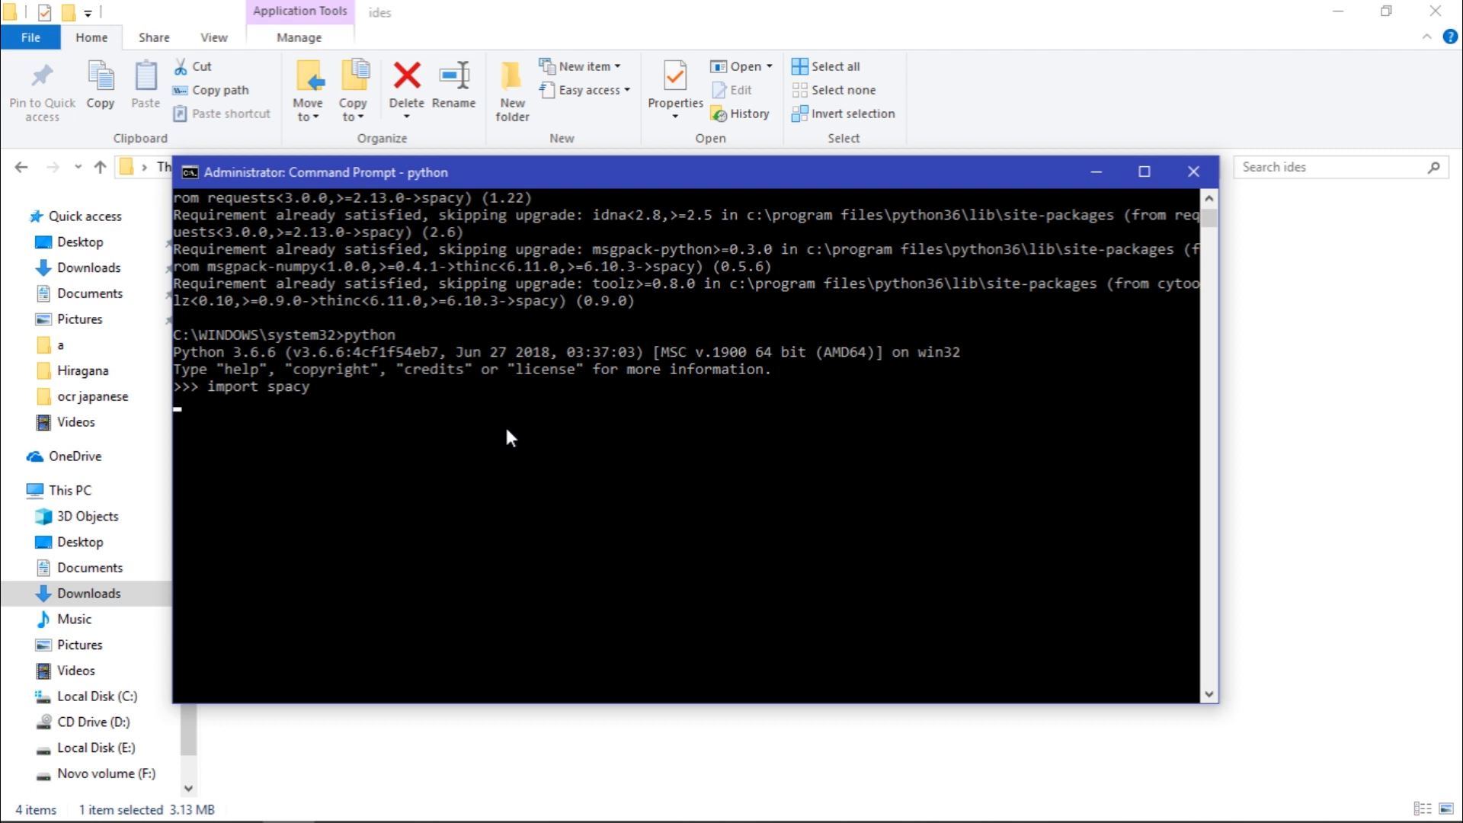
mouse_move(494, 533)
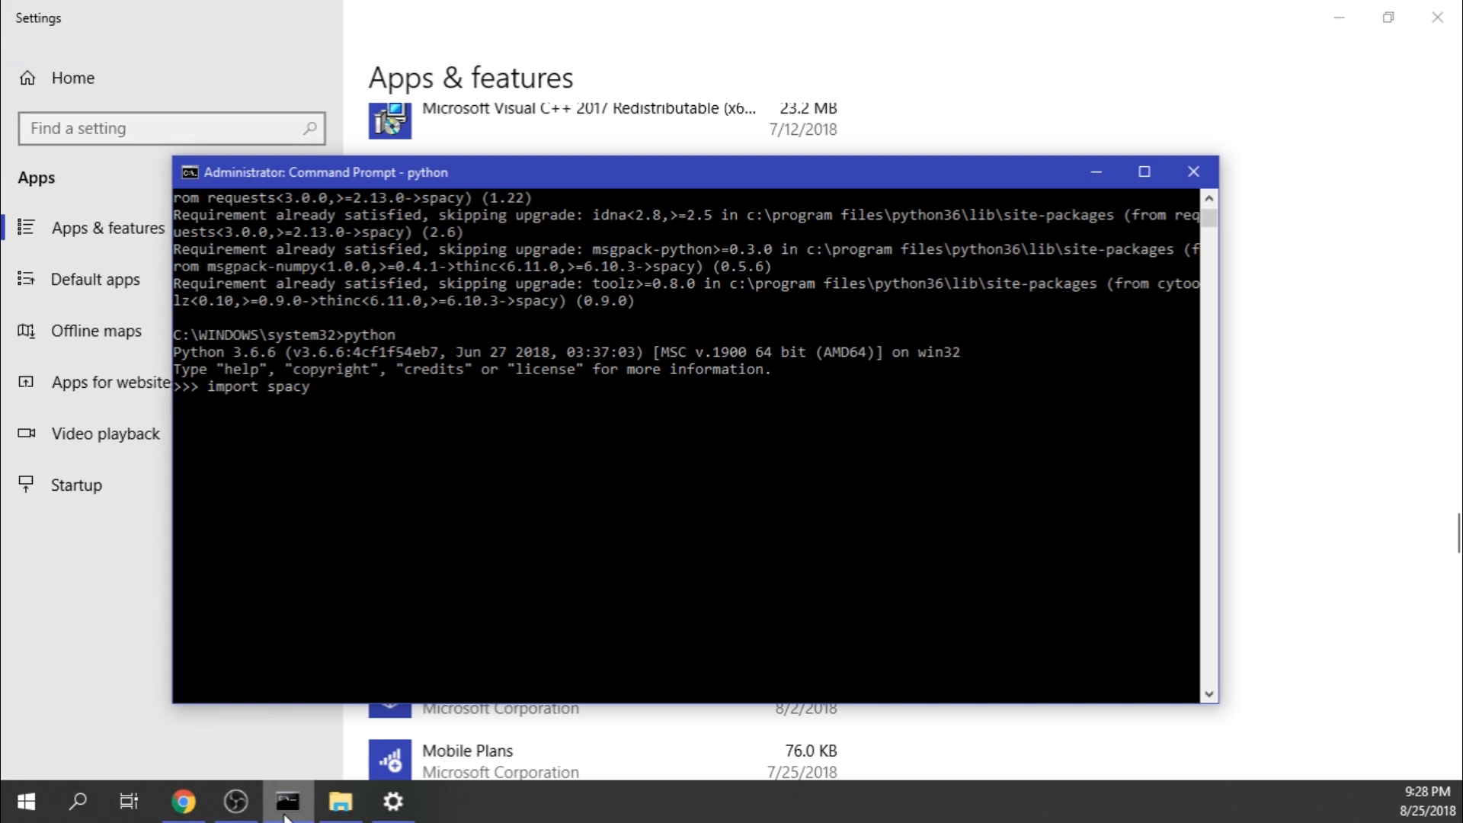
mouse_move(635, 428)
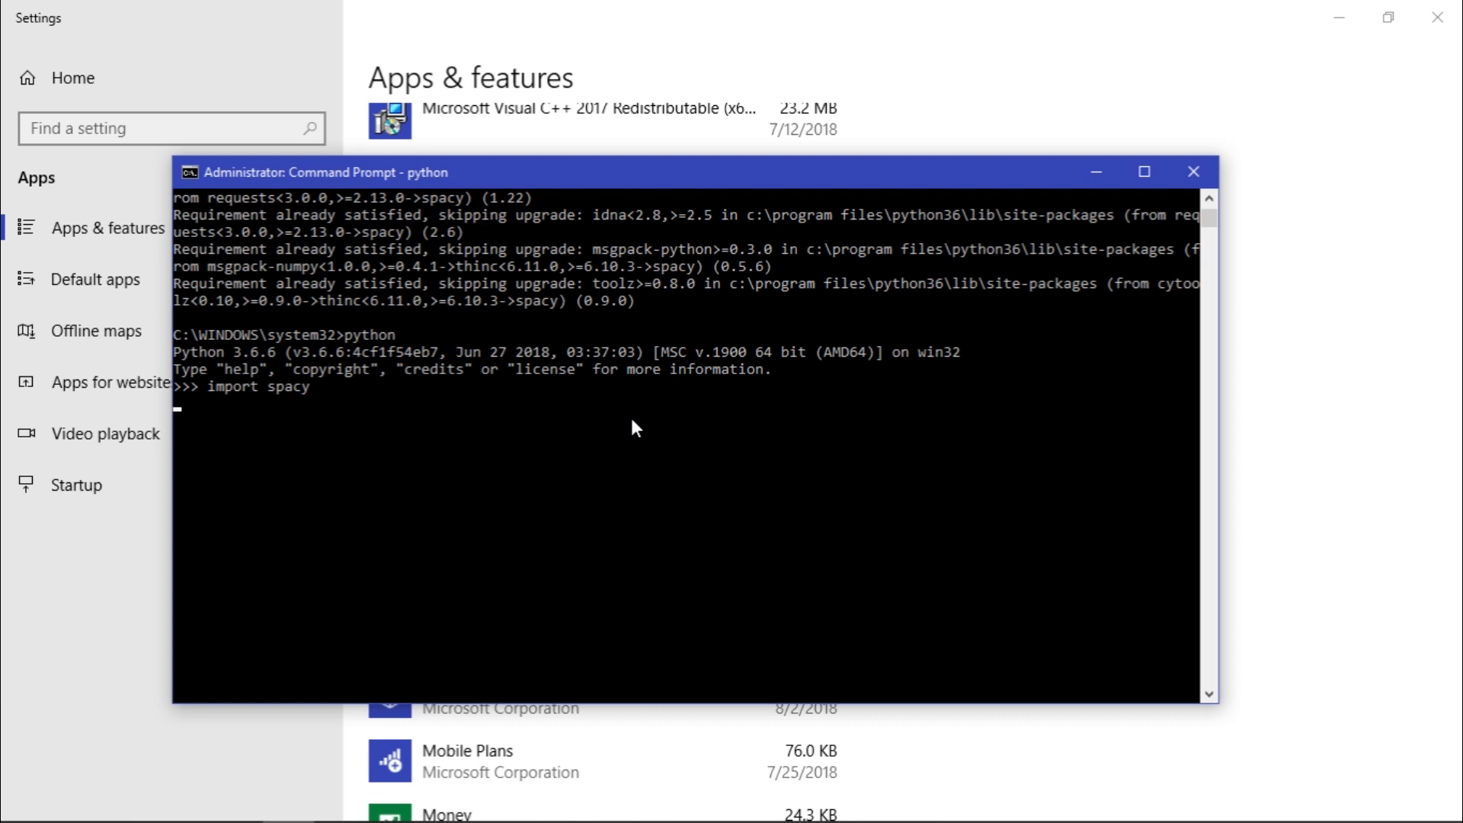
- Confirm import spacy runs without errors, then return to the spaCy install page
key(enter)
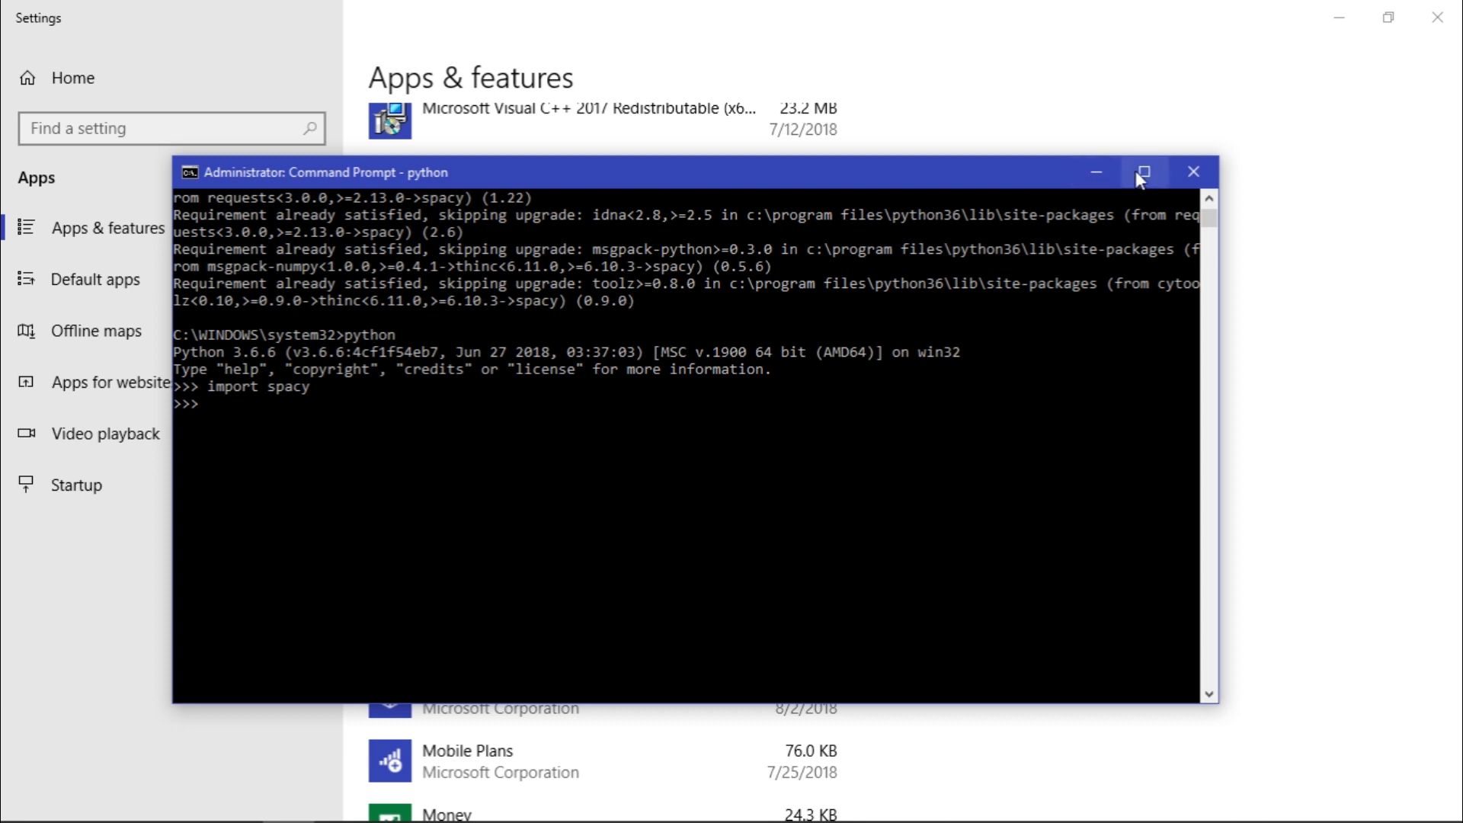
click(1142, 172)
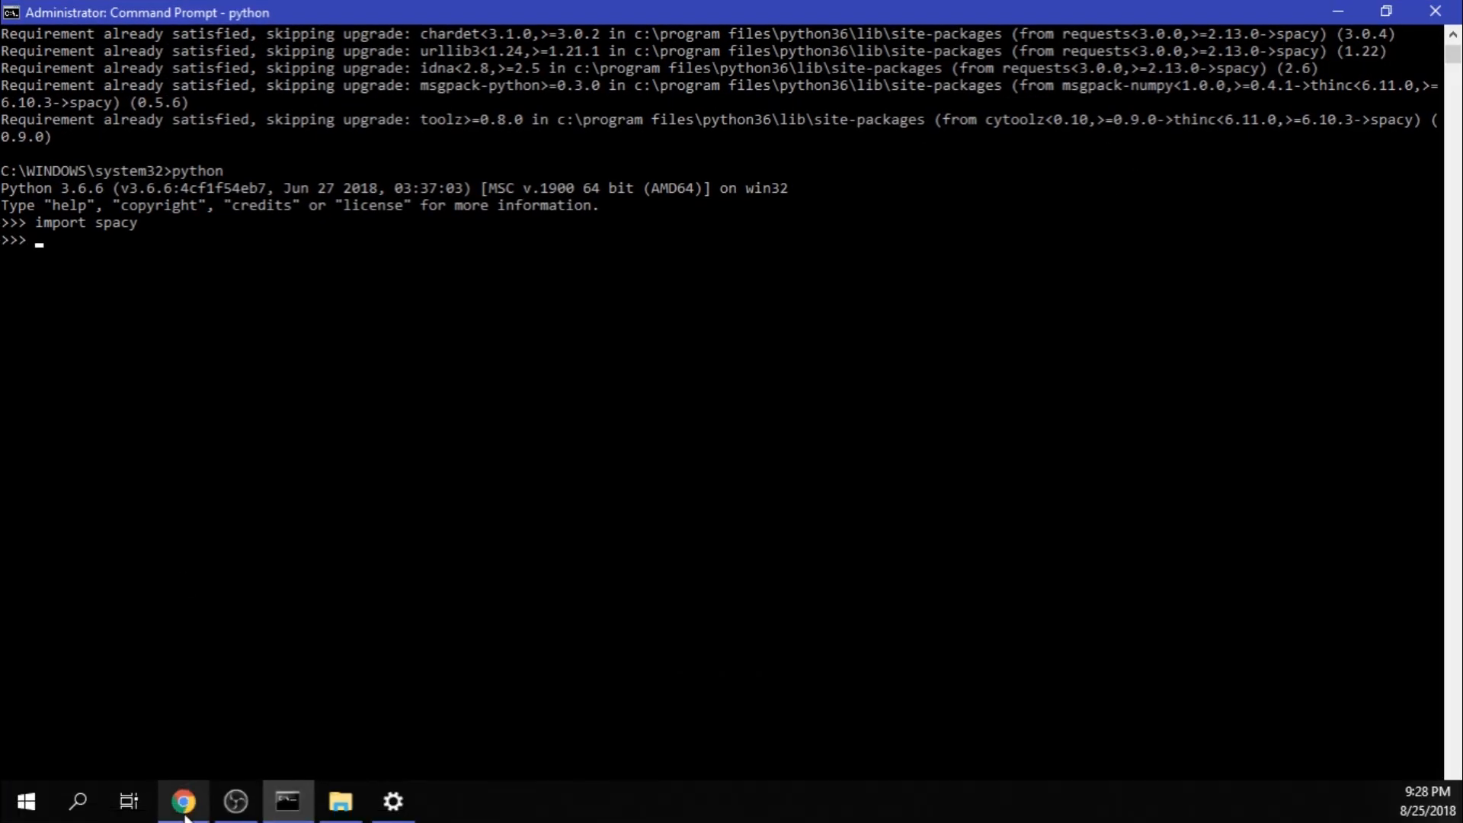
click(183, 801)
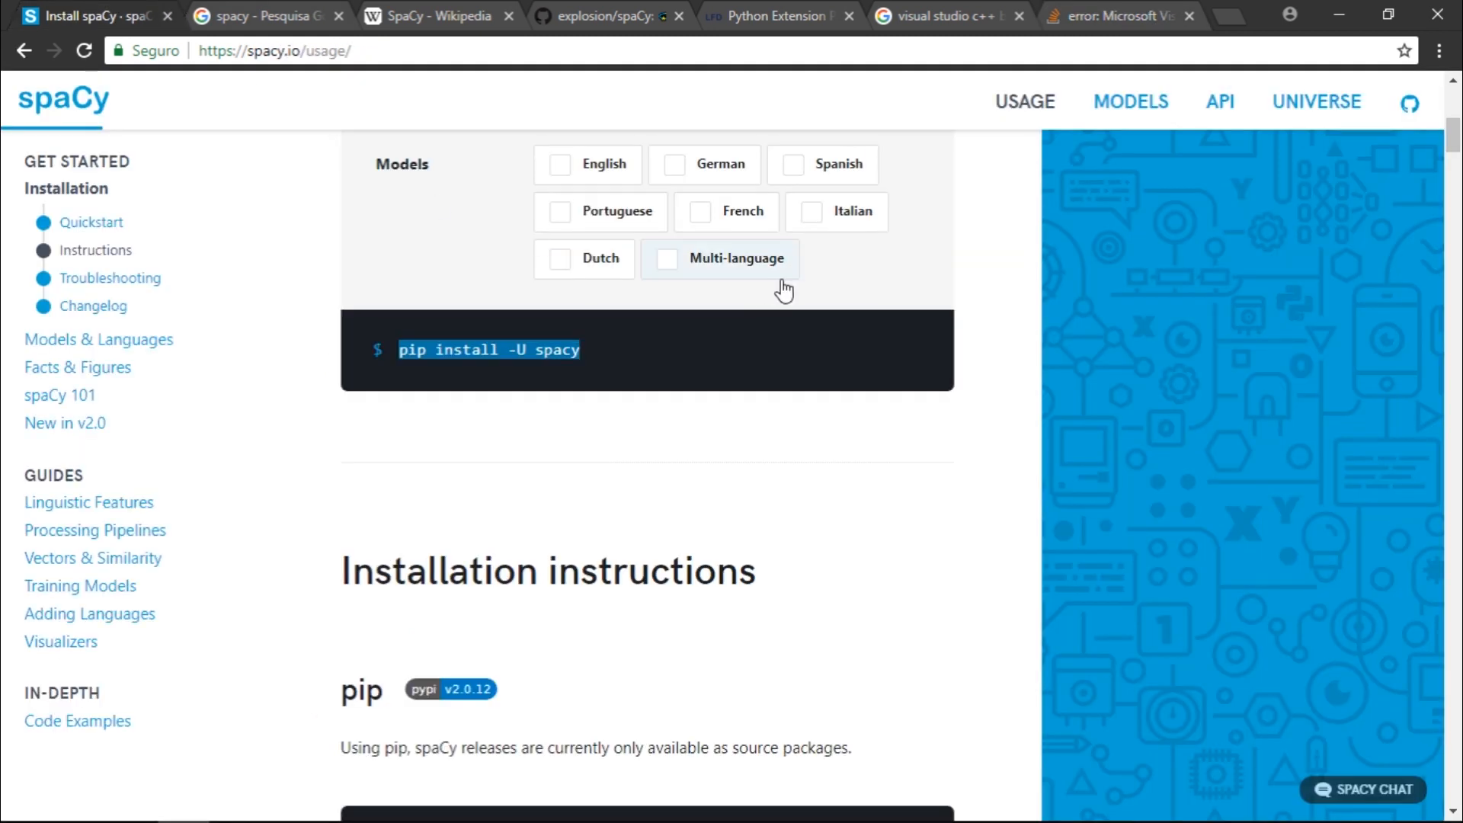
- Let the Visual C++ Build Tools setup initialize, then bring up the unofficial Python binaries page
right_click(1130, 101)
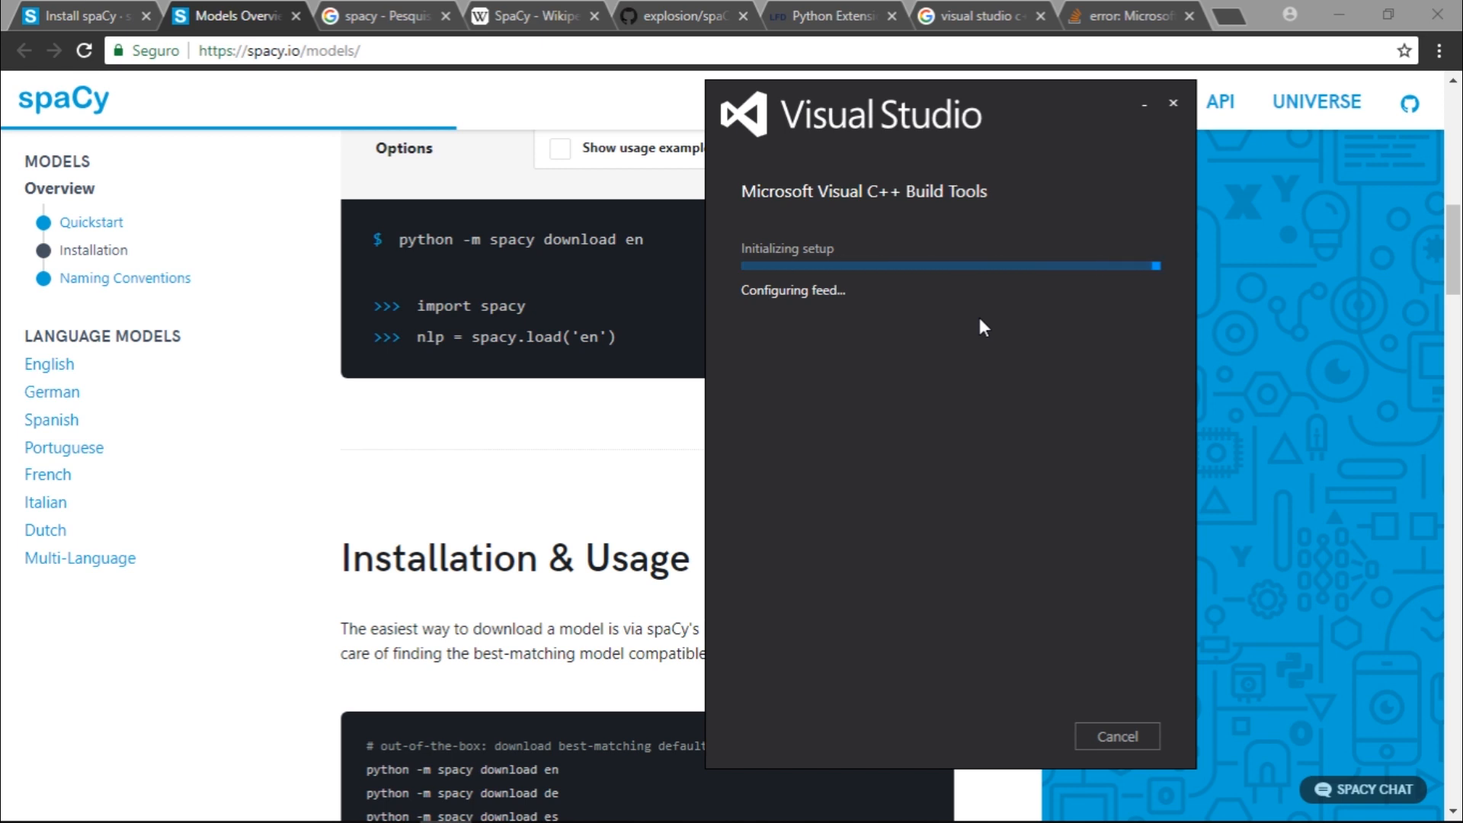
click(833, 16)
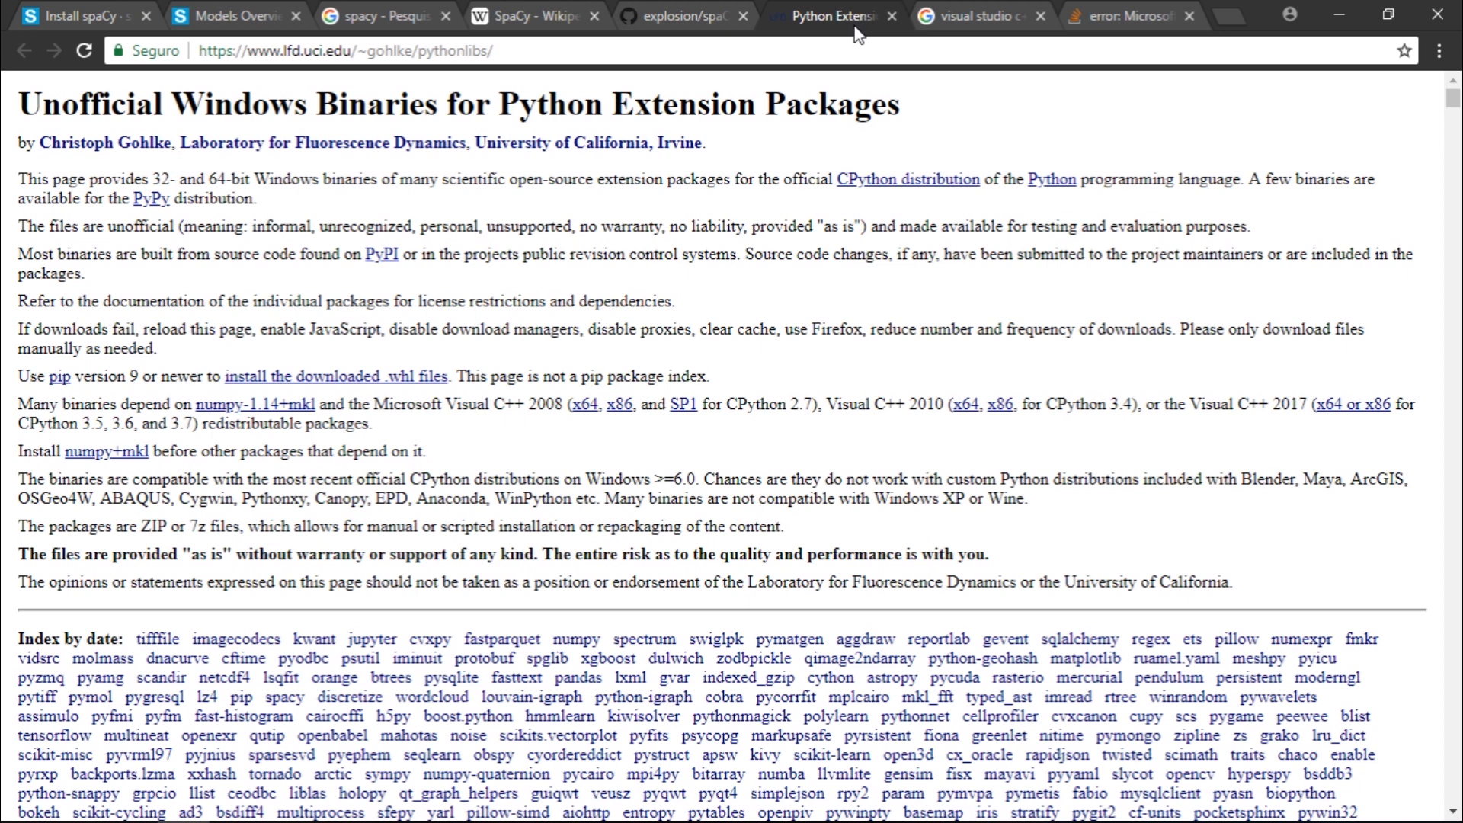
- Find 'spacy' on Gohlke's page to reach the spaCy wheels section
scroll(down, 3)
text(s)
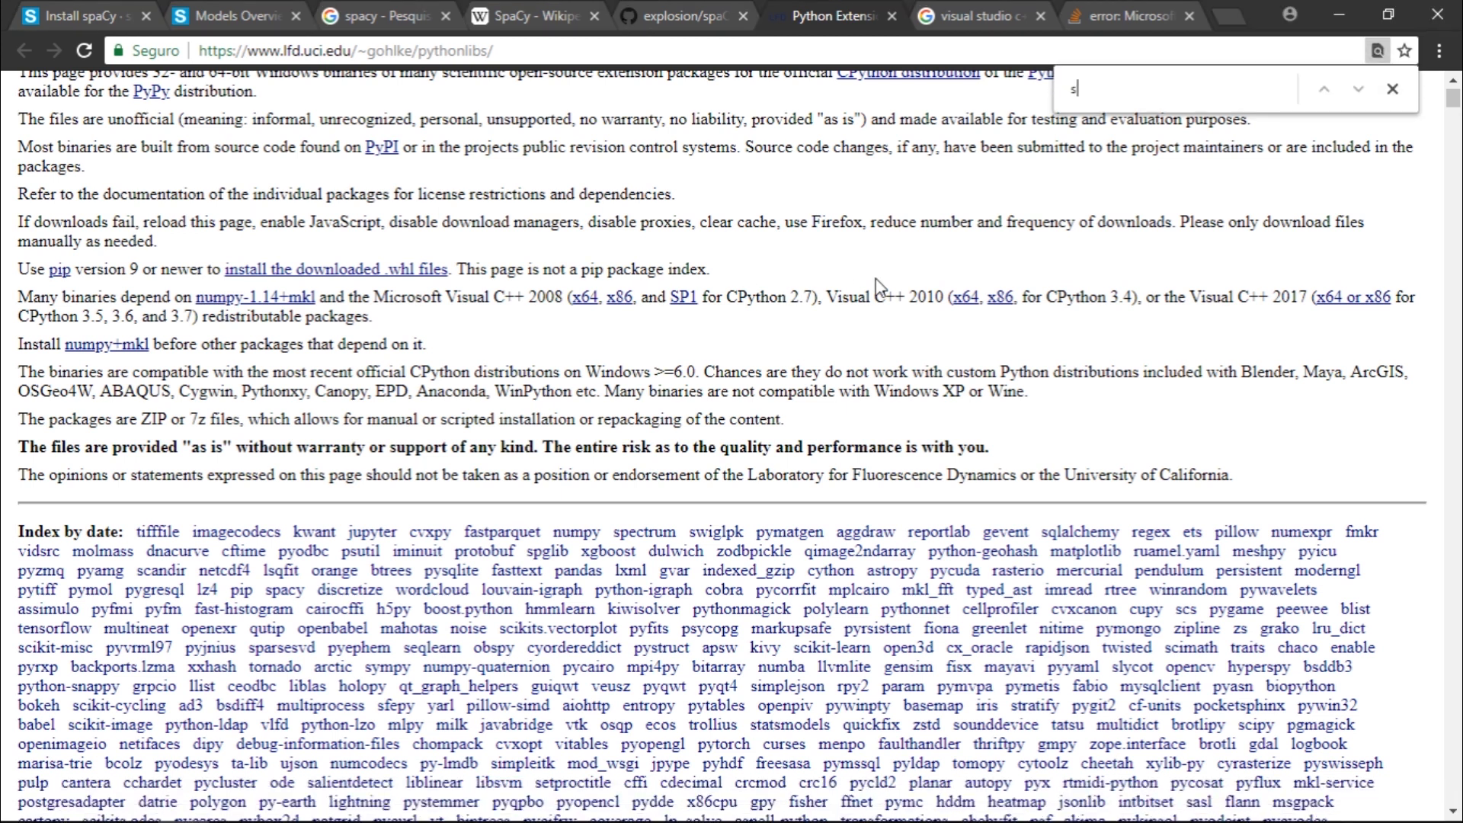
text(pacy)
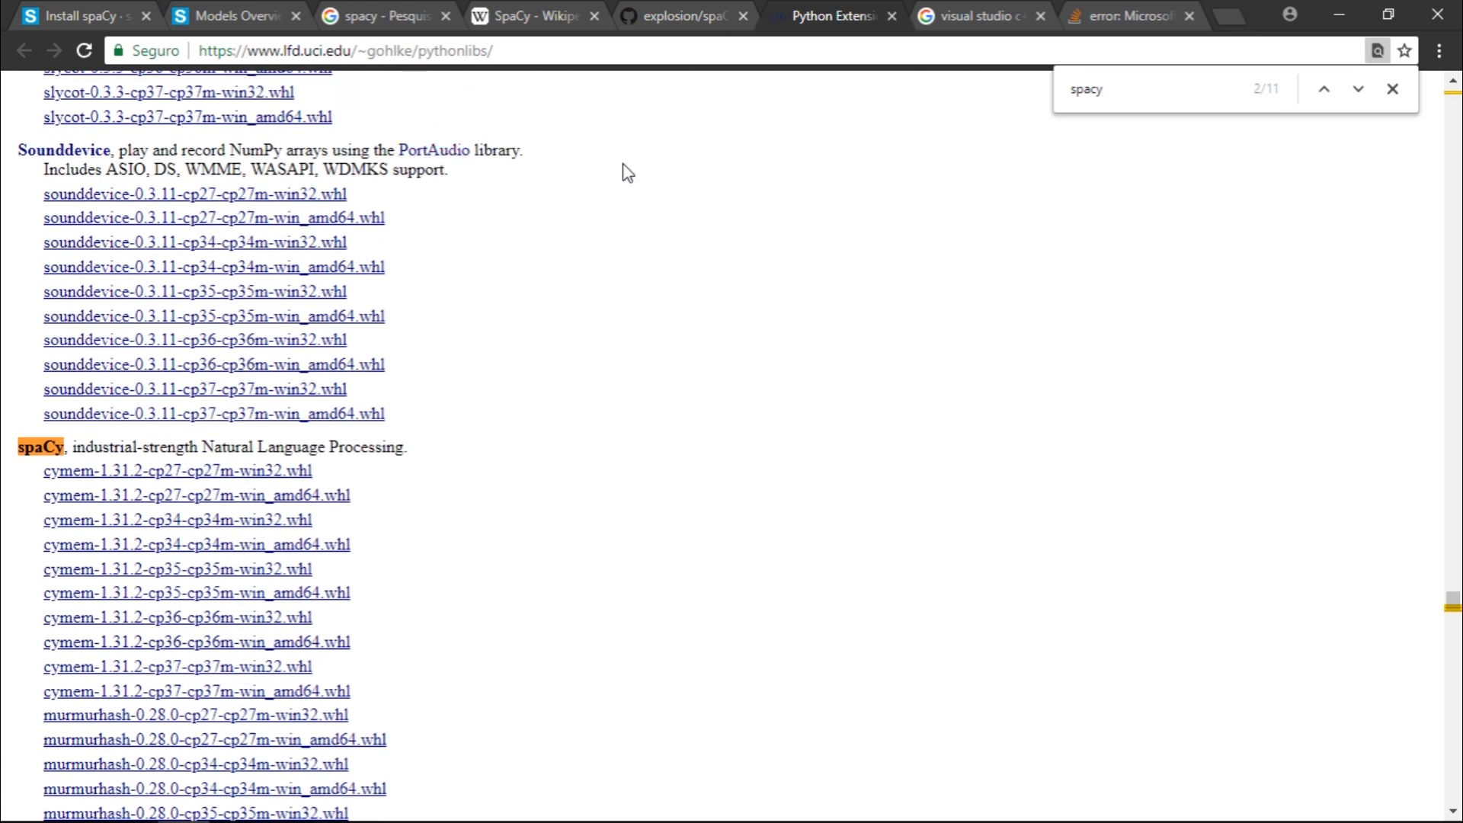
scroll(down, 3)
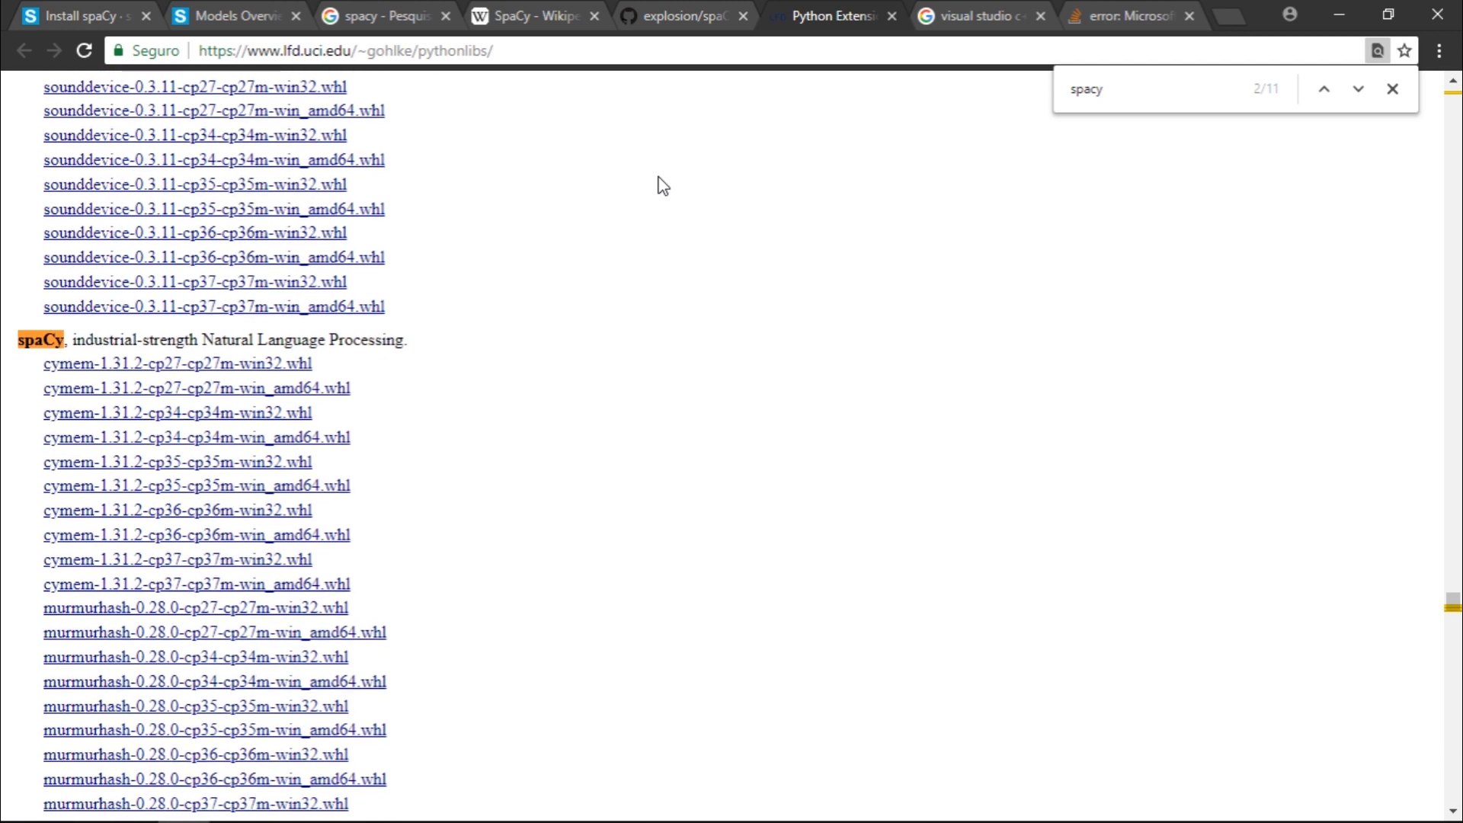
scroll(down, 3)
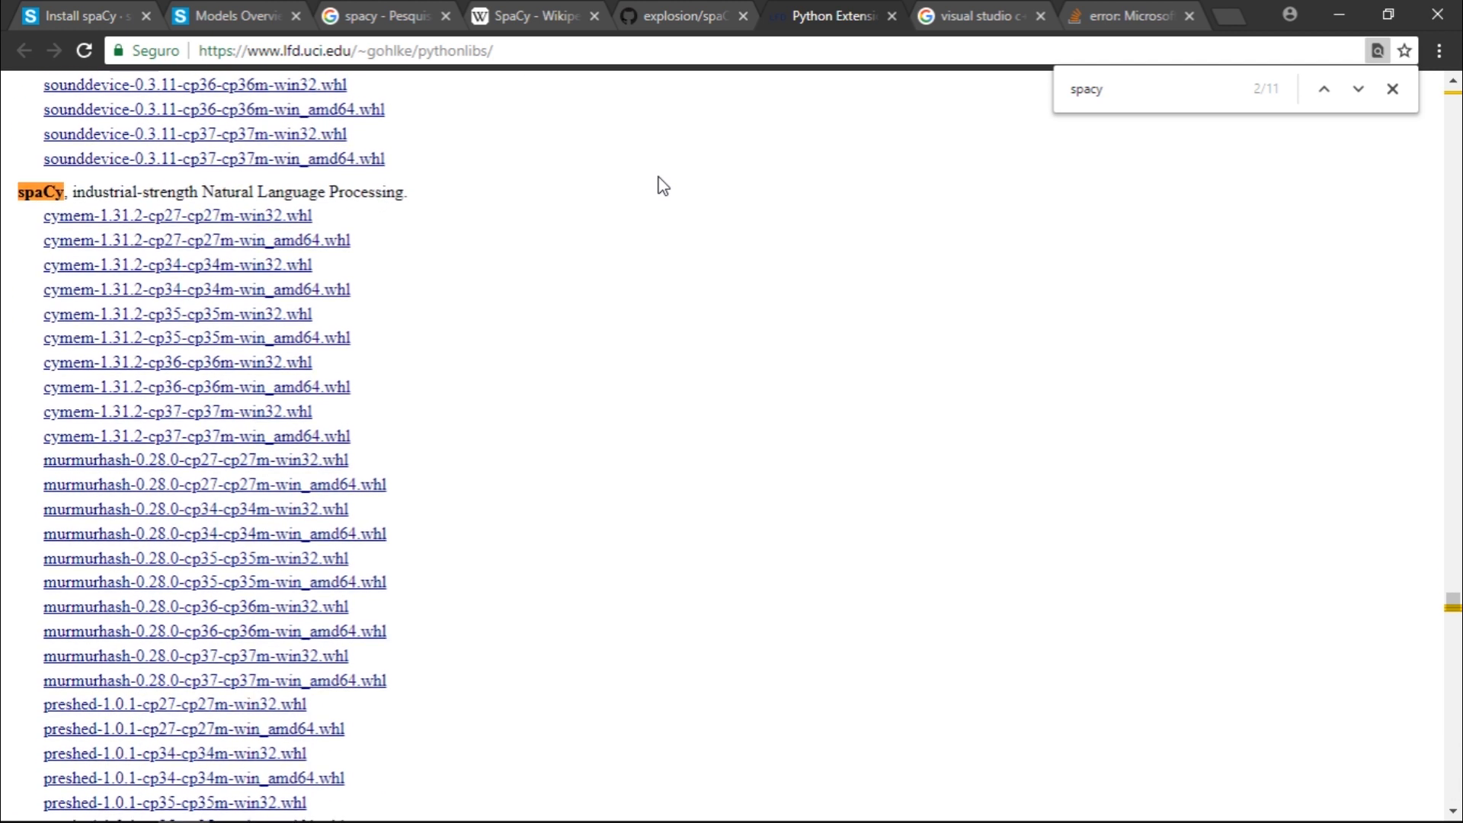
scroll(down, 3)
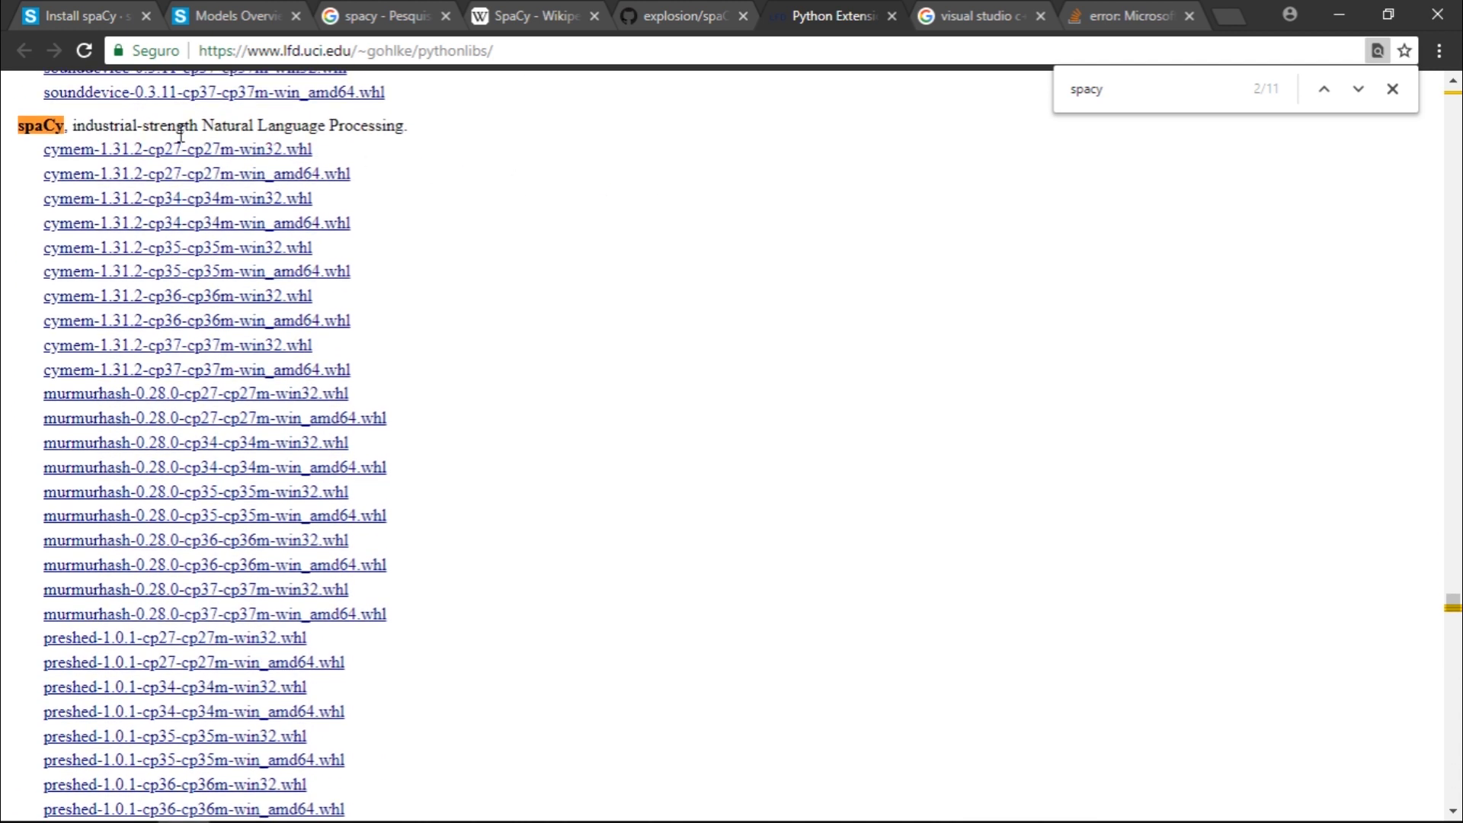
scroll(down, 3)
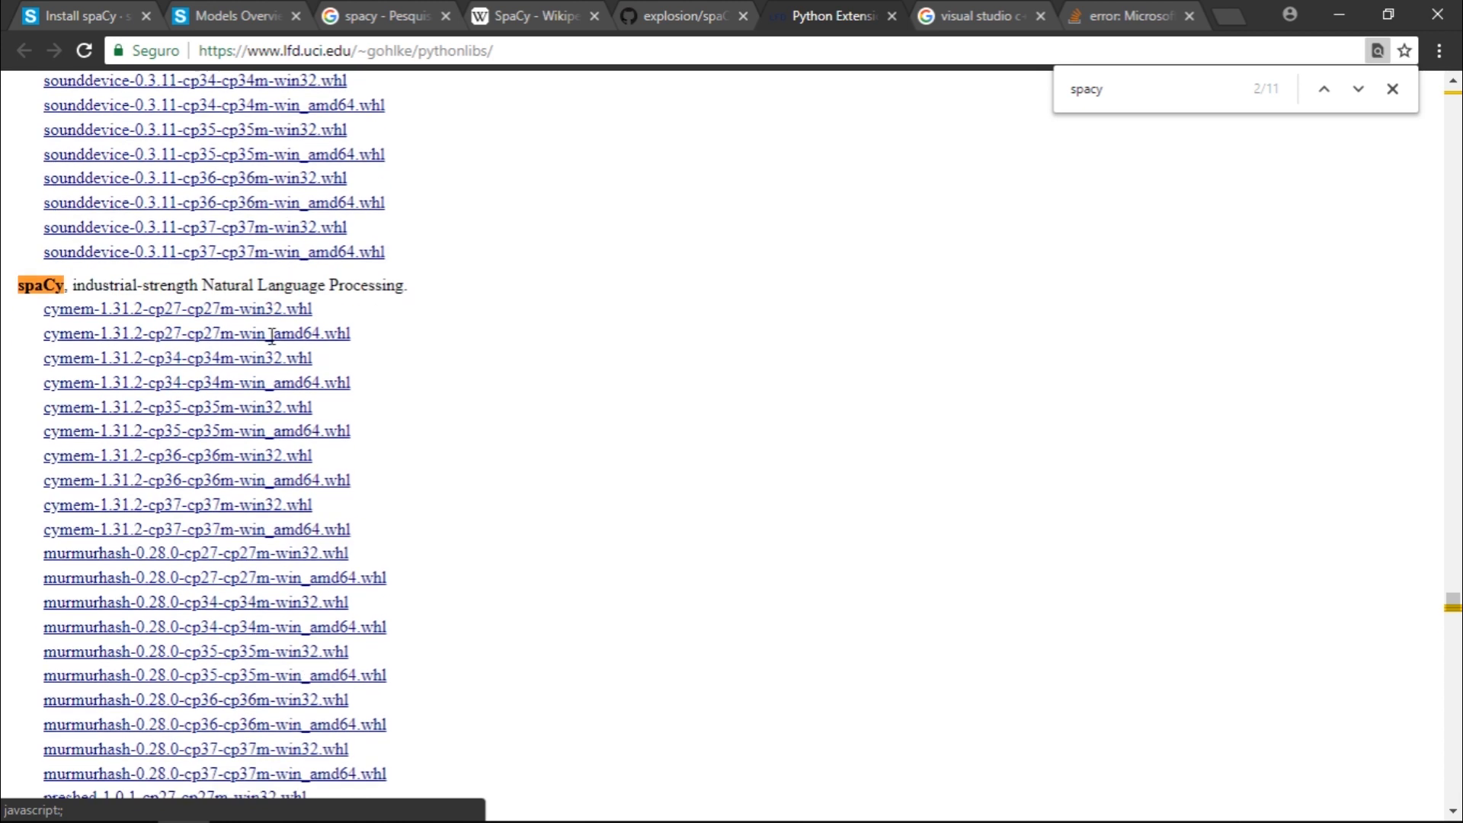
scroll(down, 3)
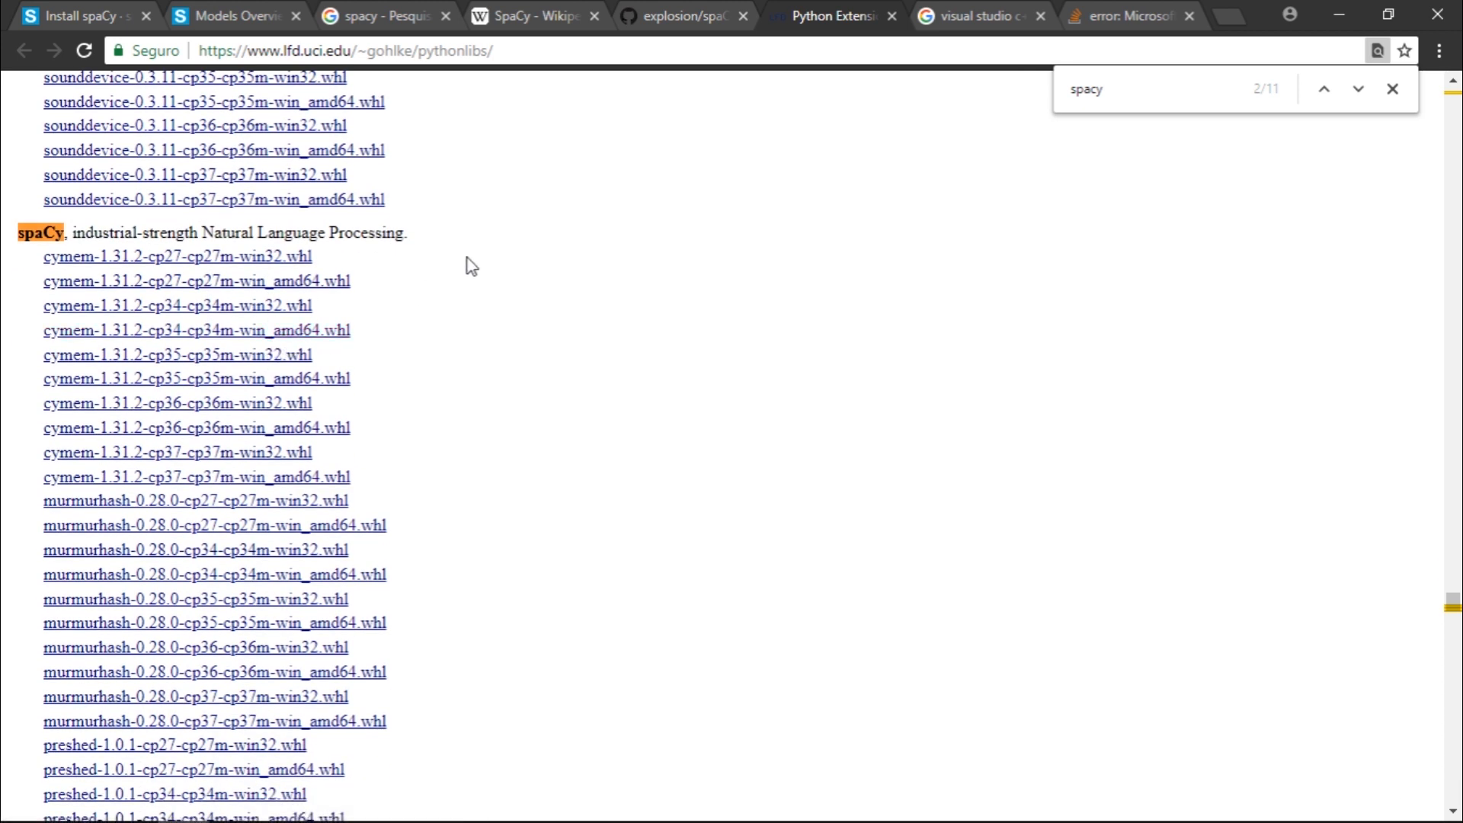
mouse_move(761, 486)
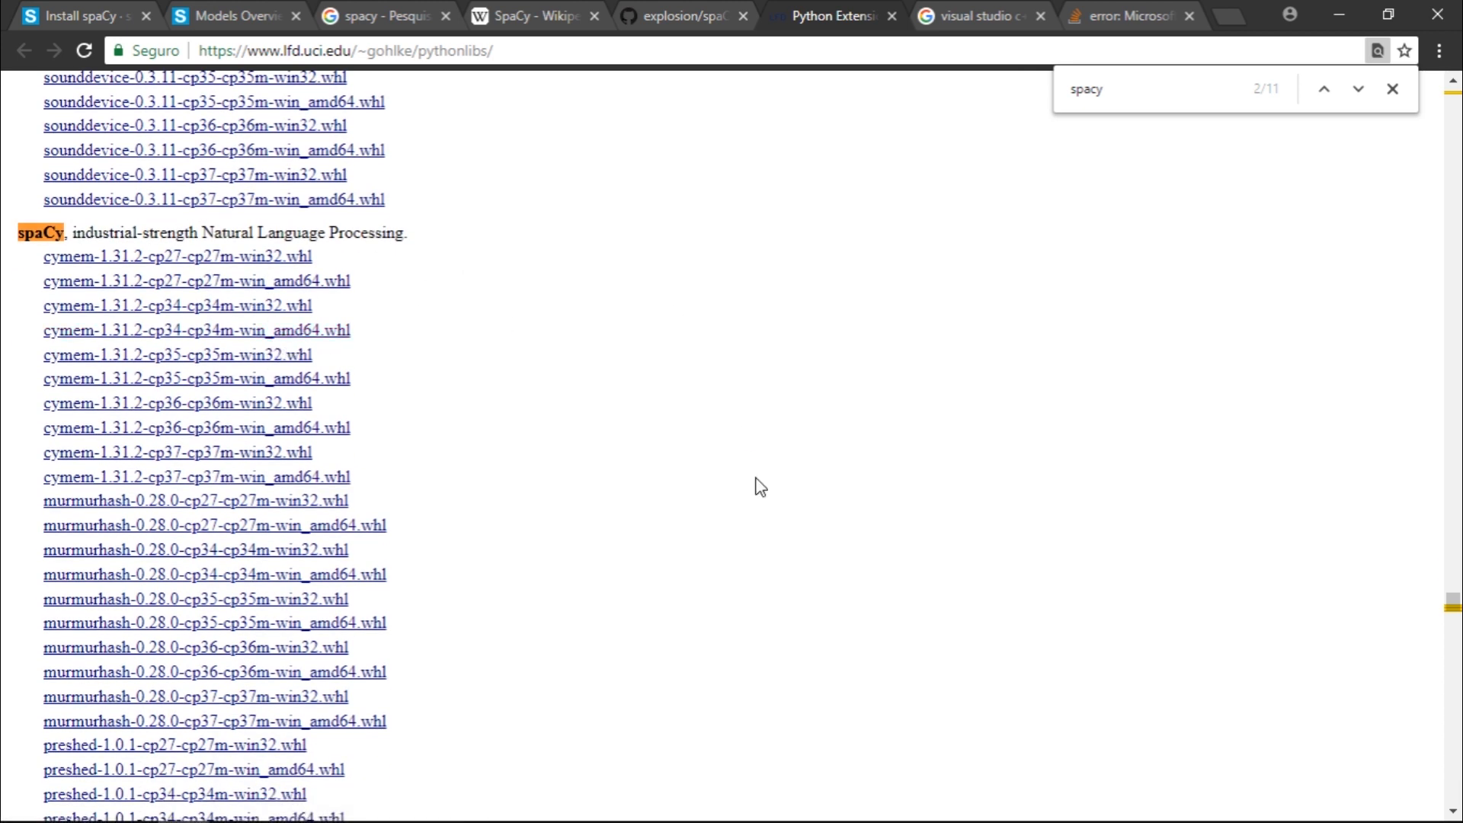
mouse_move(755, 456)
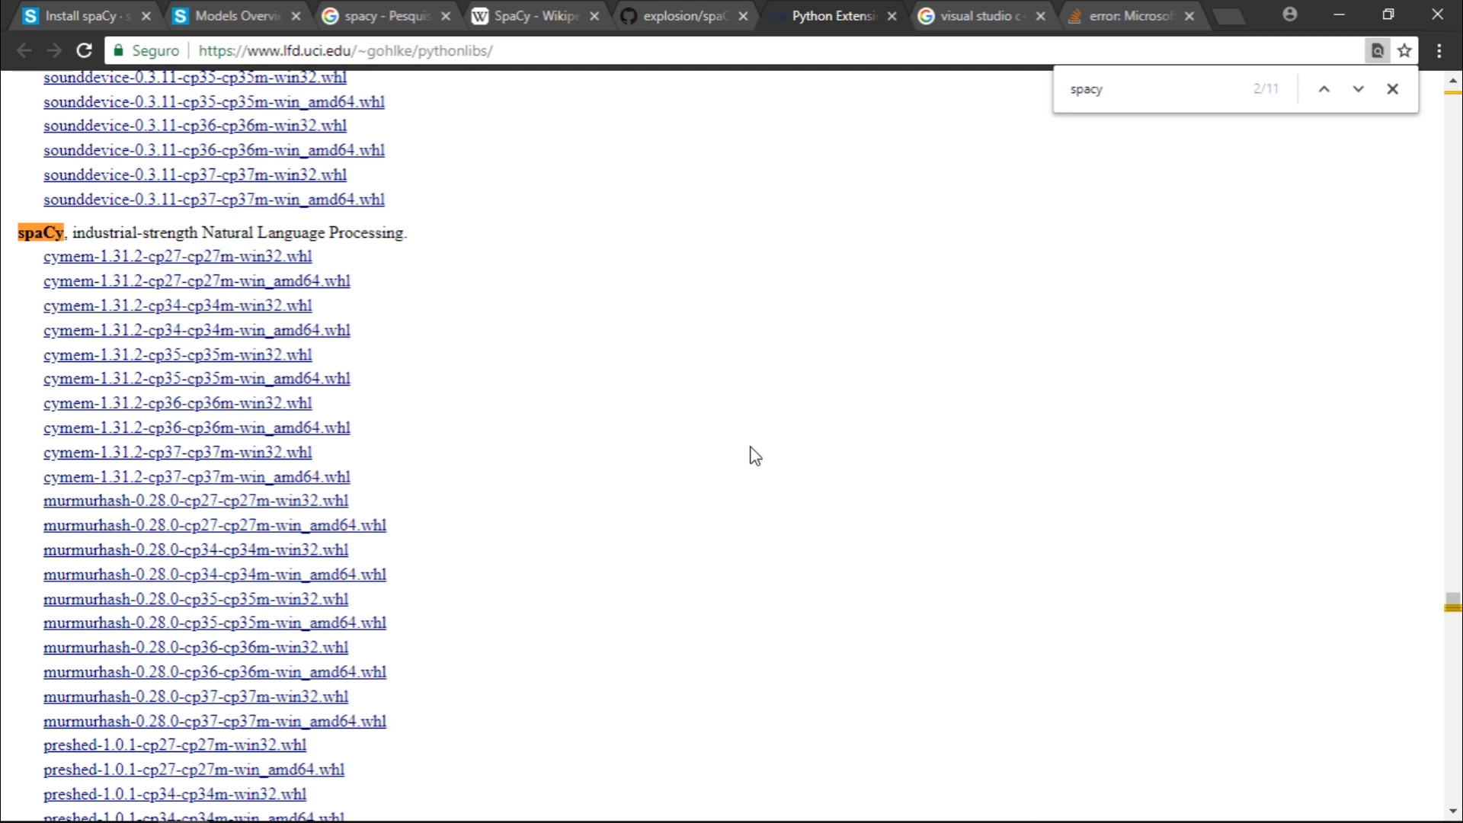
mouse_move(711, 456)
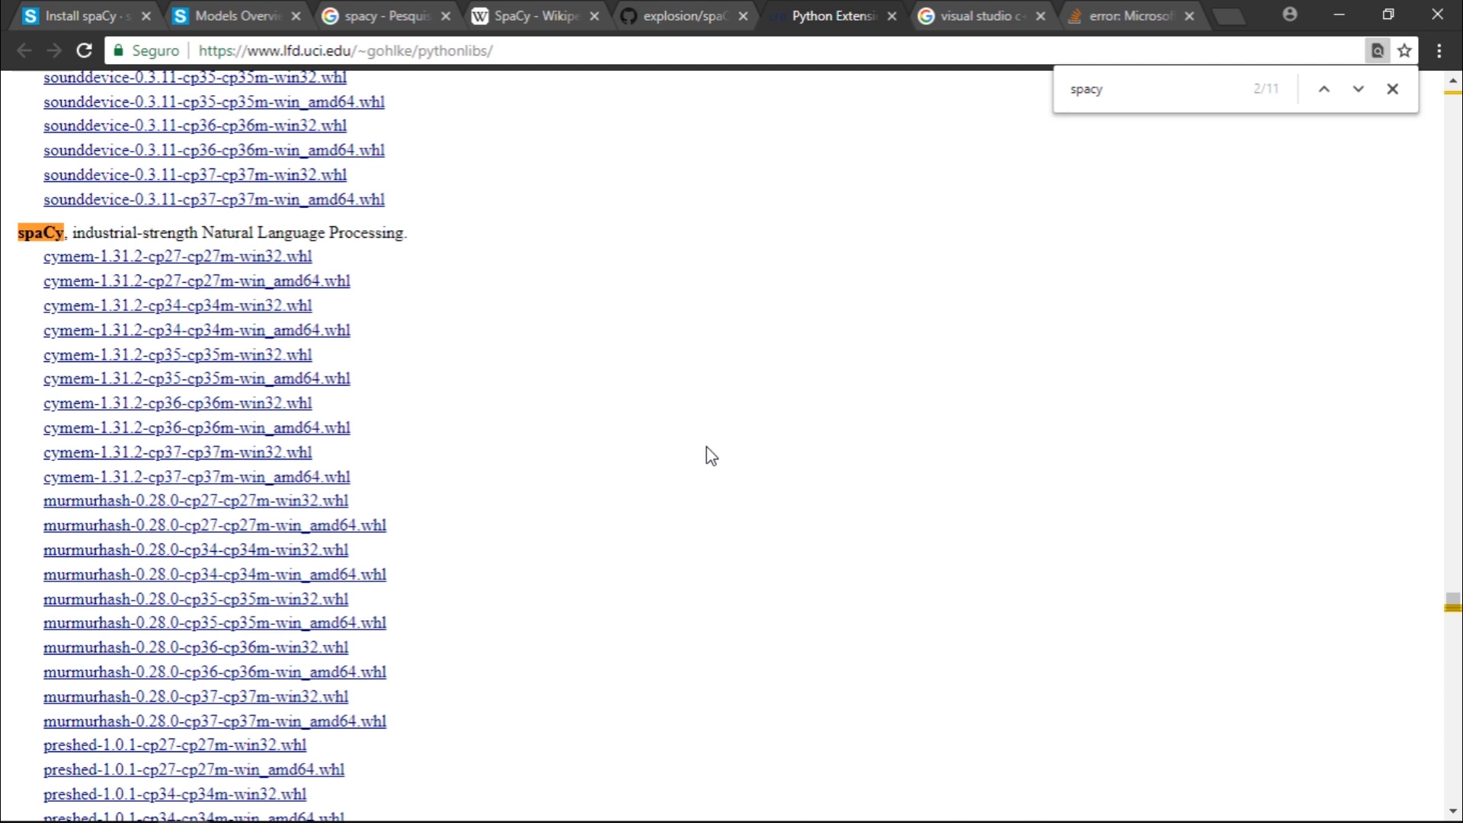
mouse_move(704, 421)
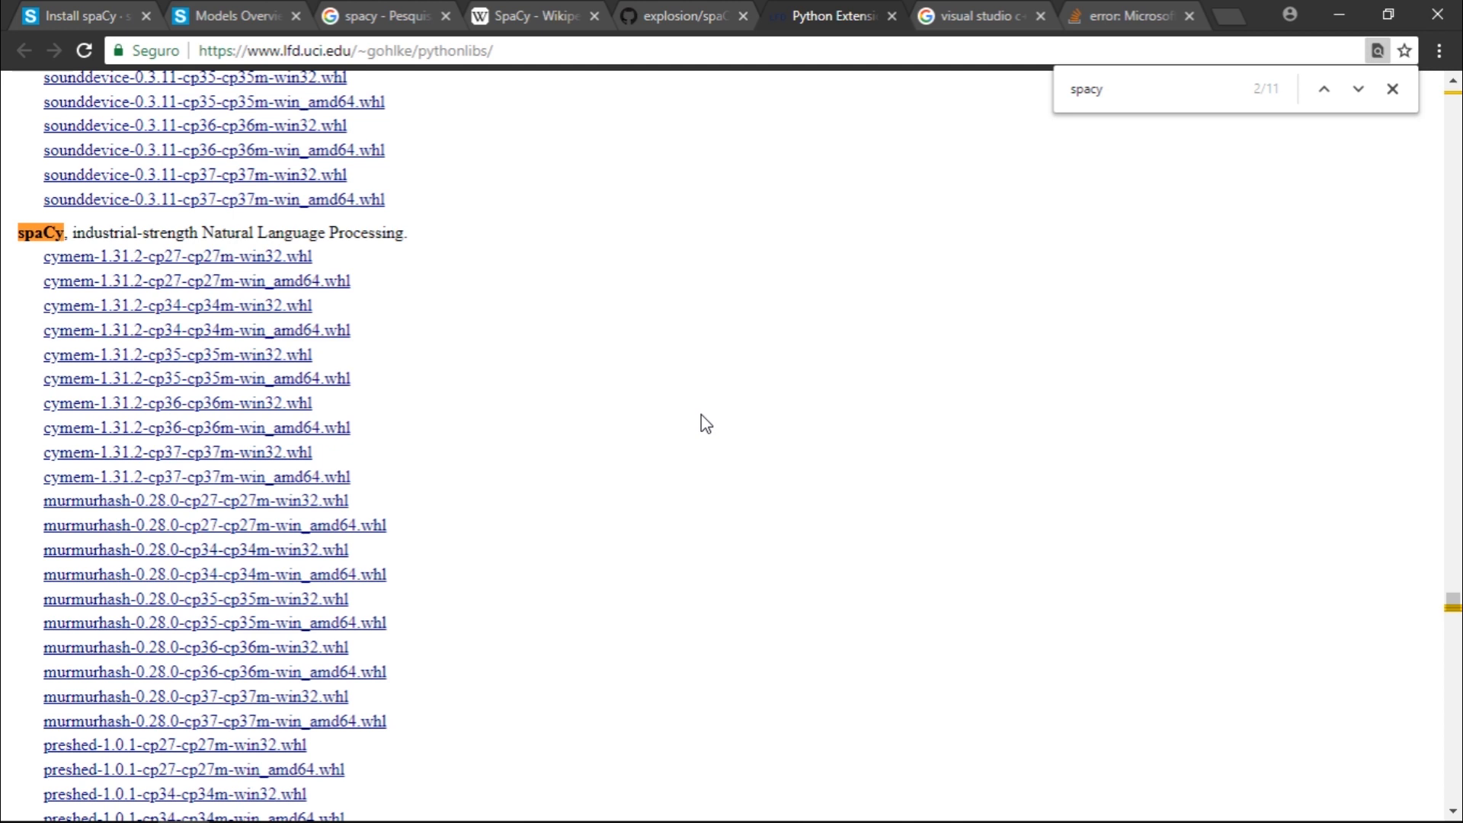
mouse_move(529, 298)
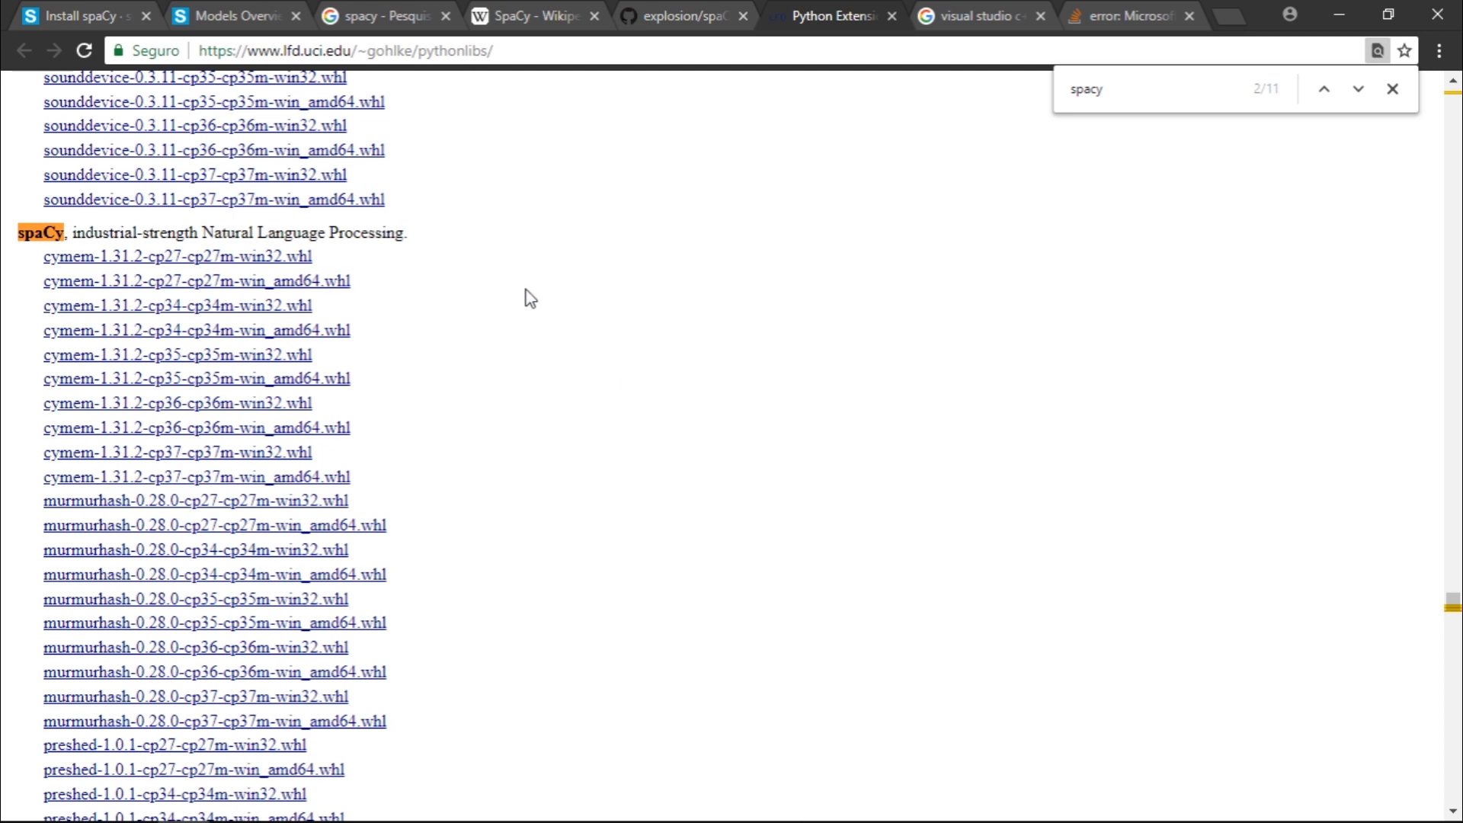
scroll(down, 3)
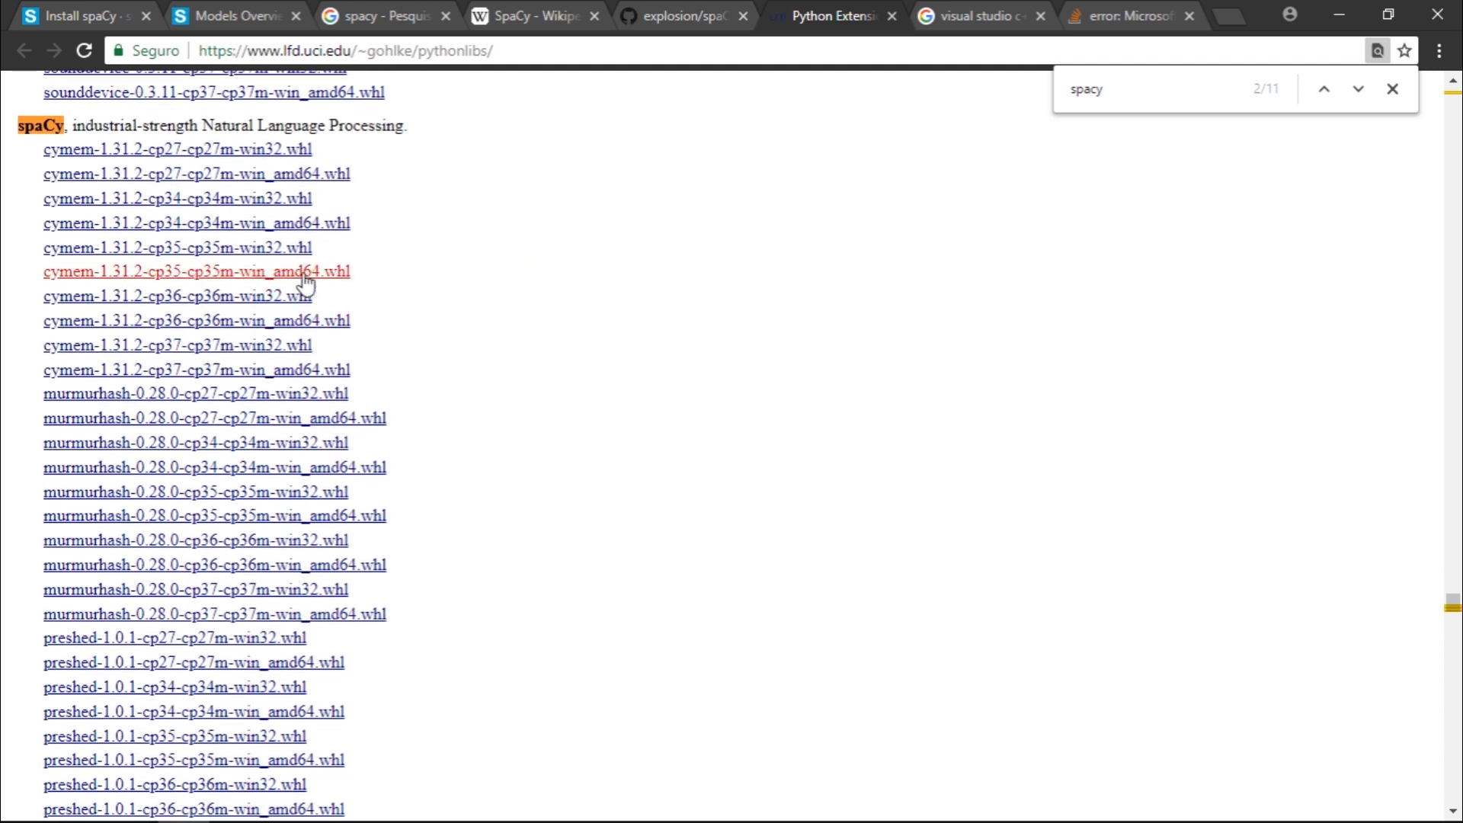
mouse_move(457, 271)
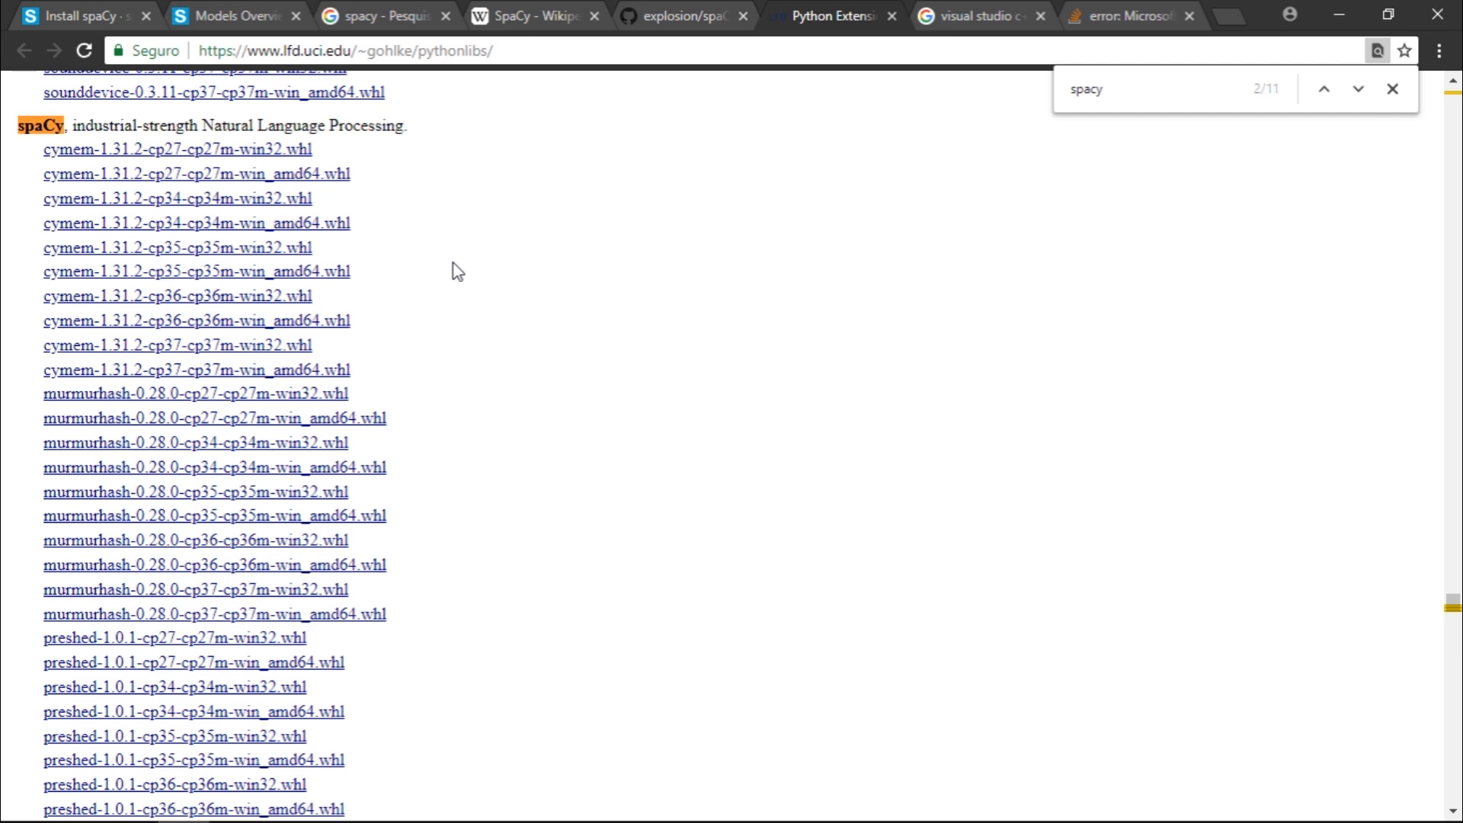
scroll(down, 3)
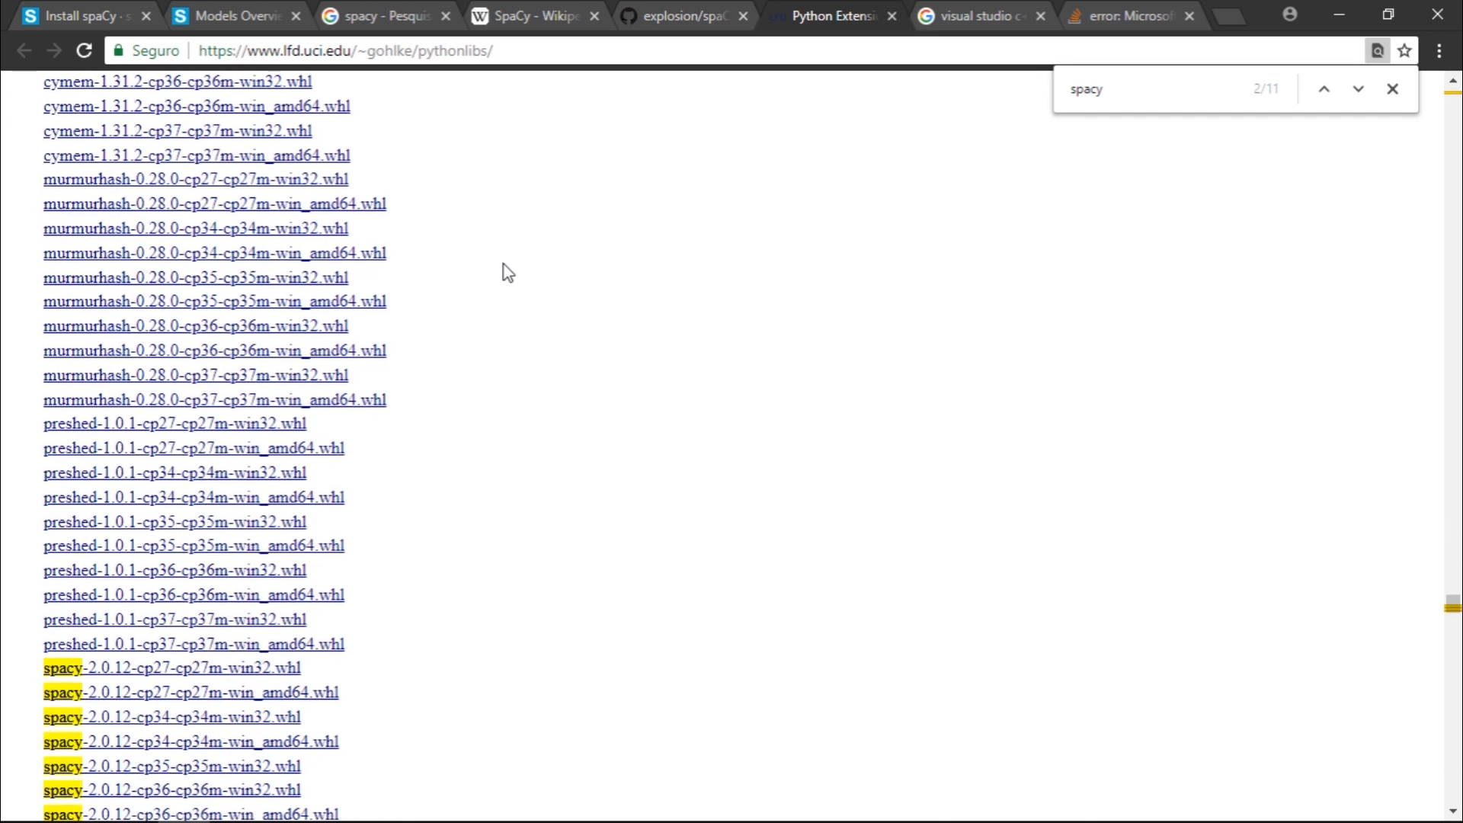
scroll(down, 3)
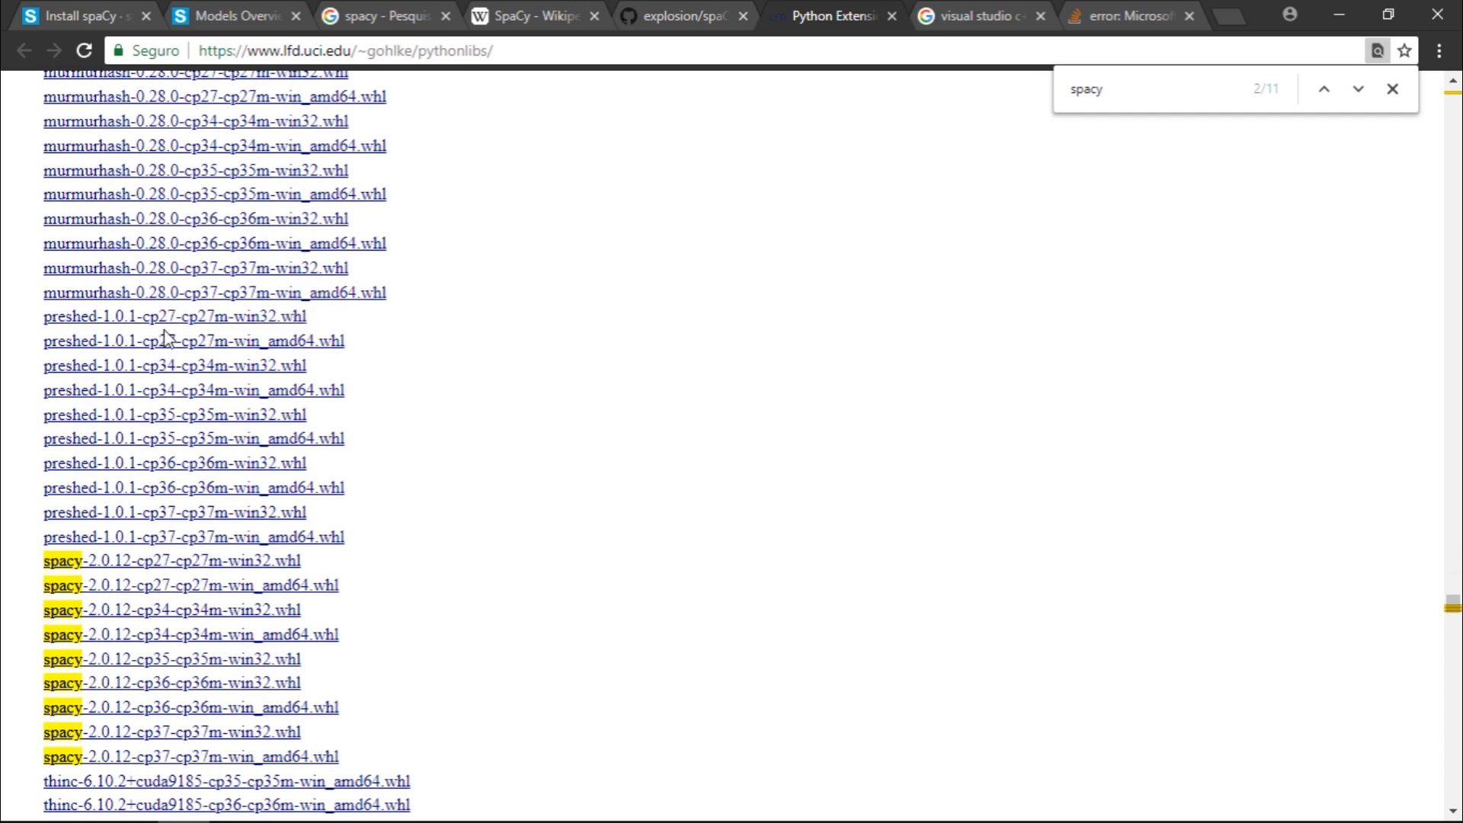
mouse_move(699, 385)
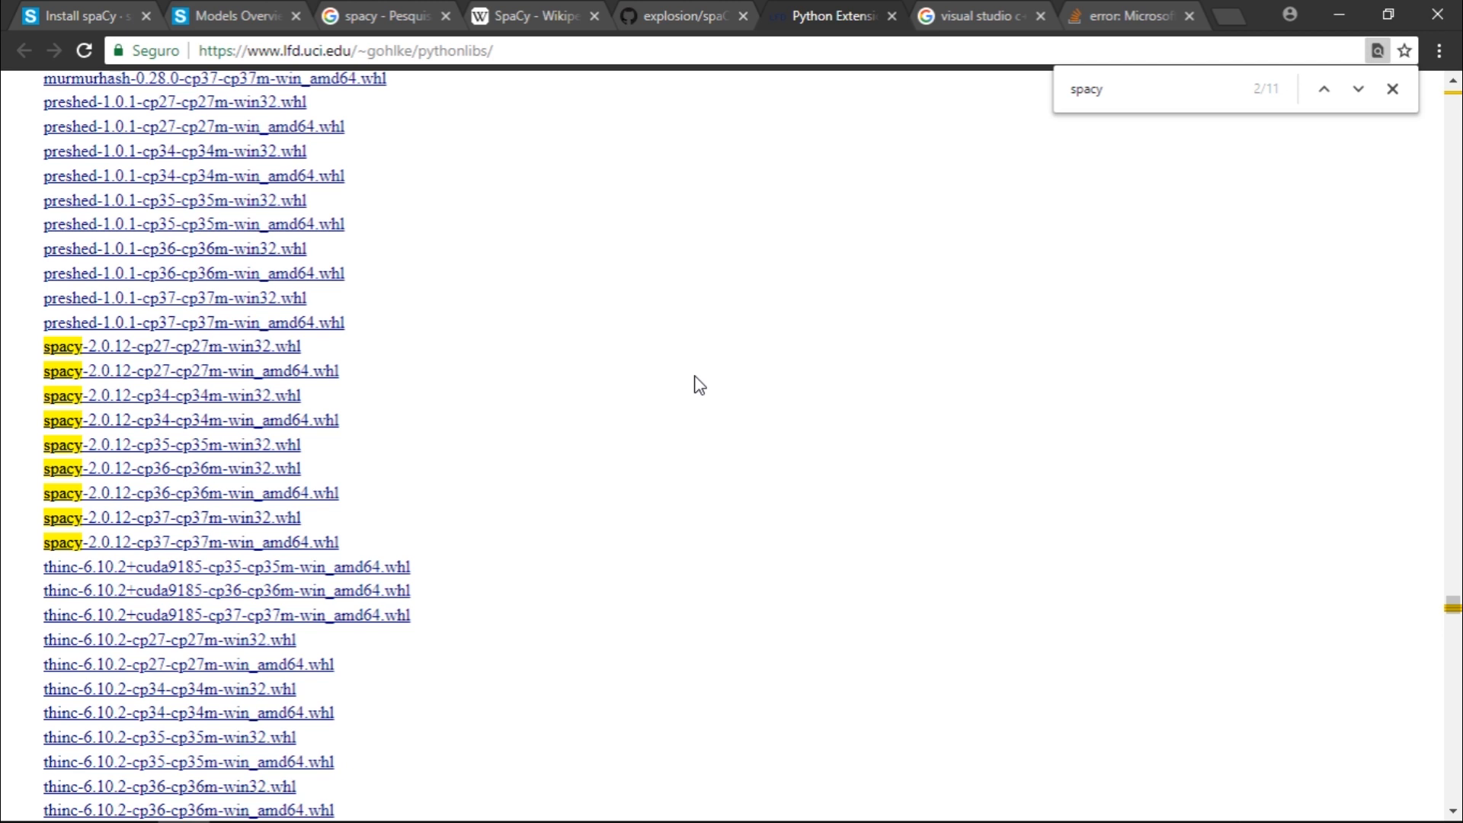
scroll(down, 3)
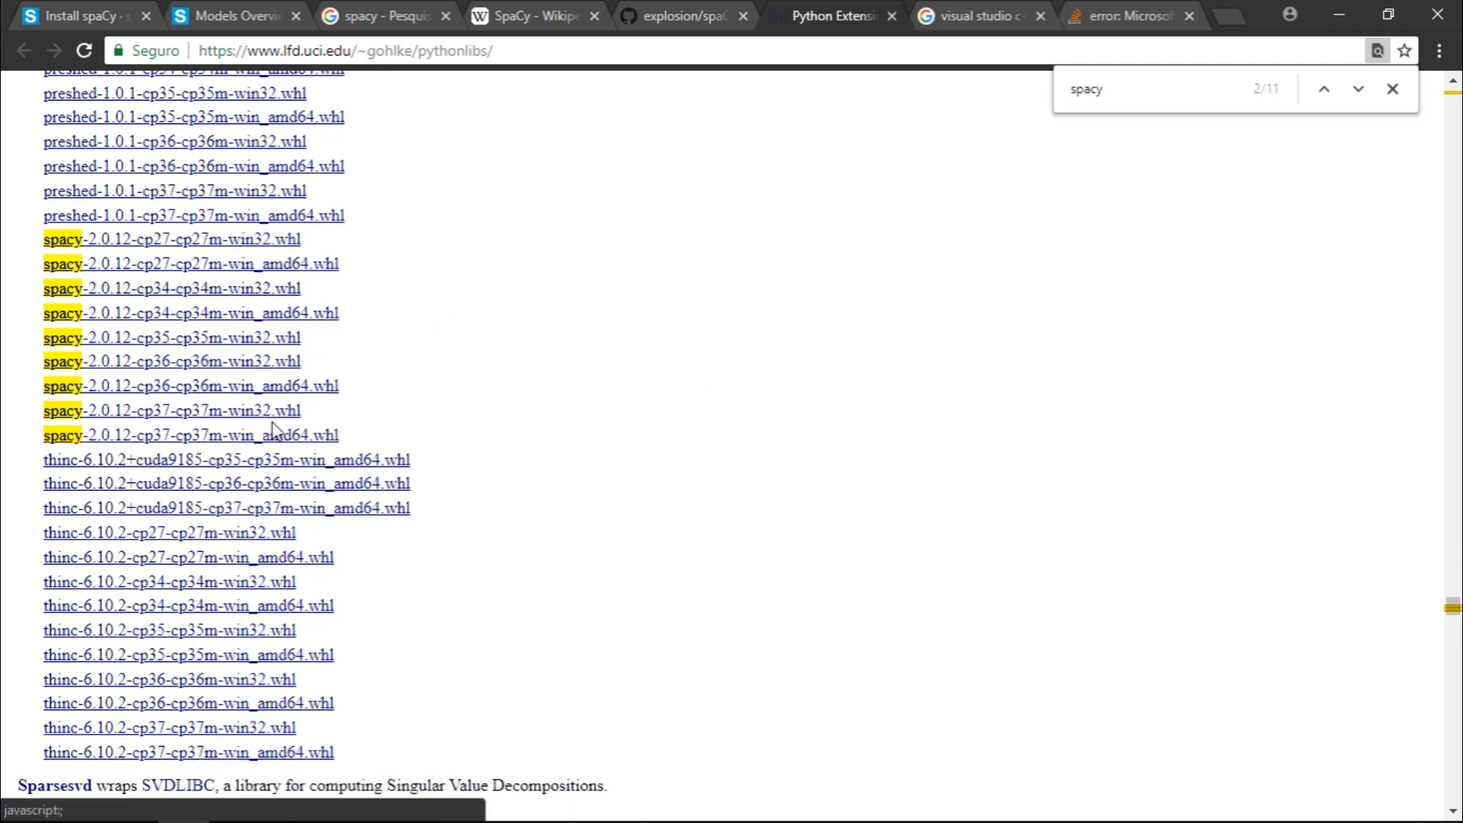
mouse_move(187, 385)
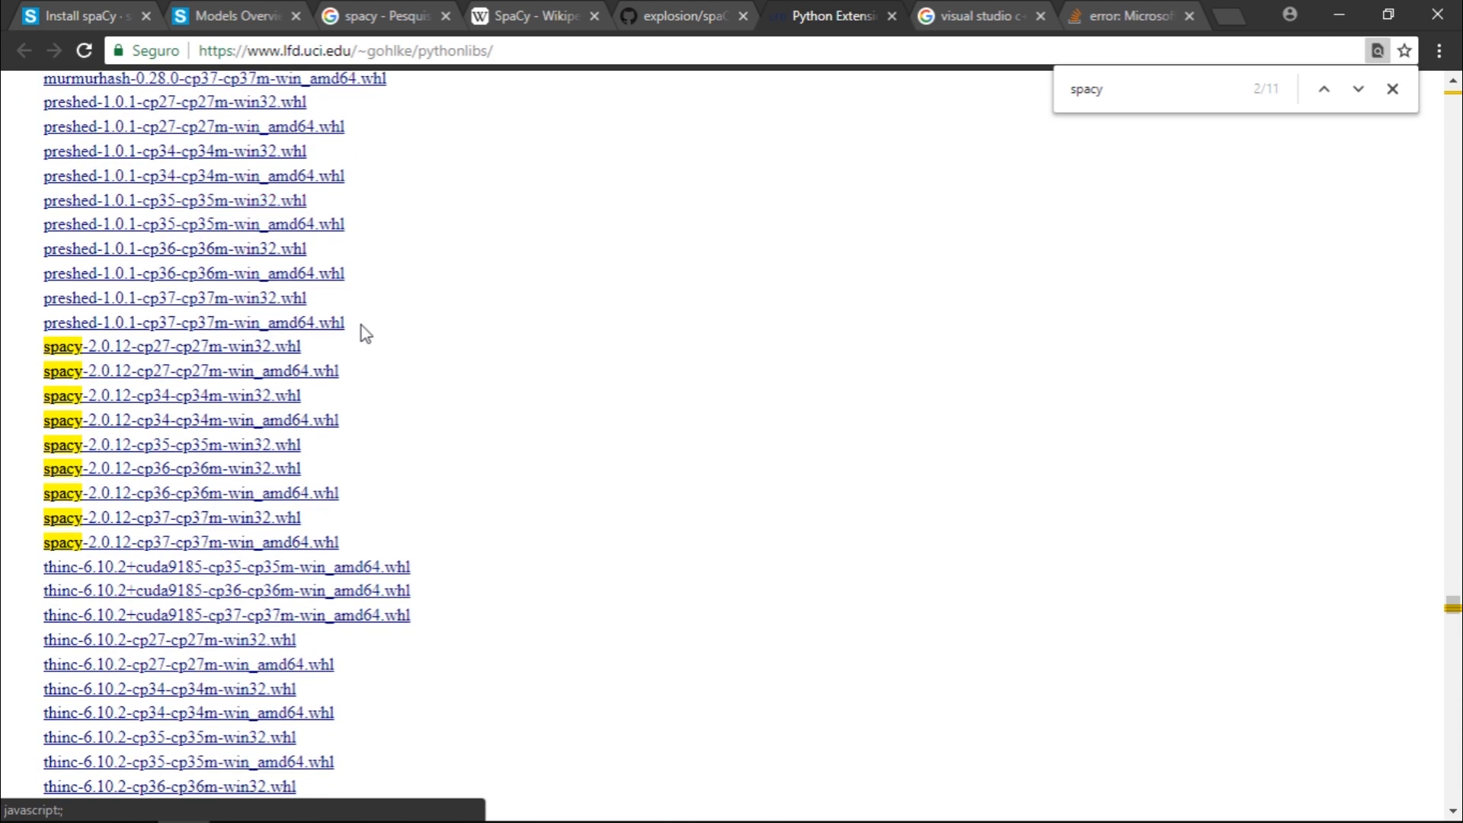
scroll(down, 3)
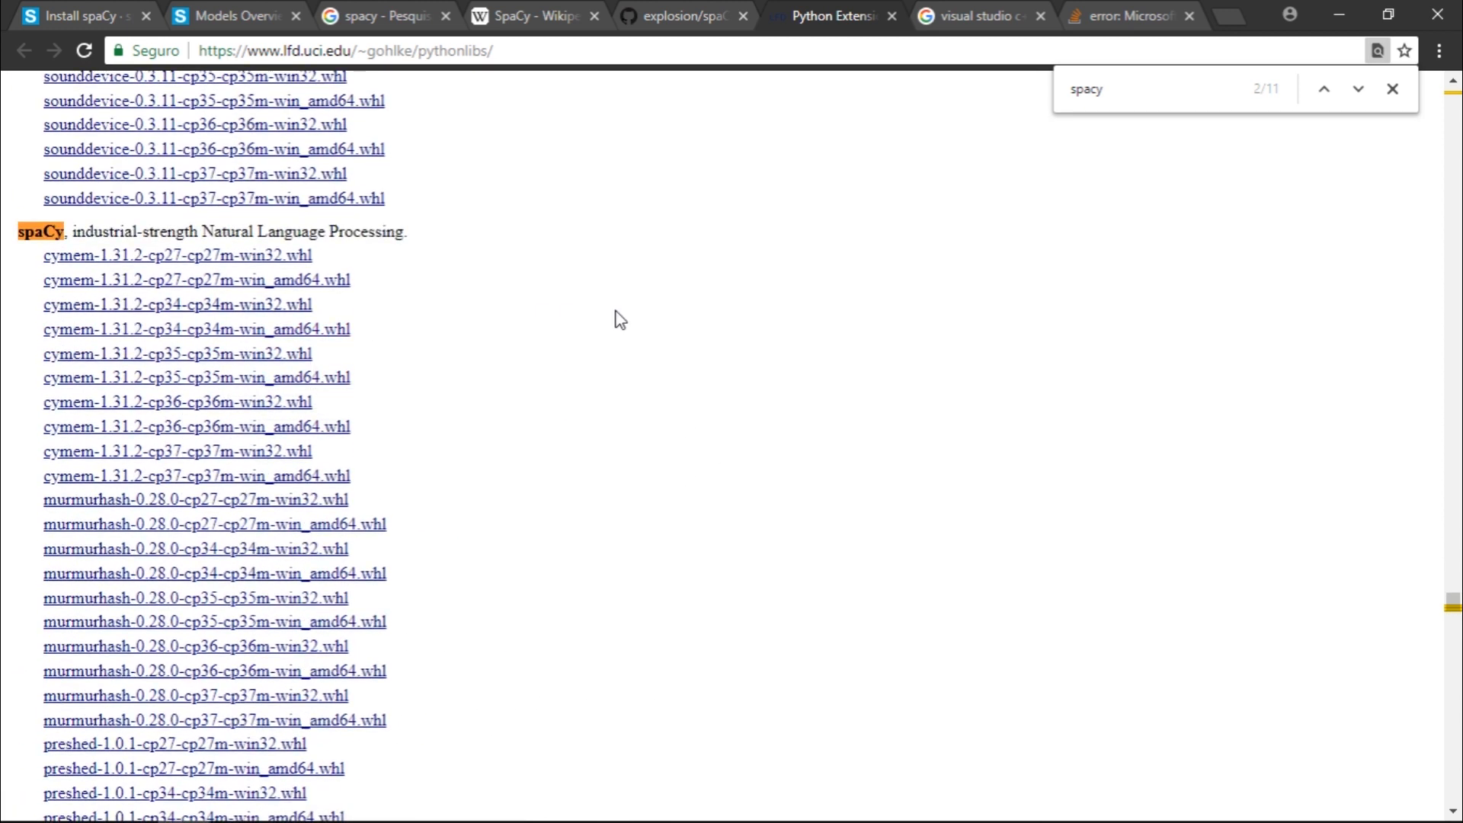
- Scroll the spaCy wheel list as the Visual C++ Build Tools installer appears over it
scroll(down, 3)
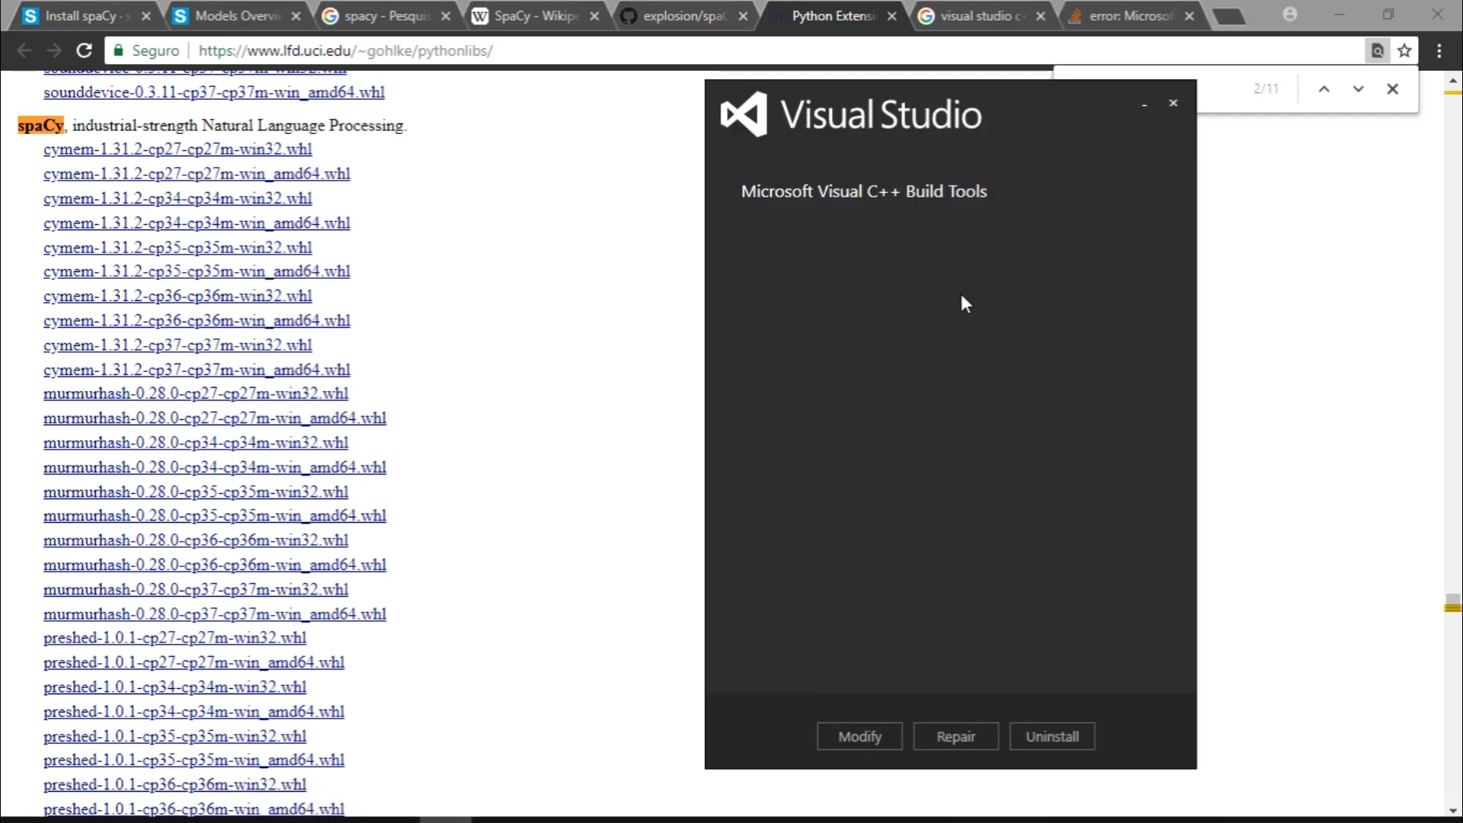
- Drag the Visual C++ Build Tools installer window leftward over the binaries page
drag(943, 115, 840, 91)
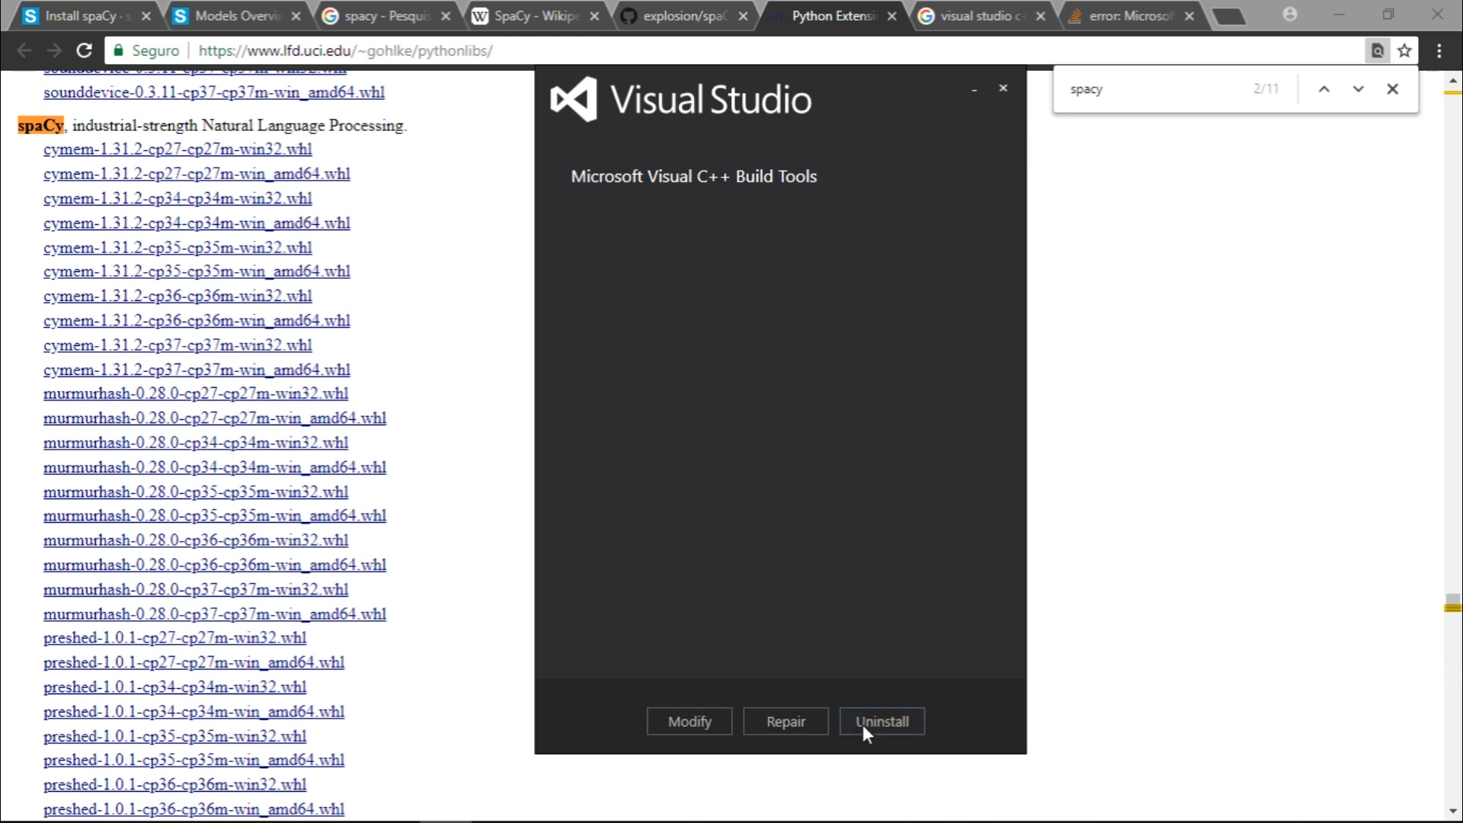
mouse_move(882, 720)
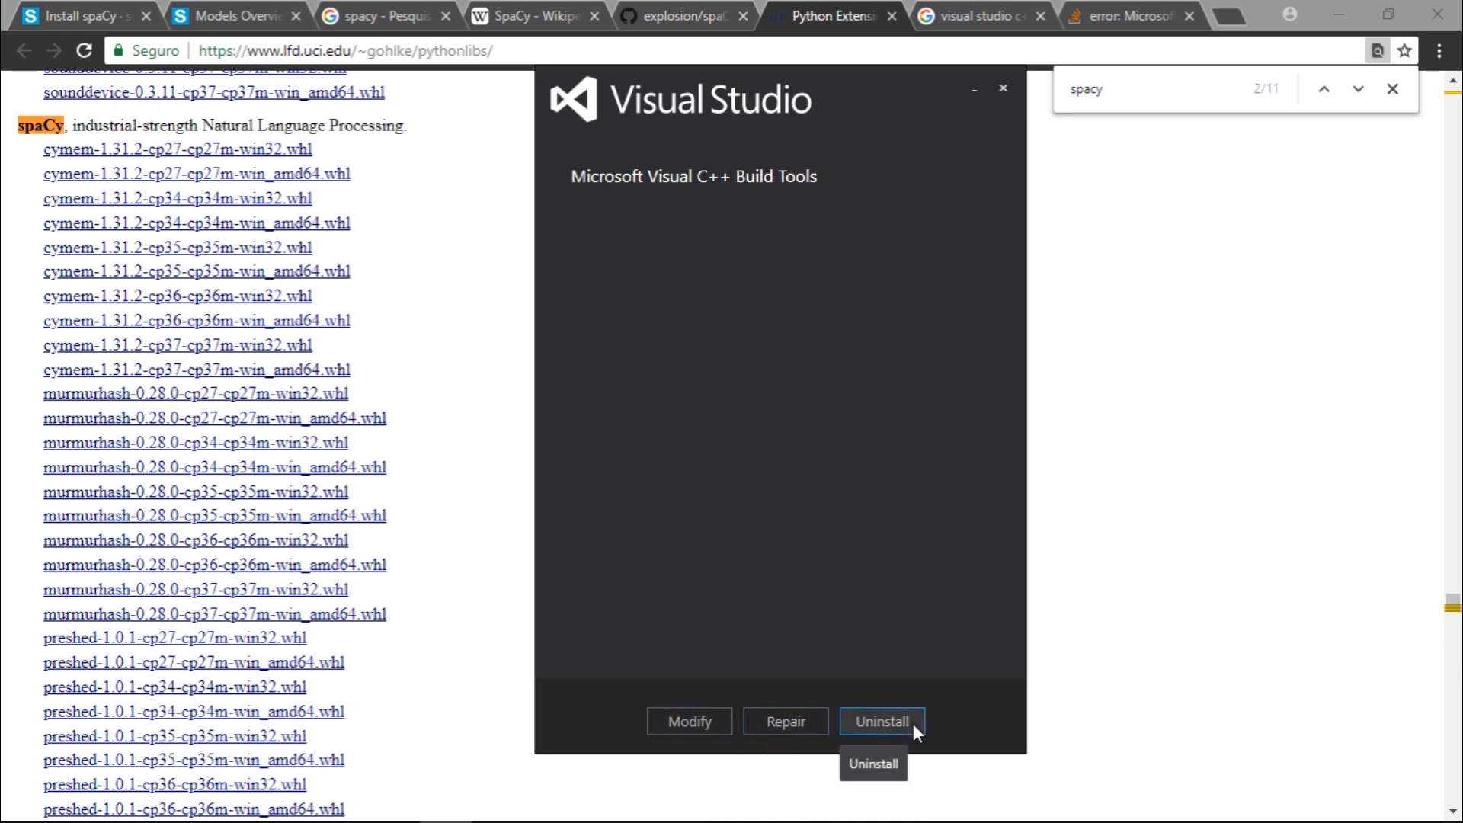
mouse_move(973, 747)
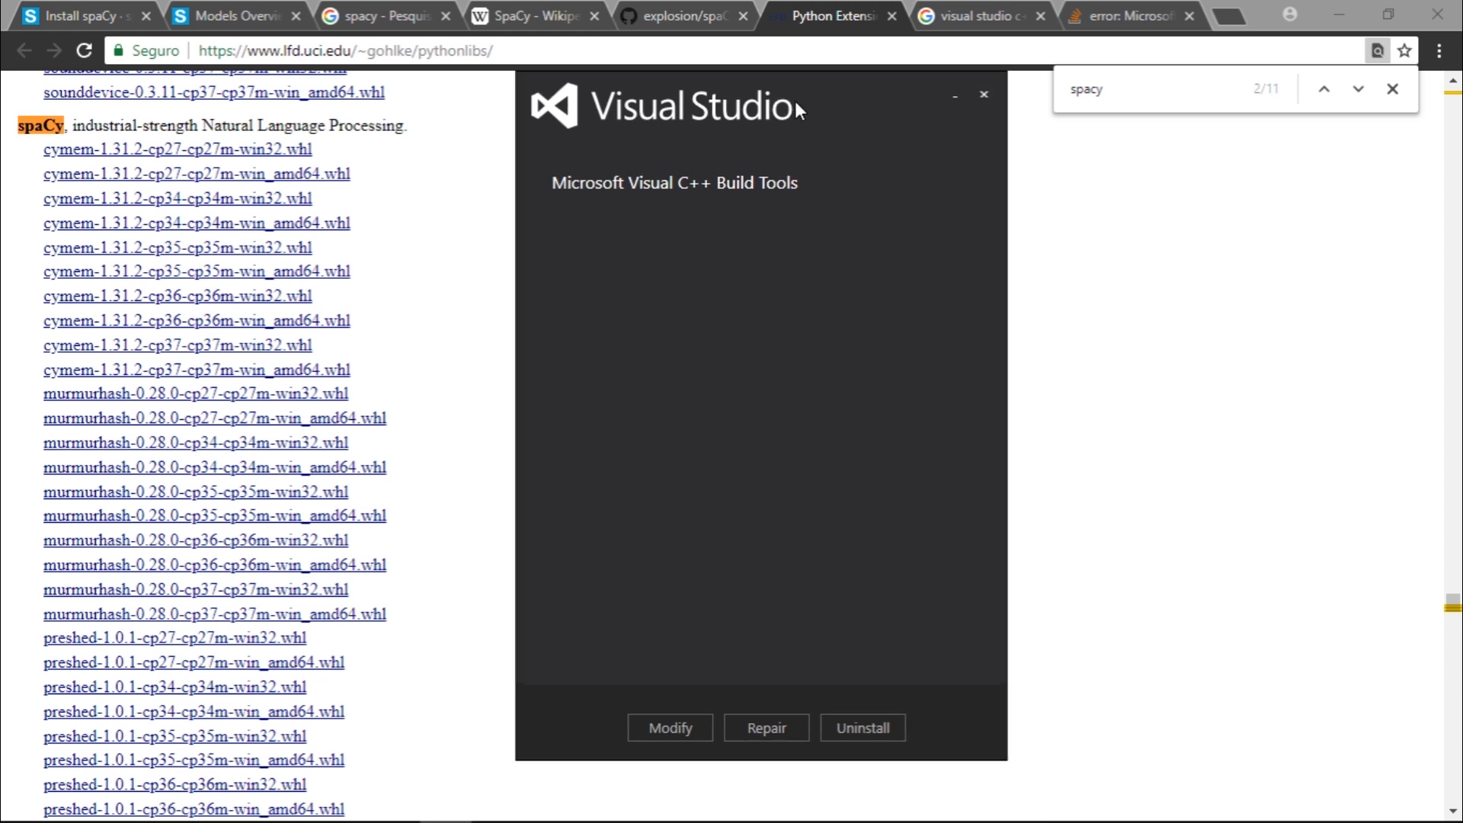
mouse_move(852, 217)
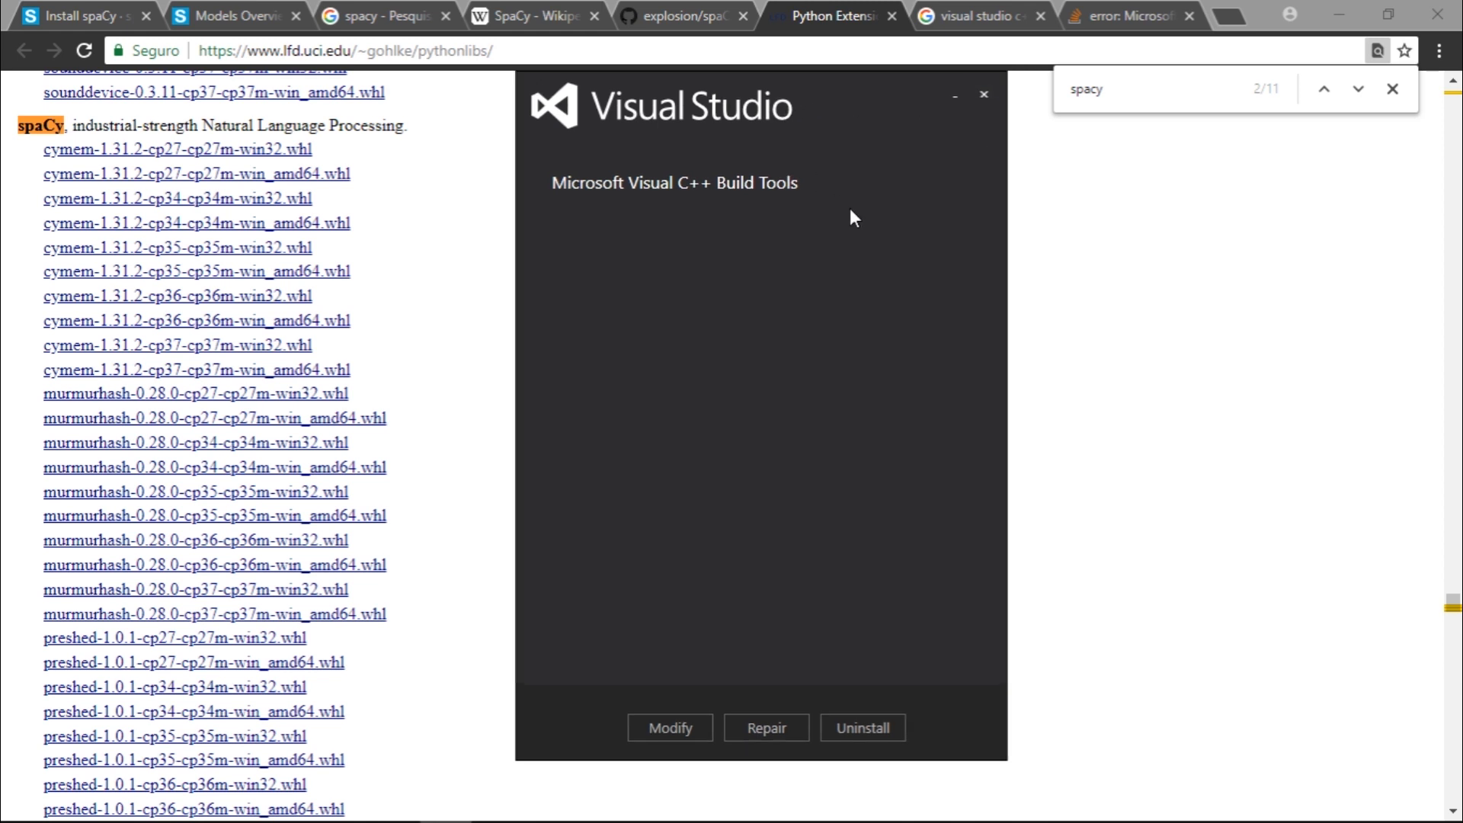